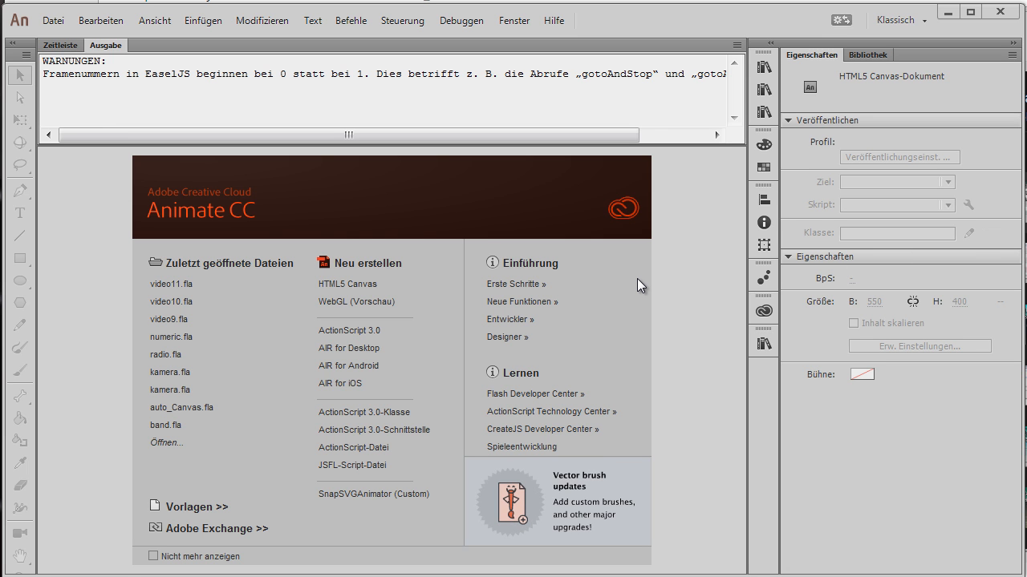
{"action": "mouse_move", "coordinate": [609, 337]}
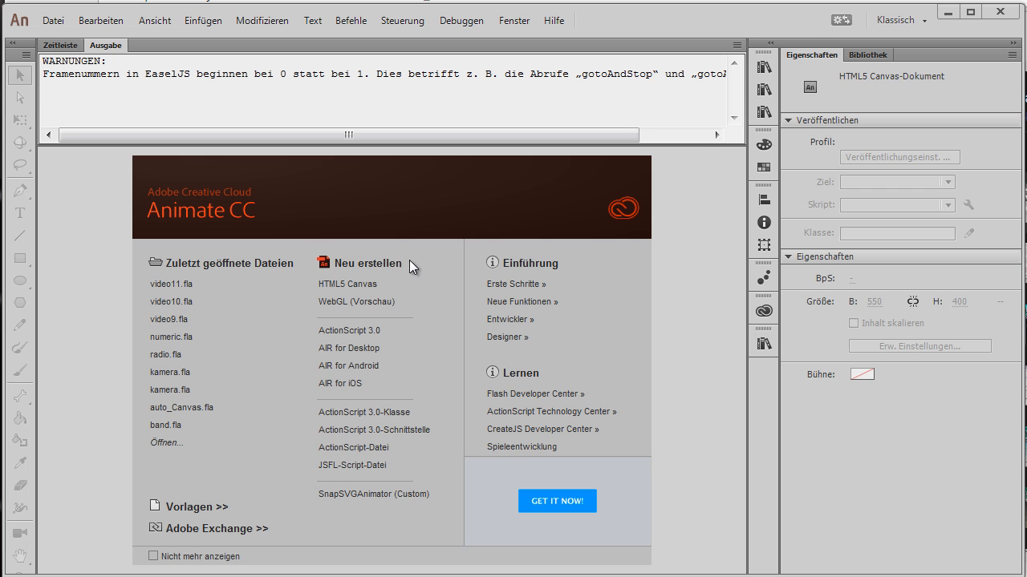
- Create a new HTML5 Canvas document and save it as video11.fla, replacing the existing file
{"action": "left_click", "coordinate": [348, 284]}
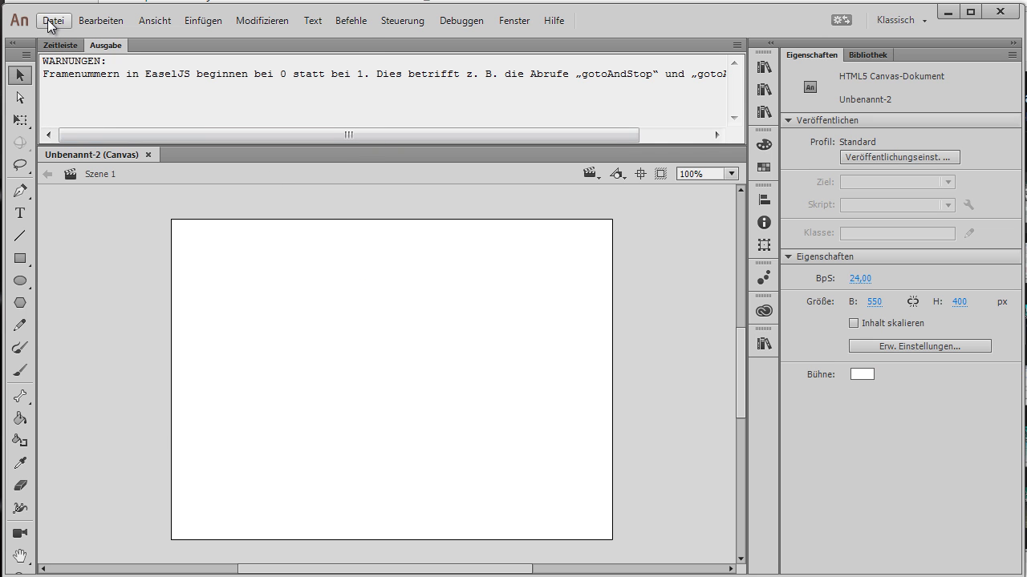
{"action": "left_click", "coordinate": [53, 20]}
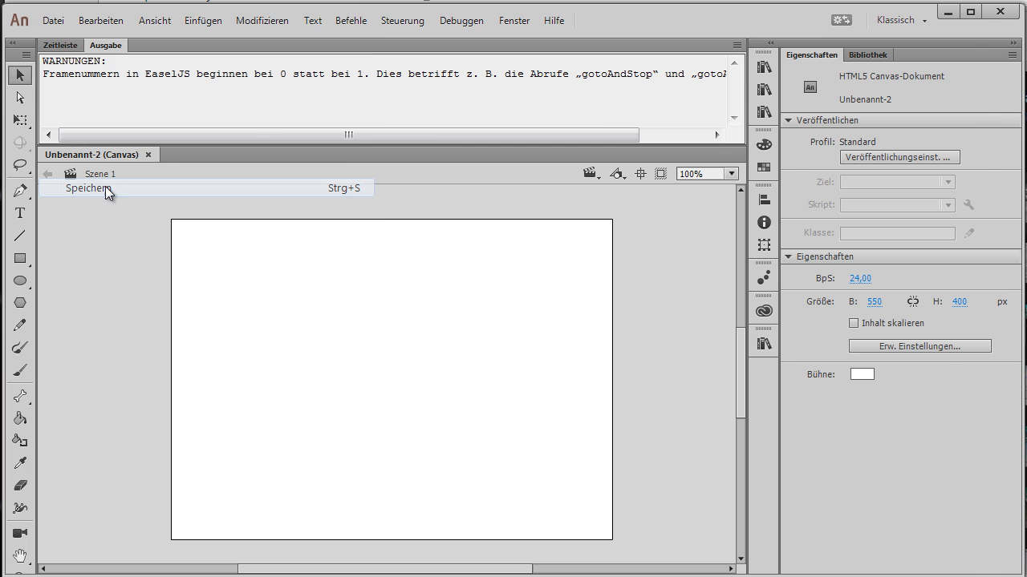
{"action": "left_click", "coordinate": [86, 188]}
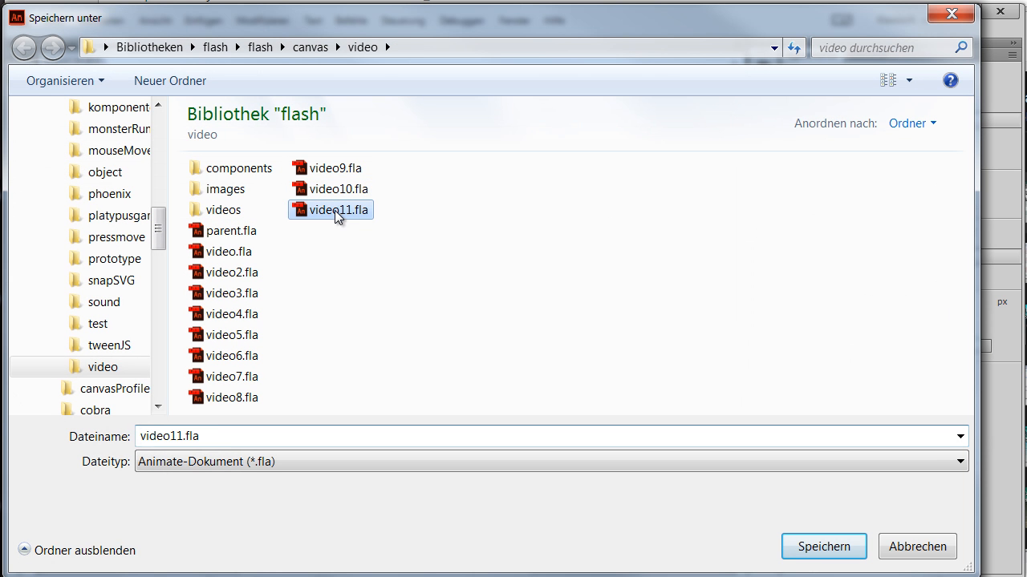
{"action": "left_click", "coordinate": [823, 546]}
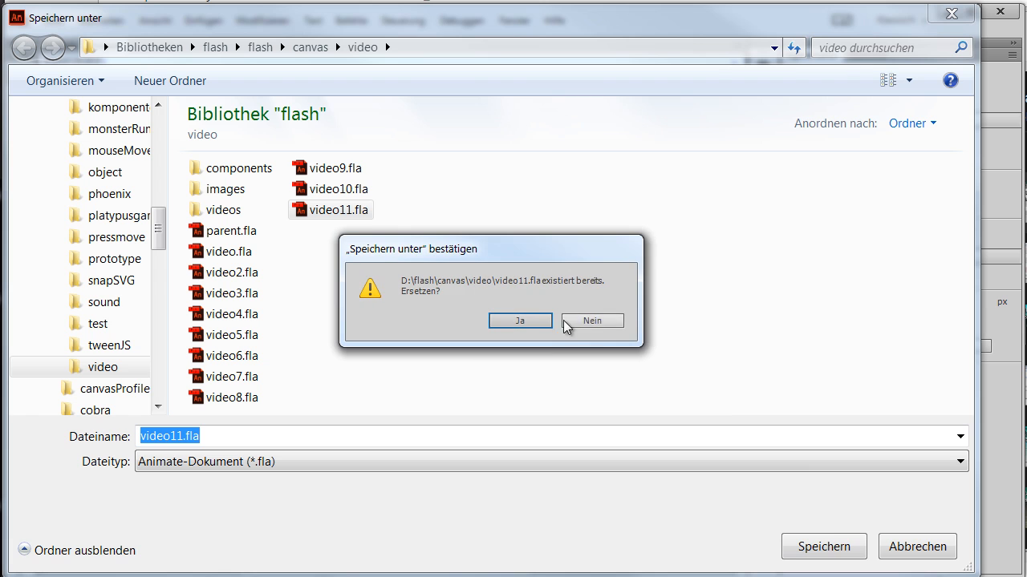
{"action": "left_click", "coordinate": [520, 321]}
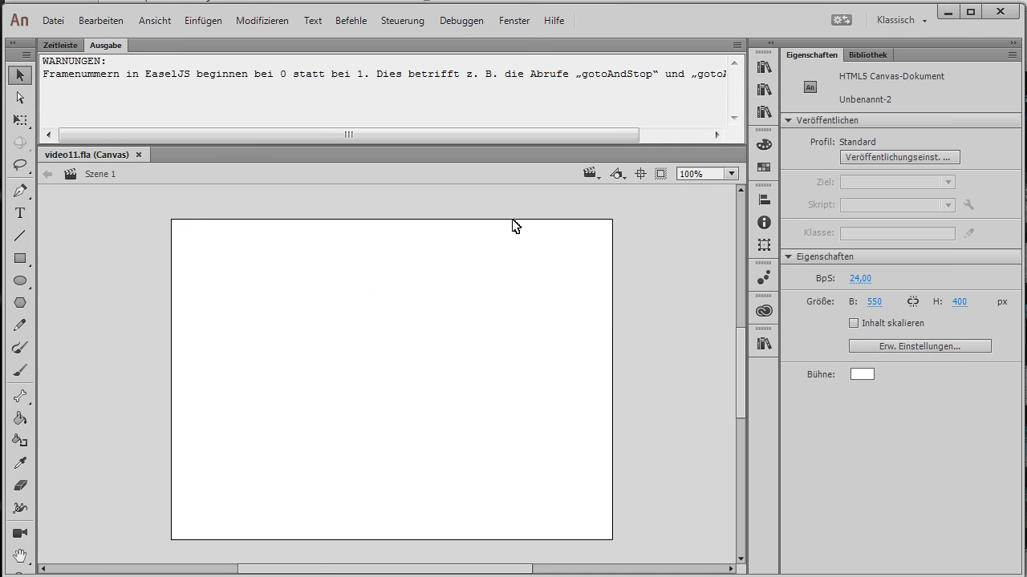
- Drag a Video component from the Komponenten panel onto the stage near its centre
{"action": "left_click", "coordinate": [513, 20]}
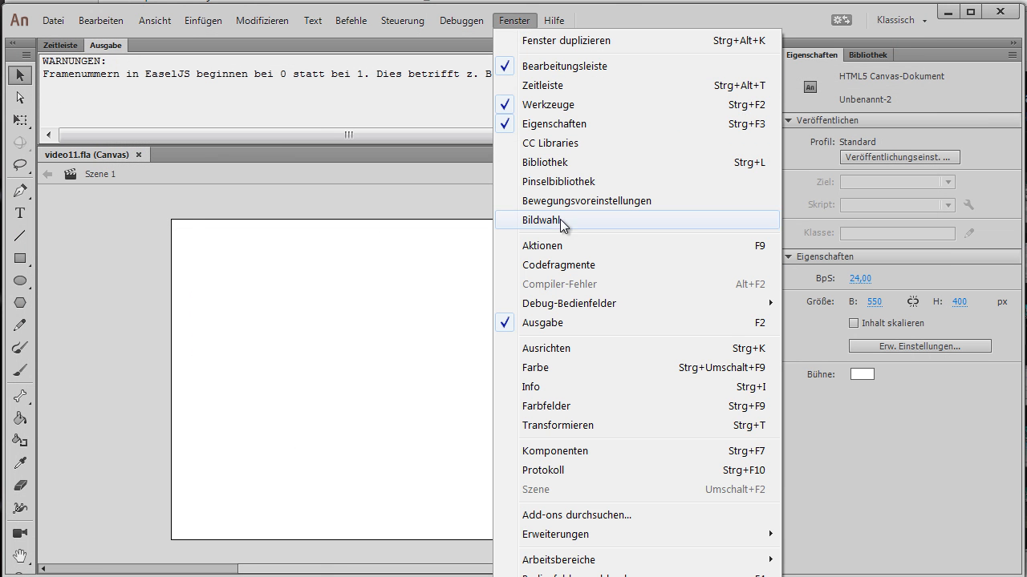
{"action": "left_click", "coordinate": [555, 451]}
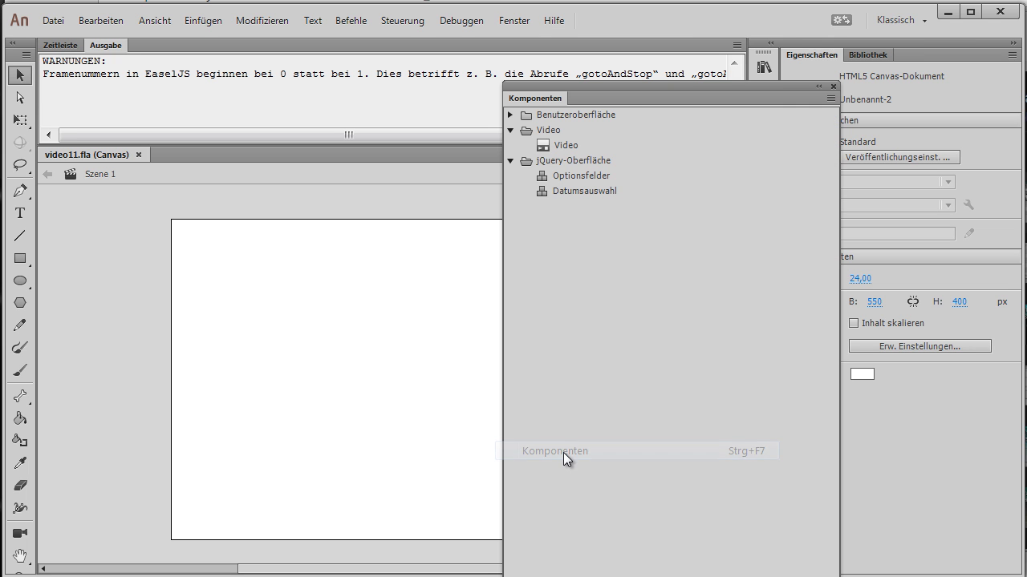
{"action": "mouse_move", "coordinate": [561, 149]}
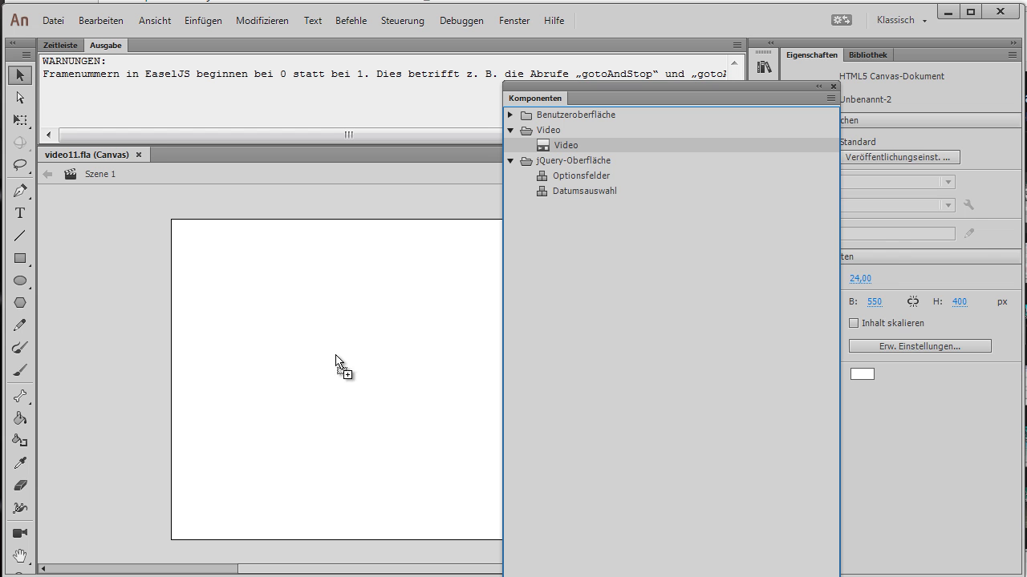
{"action": "left_click_drag", "start_coordinate": [566, 145], "coordinate": [336, 356]}
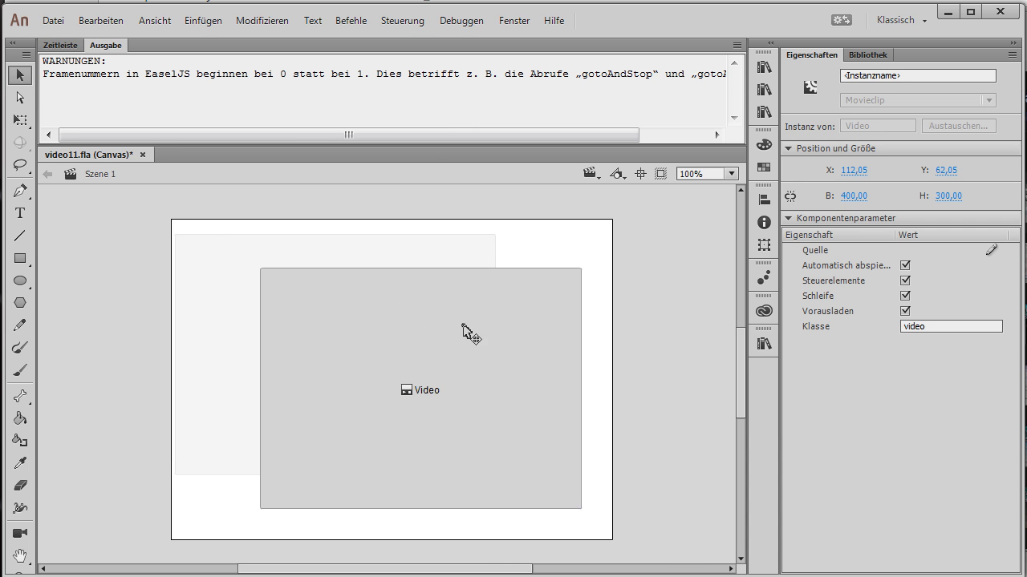
{"action": "left_click_drag", "start_coordinate": [469, 331], "coordinate": [398, 382]}
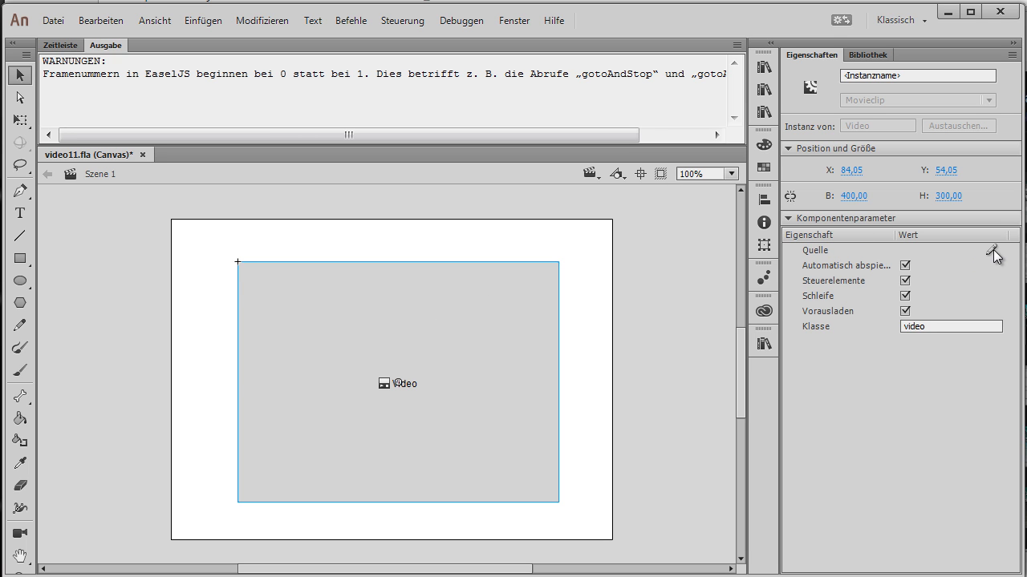
- Set the component's Quelle to frog1.mp4, matched to the source dimensions
{"action": "left_click", "coordinate": [994, 252]}
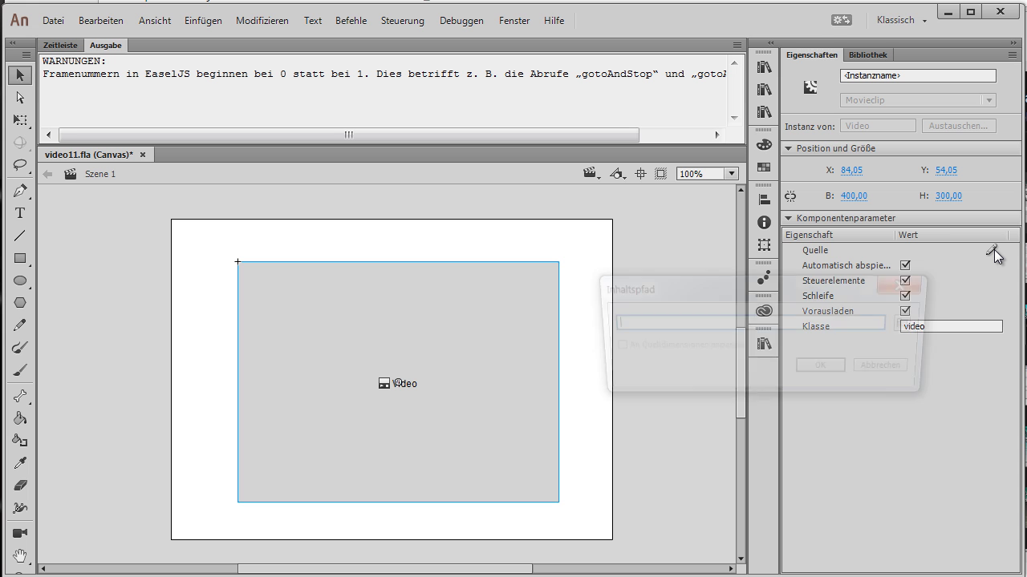
{"action": "left_click", "coordinate": [995, 255]}
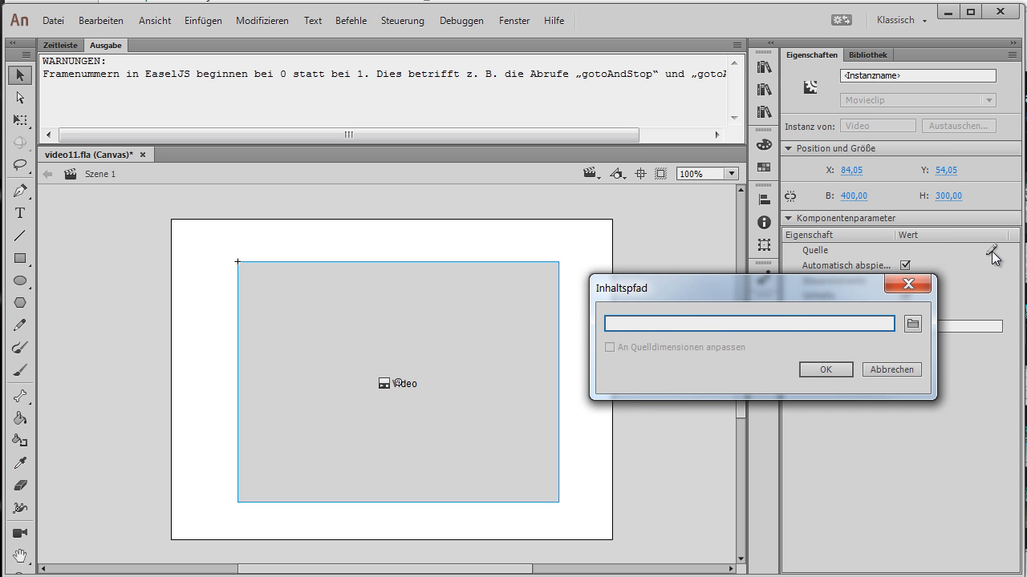
{"action": "left_click", "coordinate": [912, 323]}
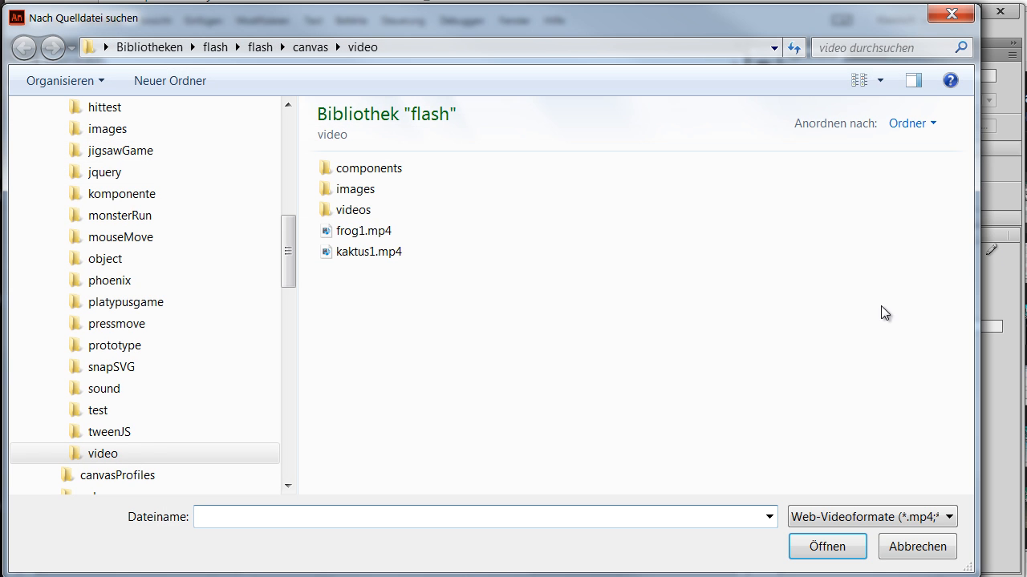
{"action": "left_click", "coordinate": [364, 231]}
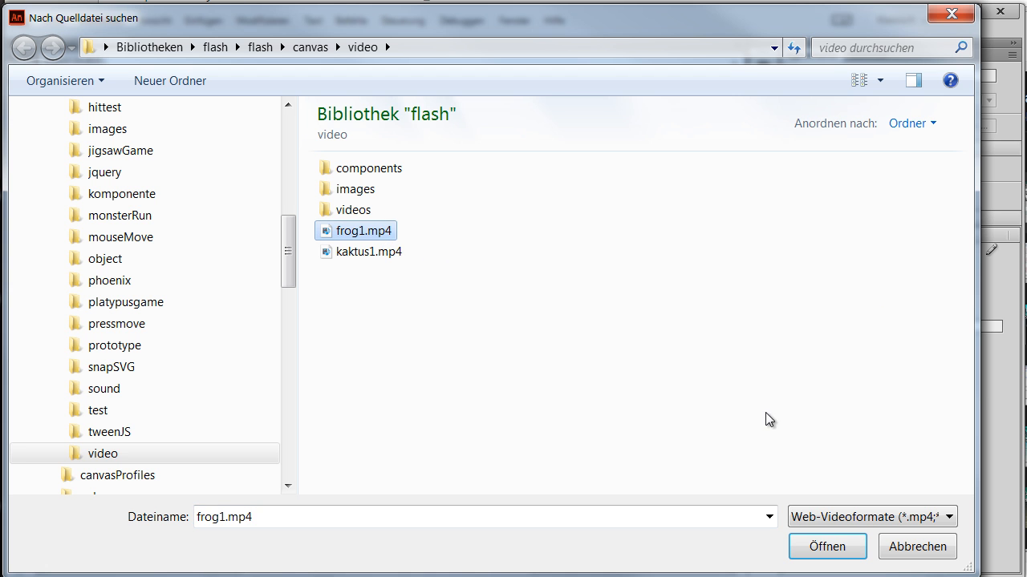
{"action": "left_click", "coordinate": [827, 546]}
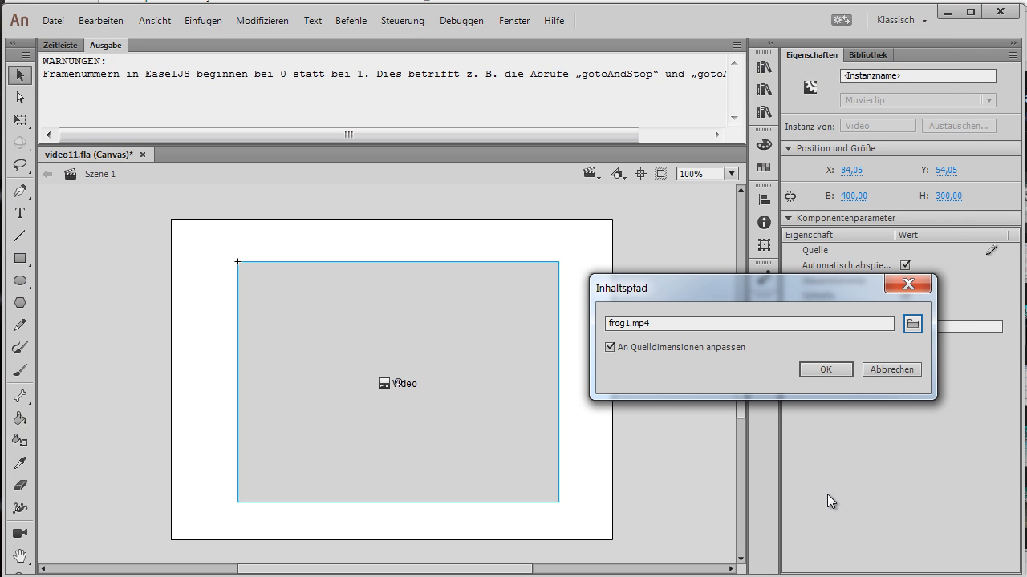
{"action": "left_click", "coordinate": [825, 369]}
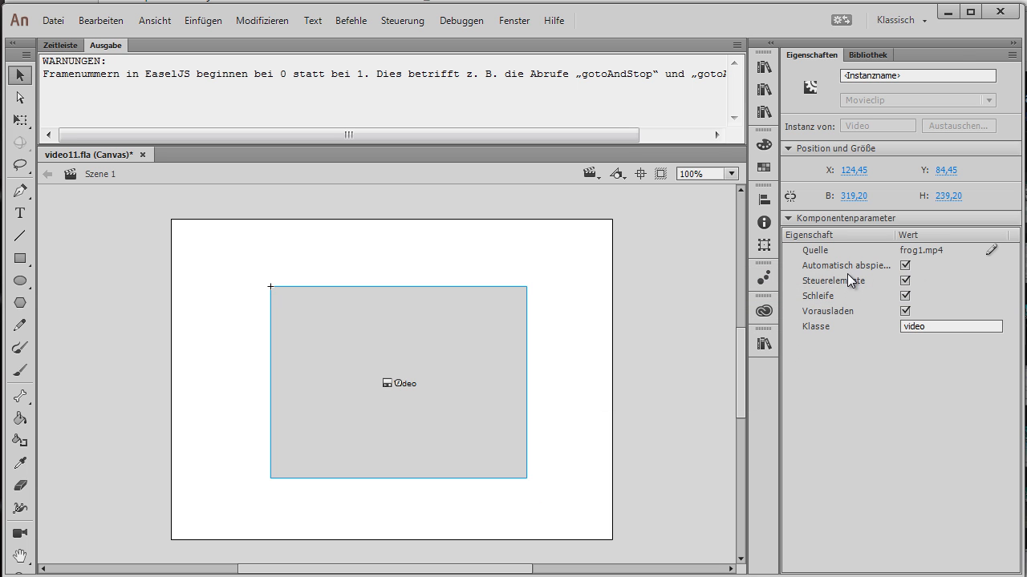
{"action": "mouse_move", "coordinate": [850, 273]}
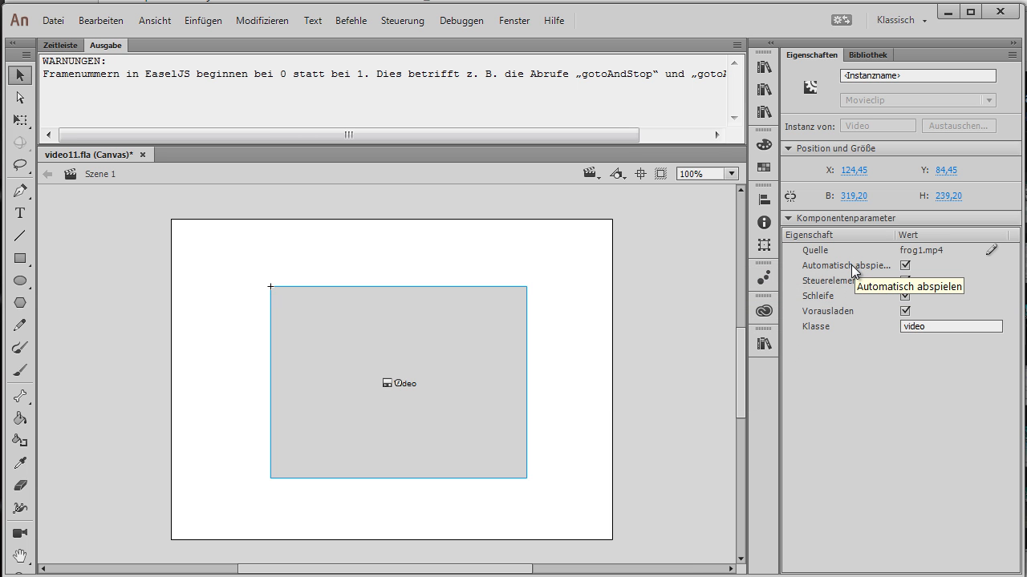
{"action": "mouse_move", "coordinate": [834, 281]}
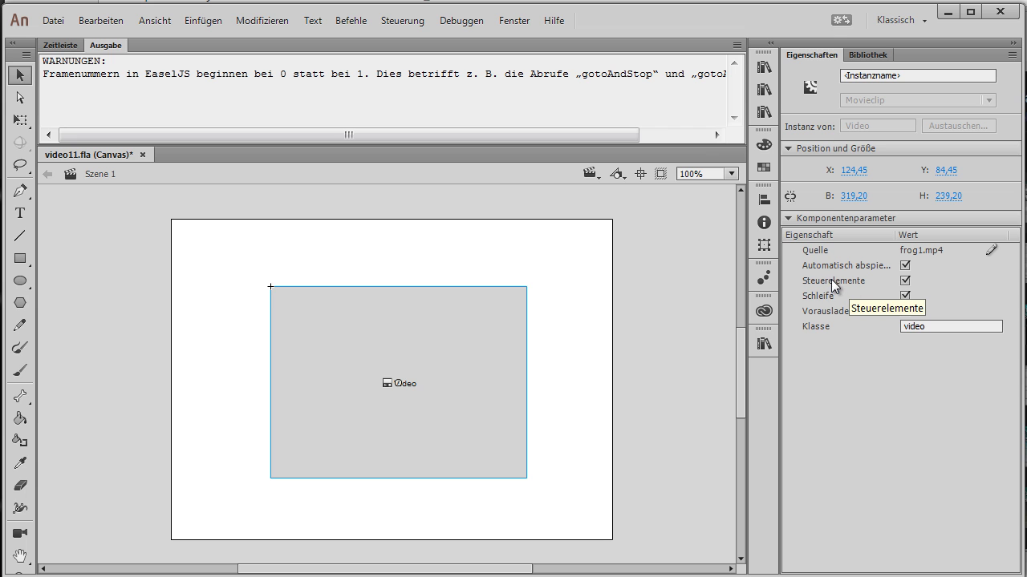
{"action": "mouse_move", "coordinate": [850, 288]}
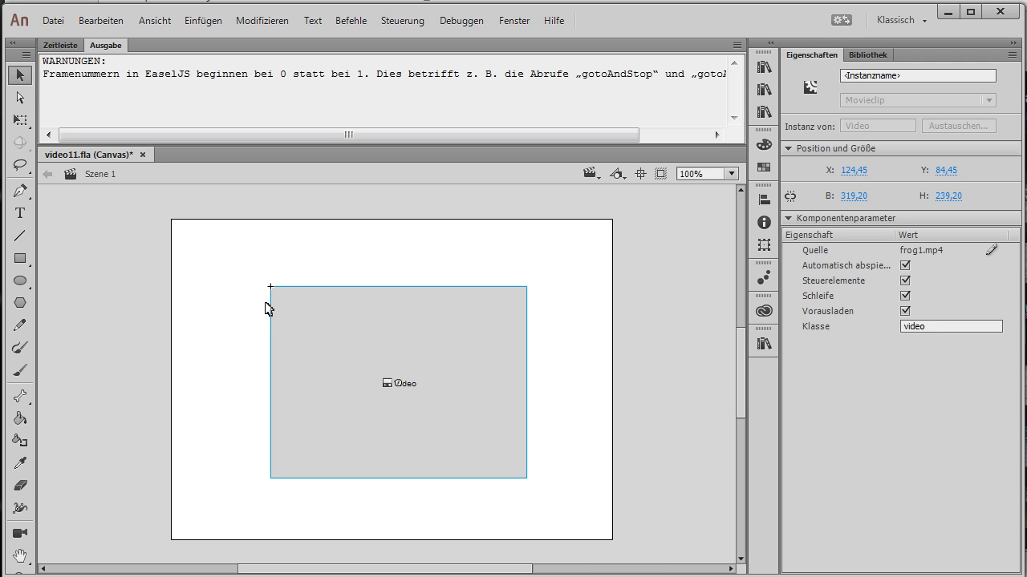
{"action": "mouse_move", "coordinate": [264, 254]}
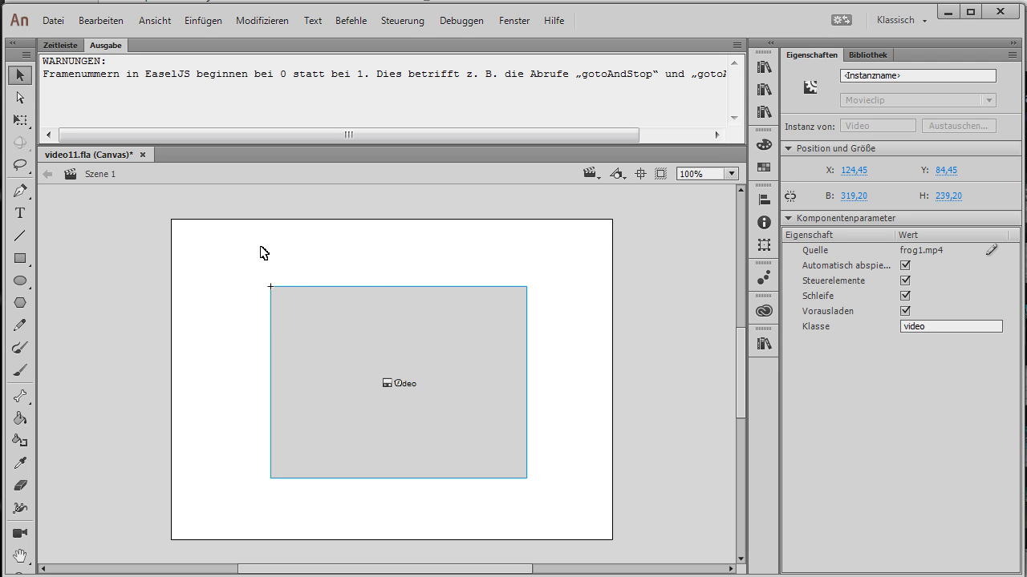
{"action": "mouse_move", "coordinate": [255, 239]}
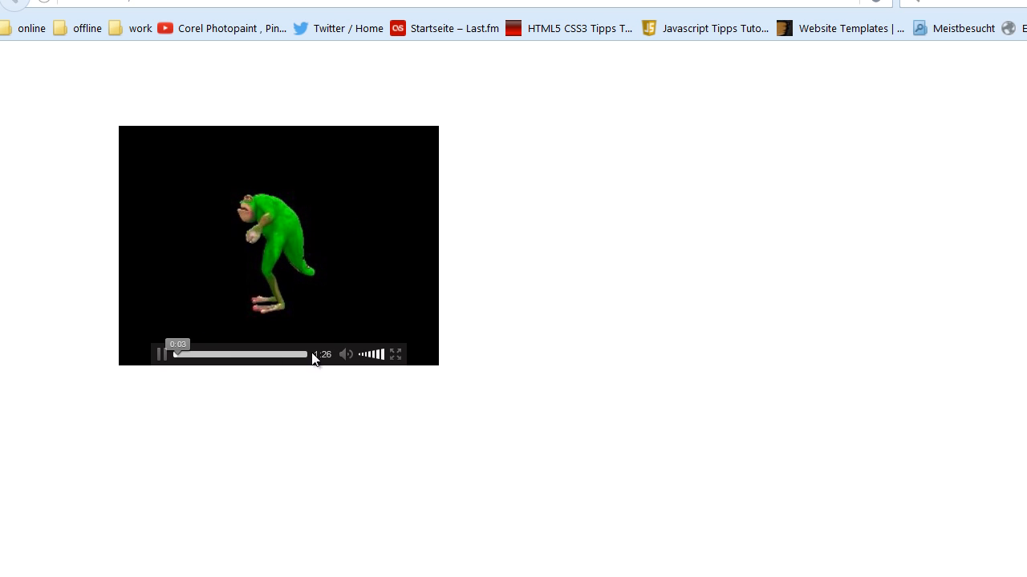
{"action": "mouse_move", "coordinate": [295, 515]}
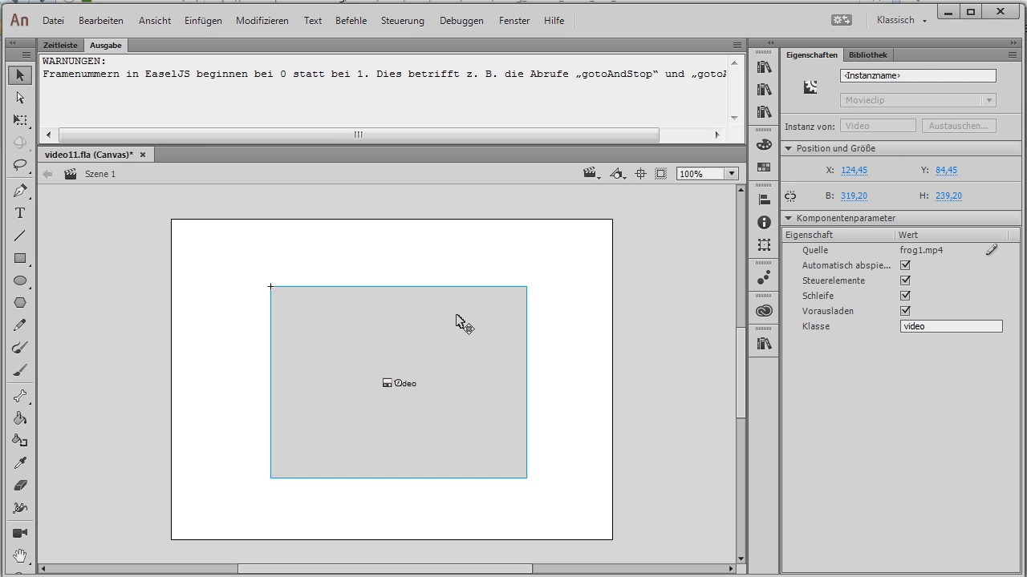
{"action": "mouse_move", "coordinate": [483, 335]}
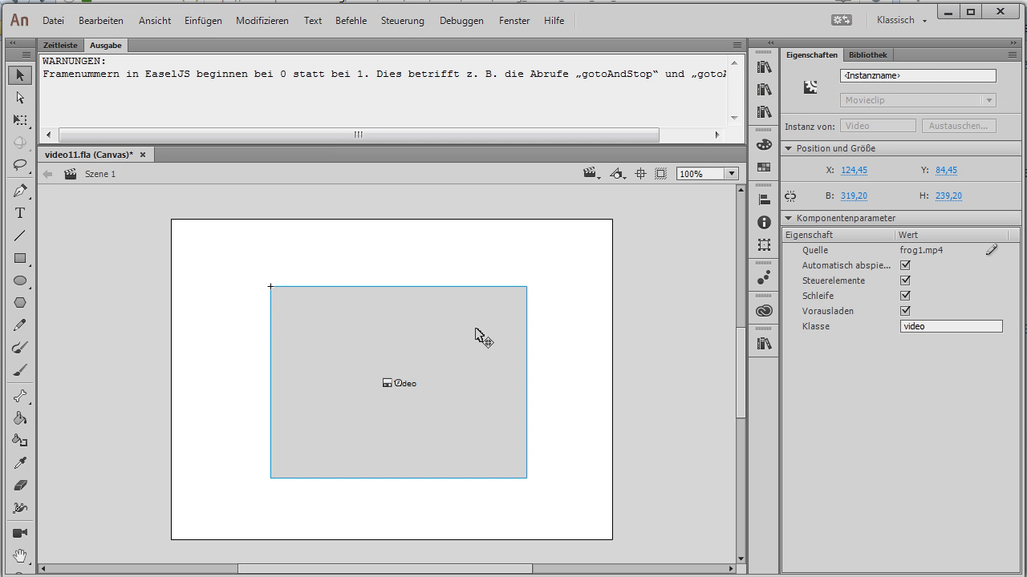
{"action": "mouse_move", "coordinate": [345, 327]}
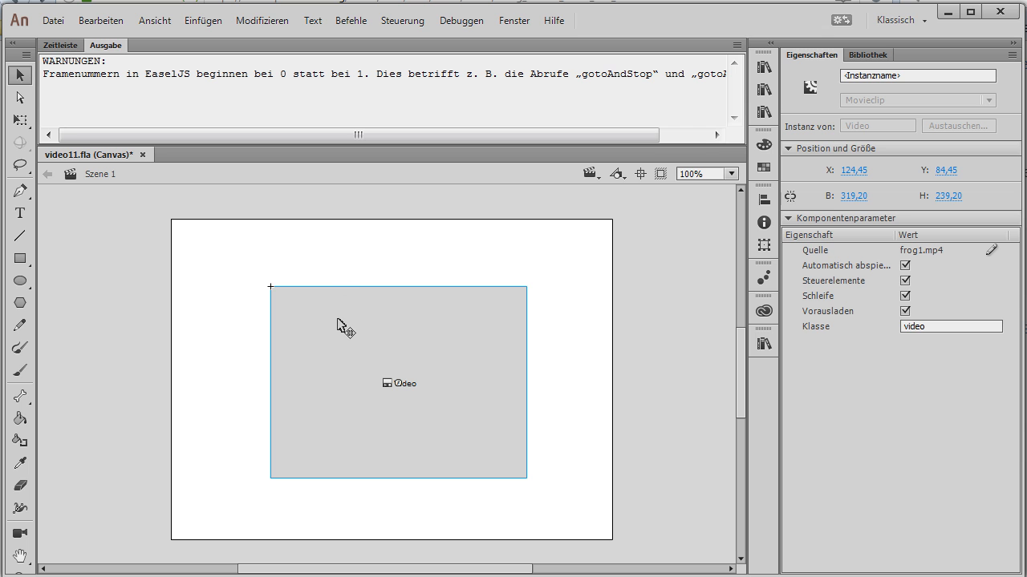
{"action": "mouse_move", "coordinate": [355, 335]}
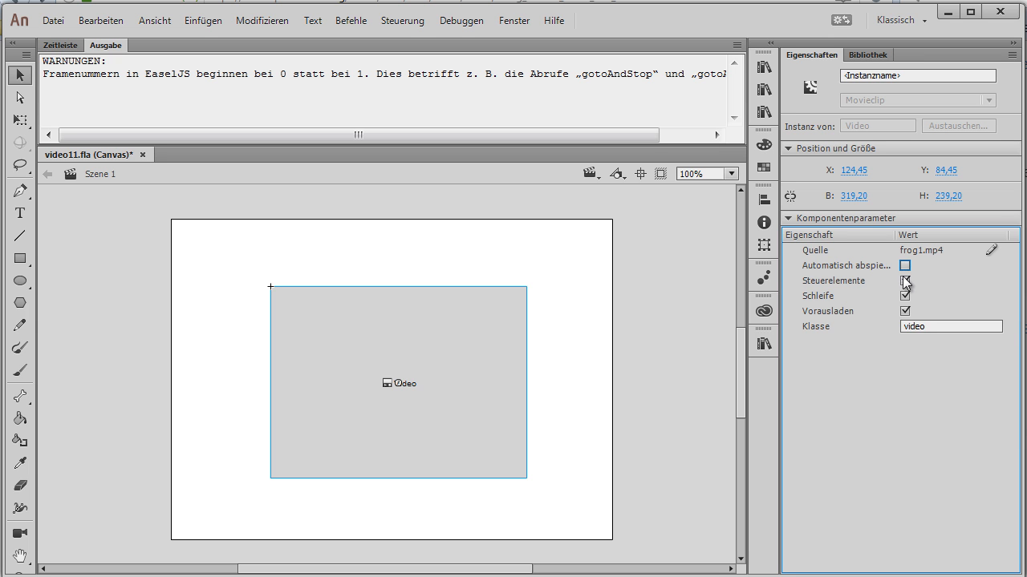
- Turn off the video component's built-in Steuerelemente
{"action": "left_click", "coordinate": [905, 281]}
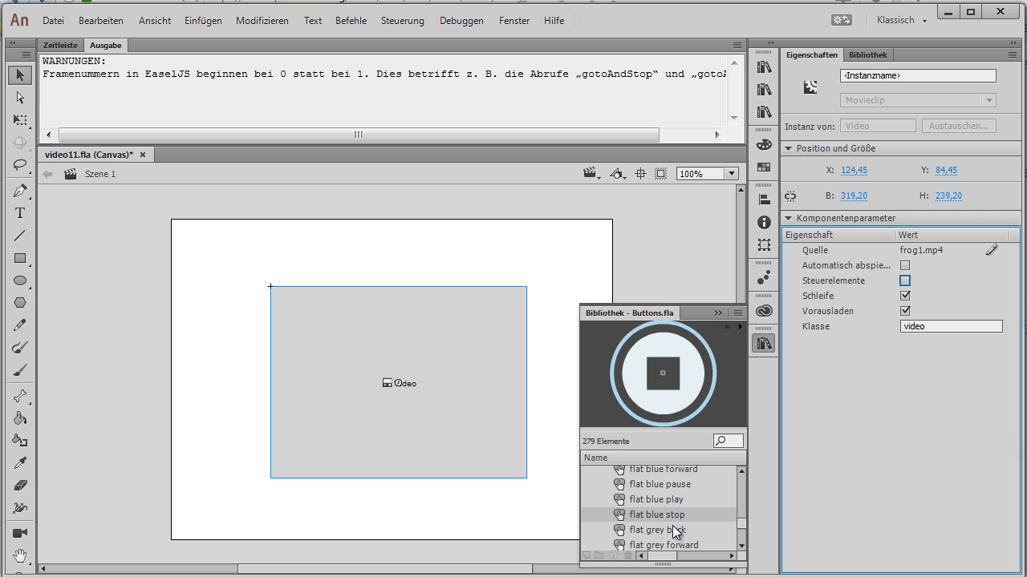
- Place the flat blue stop and play buttons above the video and name the play button play_btn
{"action": "scroll", "scroll_direction": "up", "scroll_amount": 3}
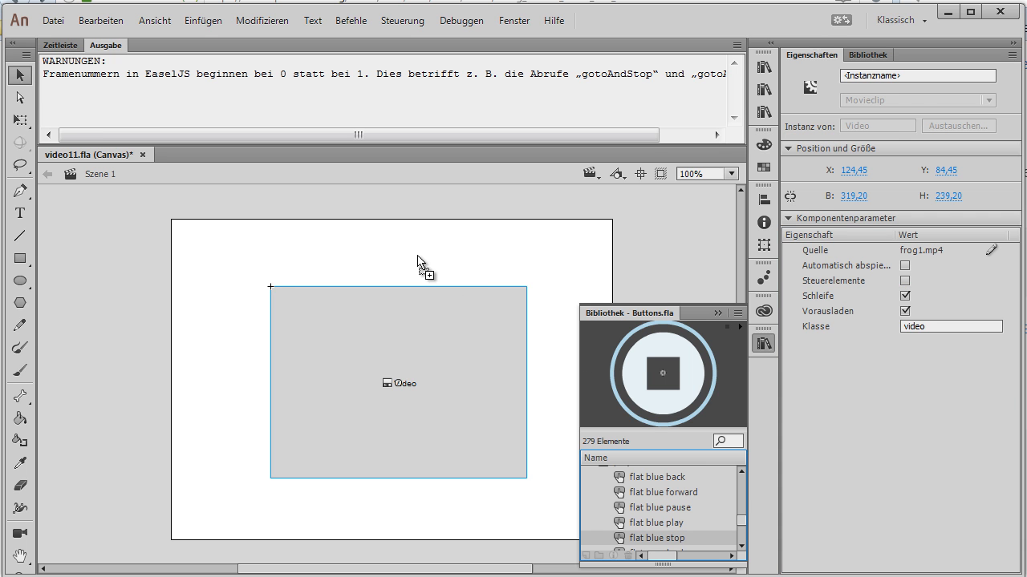
{"action": "left_click_drag", "start_coordinate": [658, 537], "coordinate": [416, 255]}
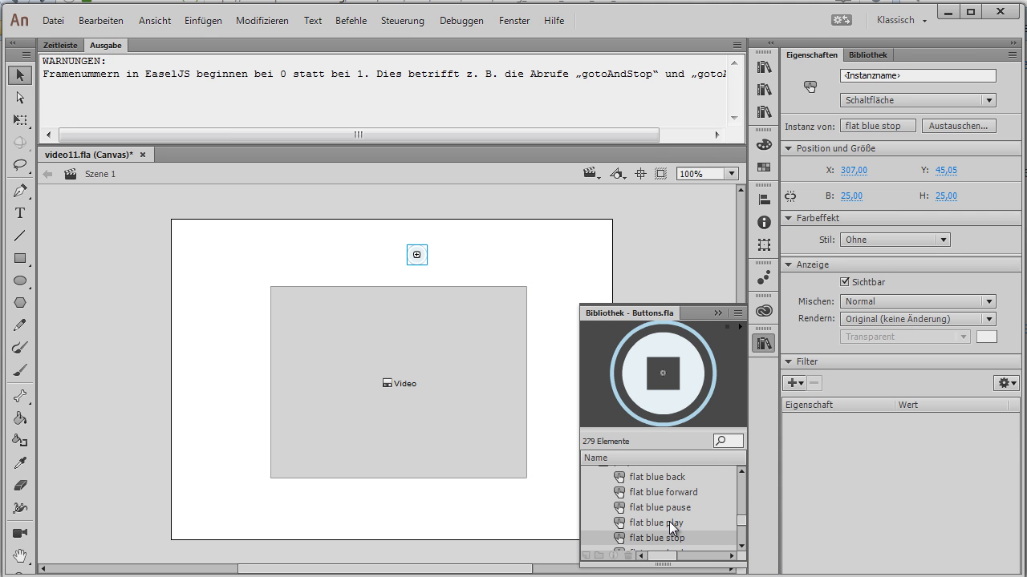
{"action": "left_click", "coordinate": [660, 522]}
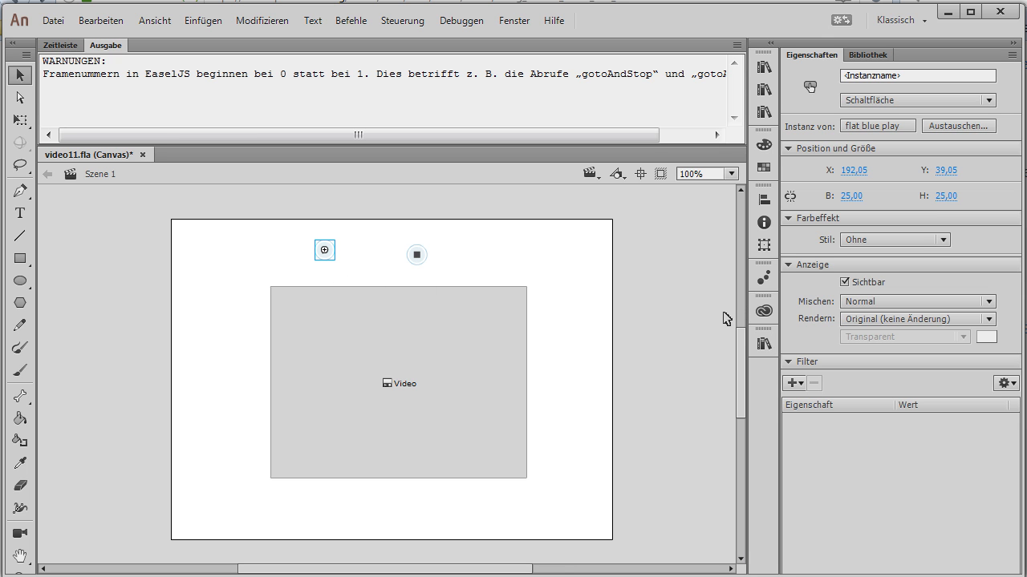
{"action": "mouse_move", "coordinate": [720, 145]}
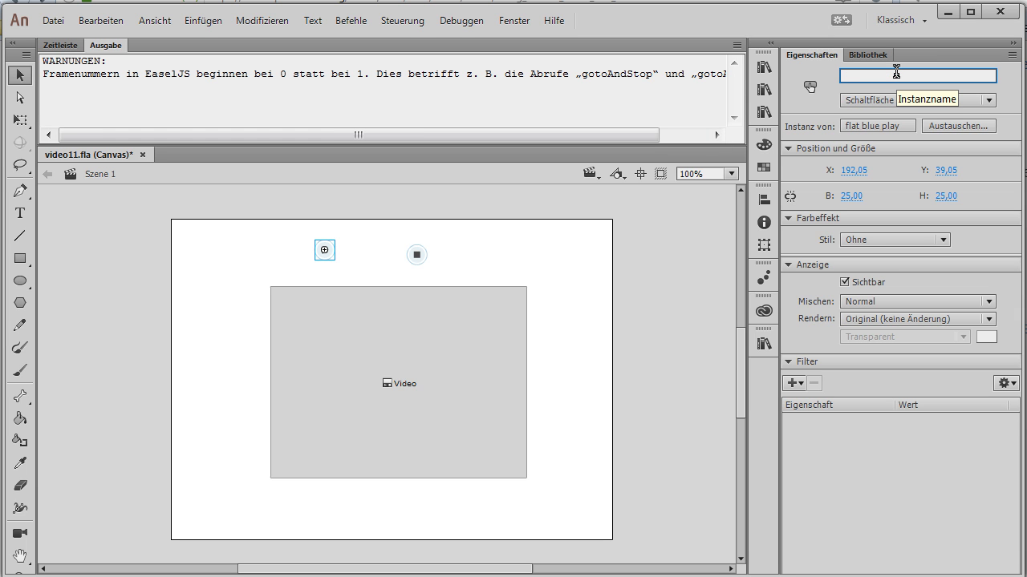
{"action": "type", "text": "play_btn"}
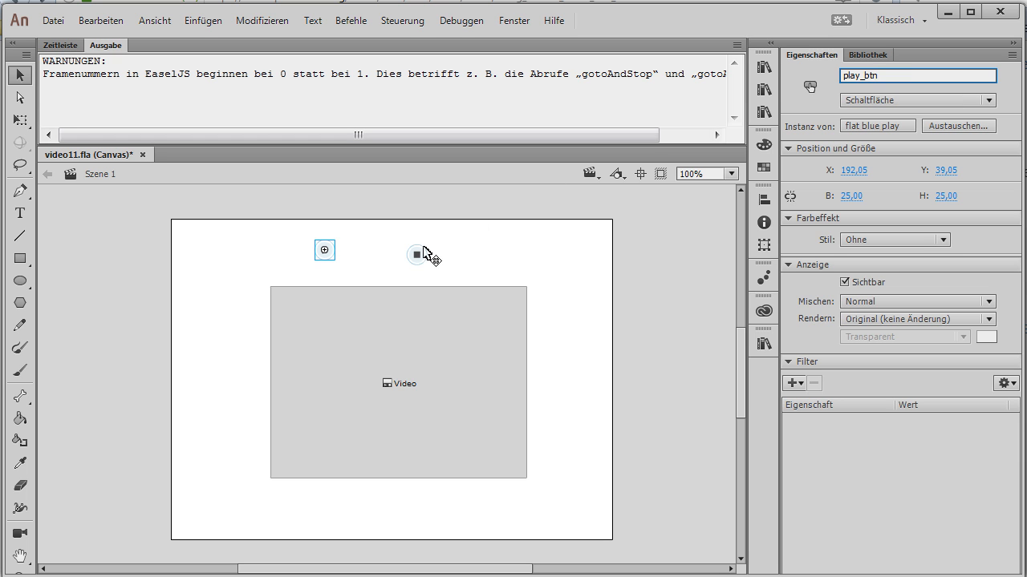
- Name the stop button instance stop_btn
{"action": "left_click", "coordinate": [416, 254]}
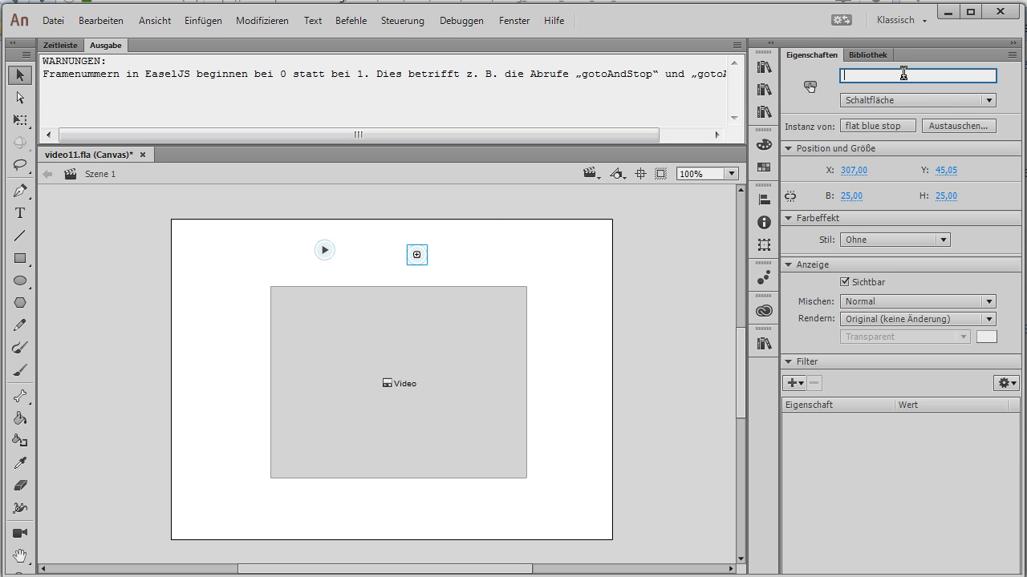
{"action": "type", "text": "stop_btn"}
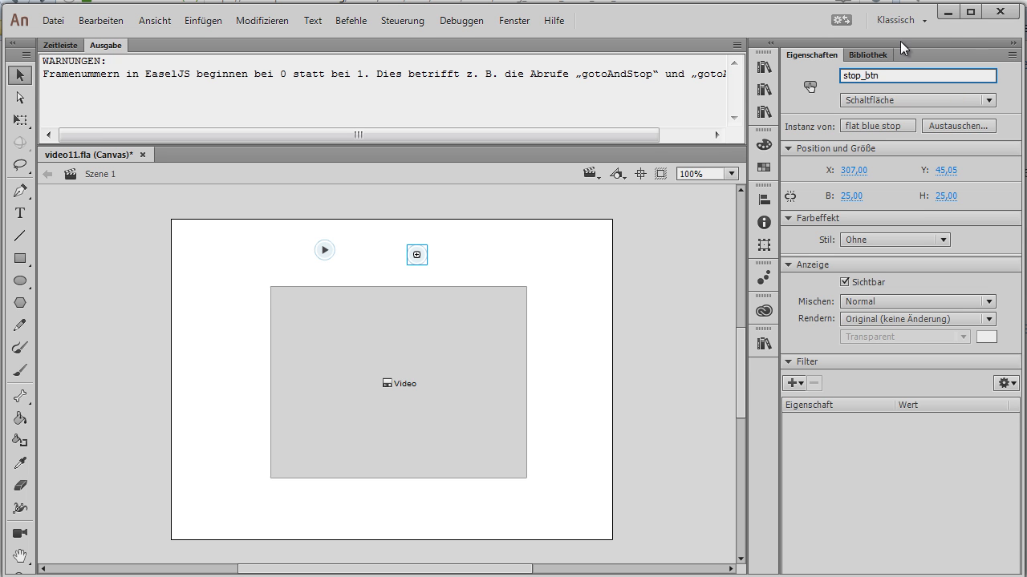
{"action": "left_click", "coordinate": [398, 383]}
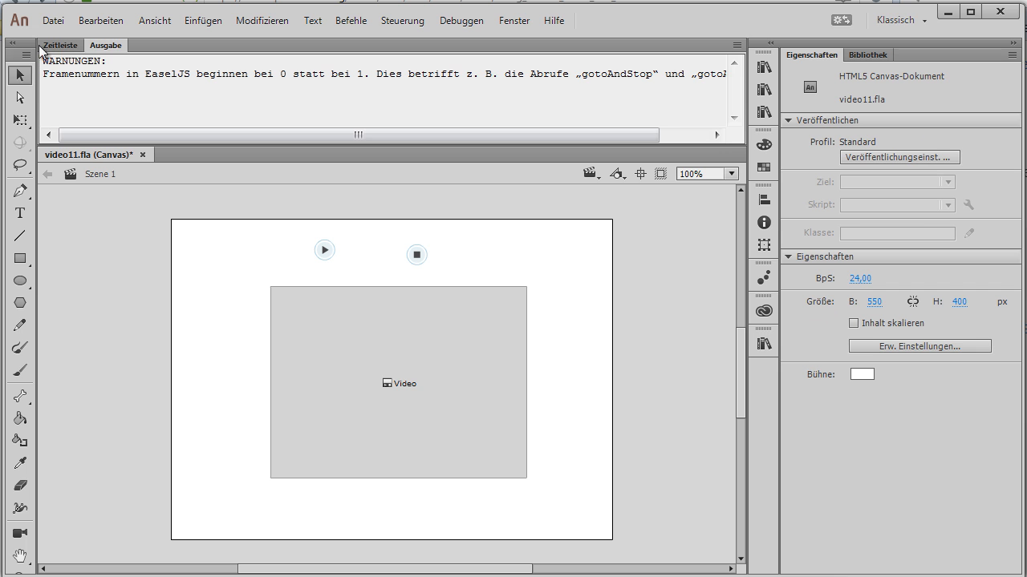
- Show the timeline and bring up the Actions panel with Code Snippets
{"action": "left_click", "coordinate": [60, 45]}
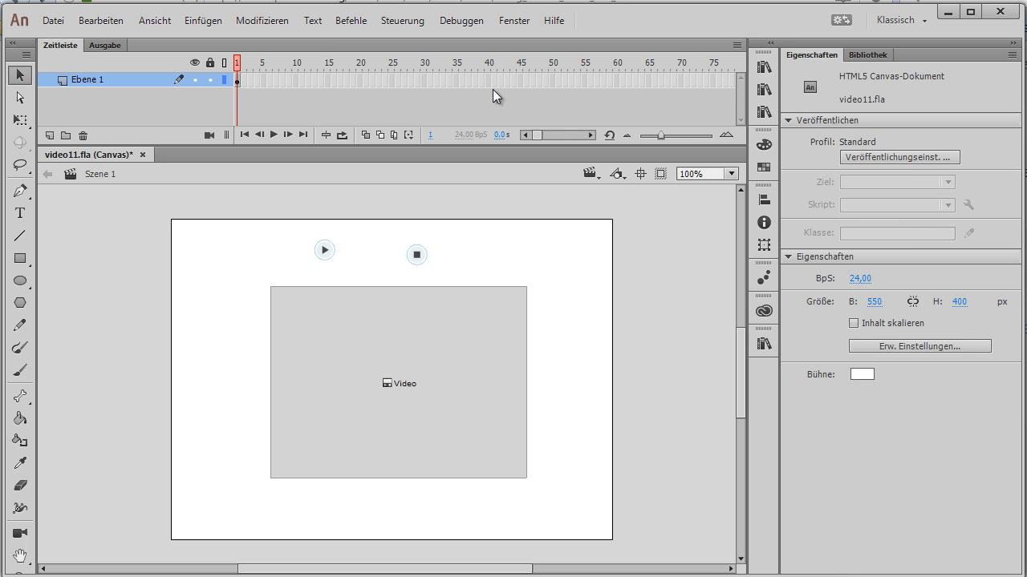
{"action": "left_click", "coordinate": [514, 20]}
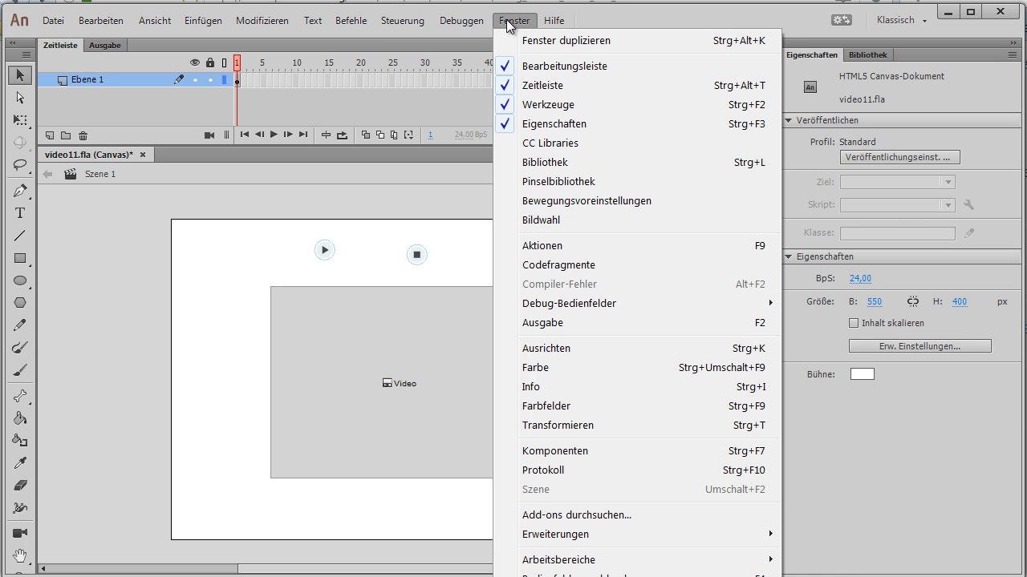
{"action": "left_click", "coordinate": [542, 245]}
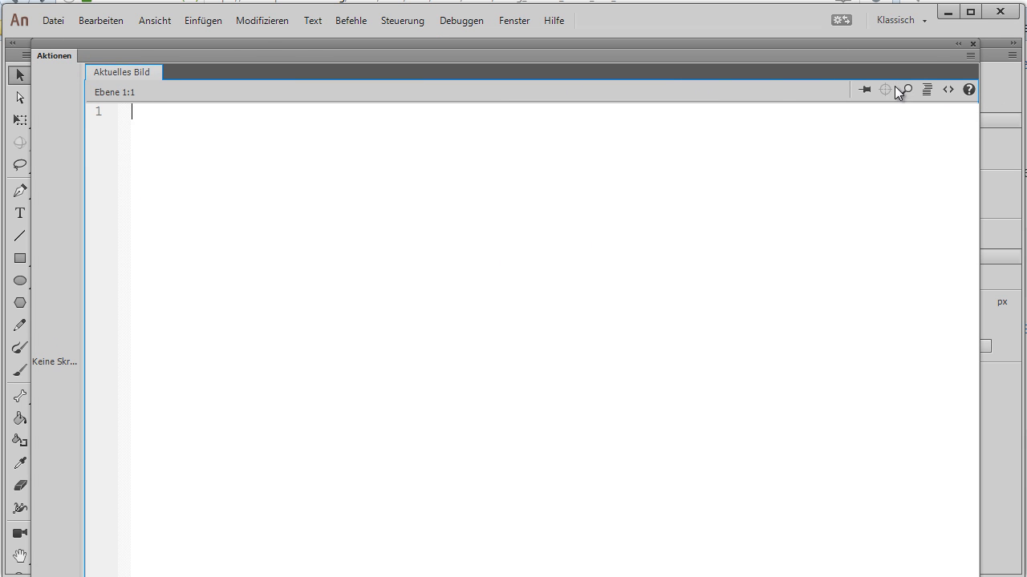
{"action": "left_click", "coordinate": [947, 89]}
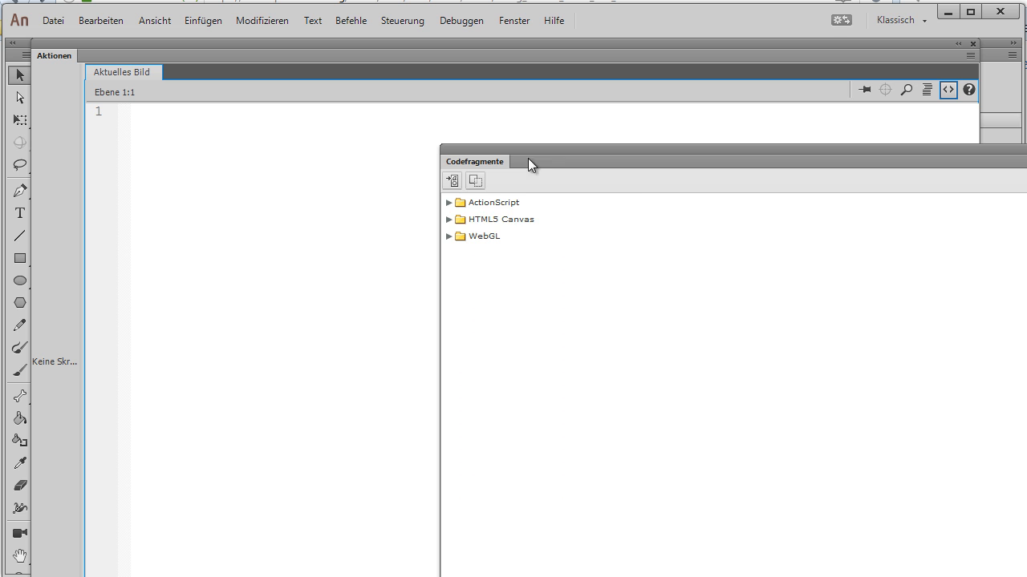
- Insert the Video abspielen snippet for the selected frog video from HTML5 Canvas > Komponenten > Video
{"action": "left_click", "coordinate": [449, 219]}
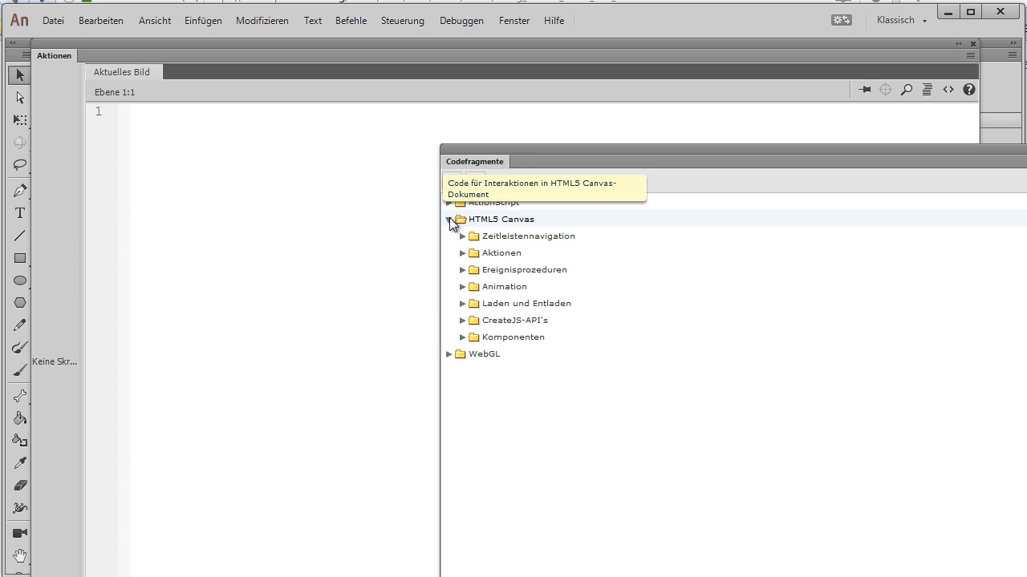
{"action": "mouse_move", "coordinate": [485, 472]}
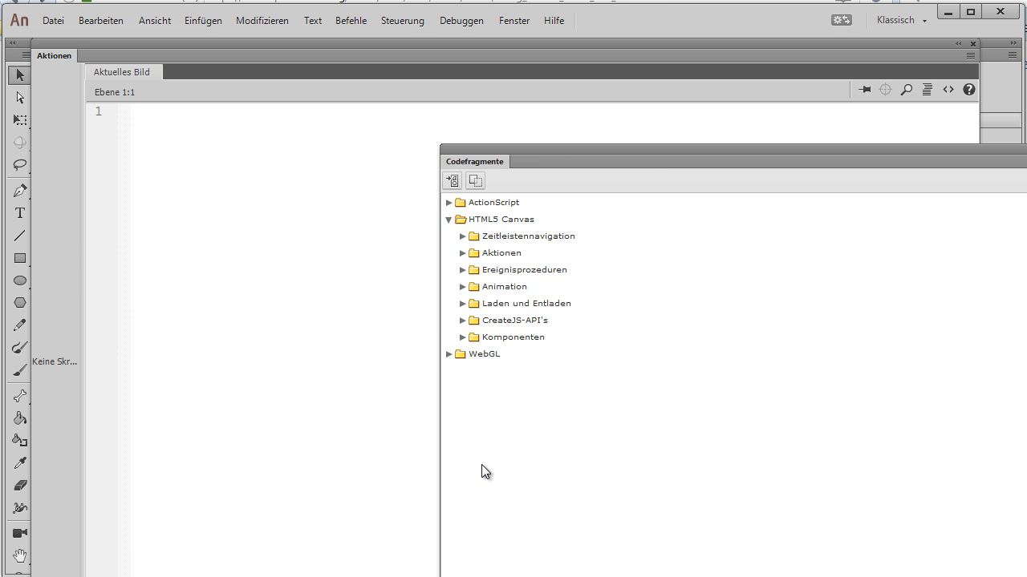
{"action": "left_click", "coordinate": [463, 337]}
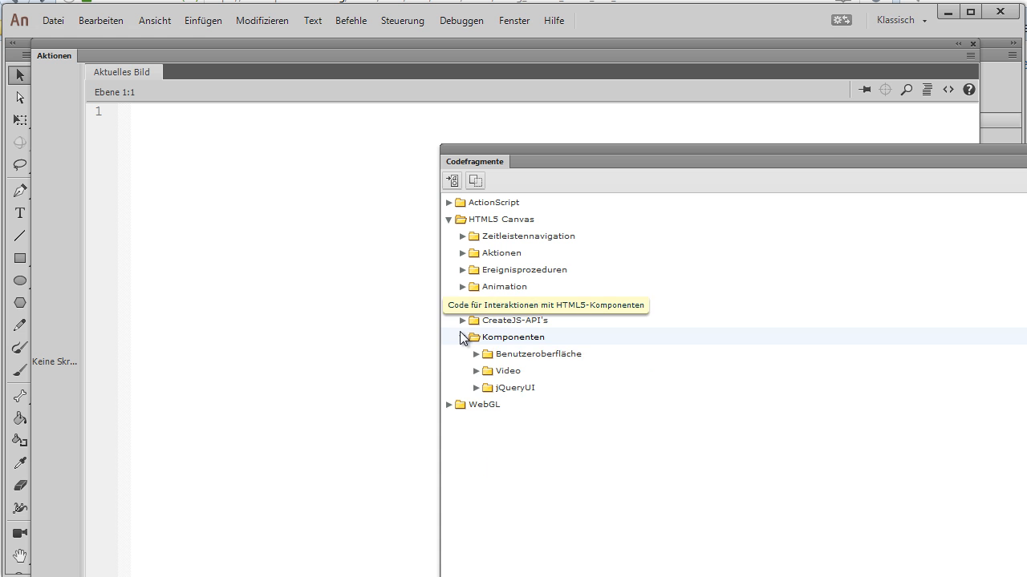
{"action": "left_click", "coordinate": [477, 370]}
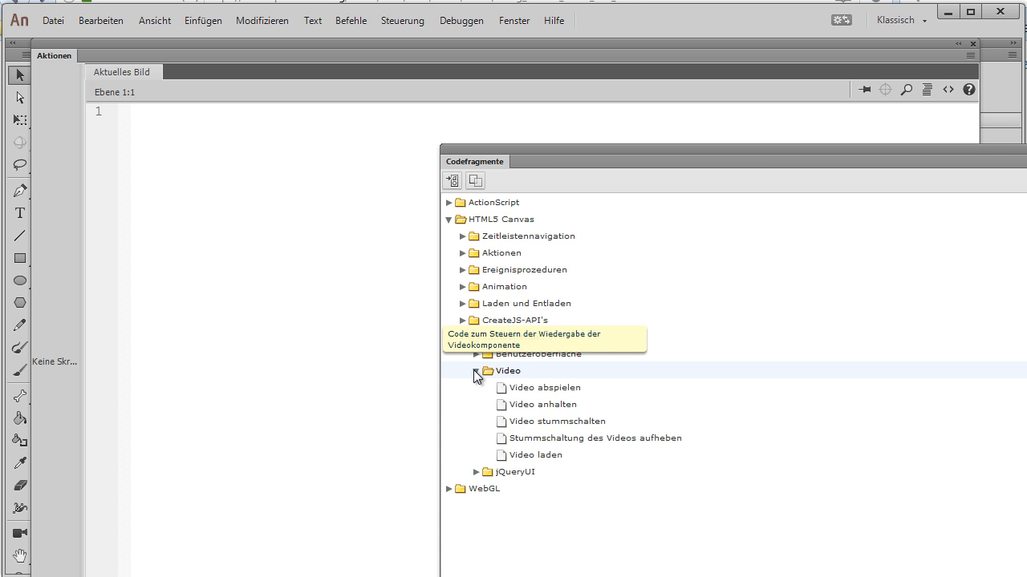
{"action": "mouse_move", "coordinate": [562, 387]}
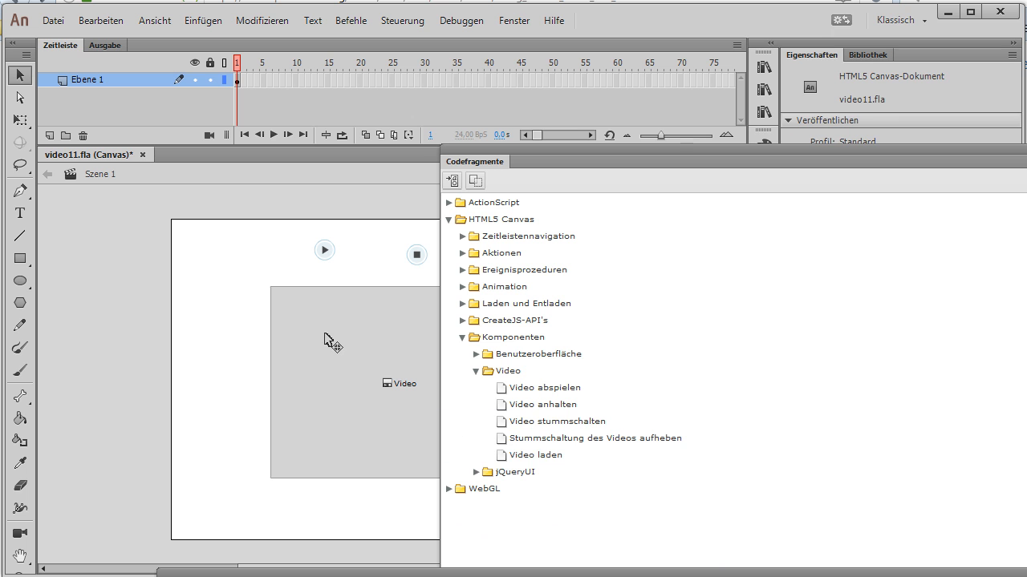
{"action": "left_click", "coordinate": [337, 382]}
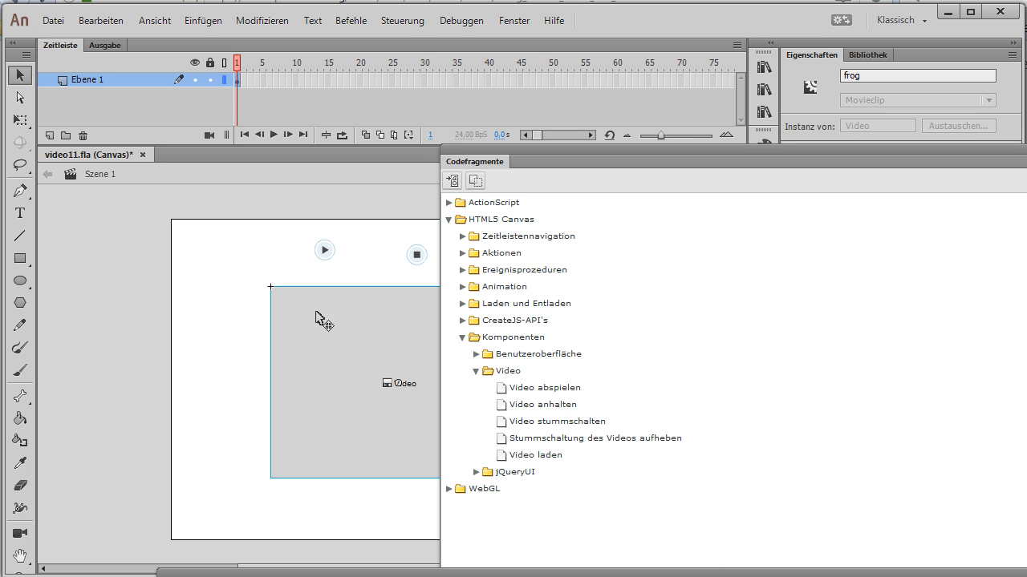
{"action": "mouse_move", "coordinate": [544, 387]}
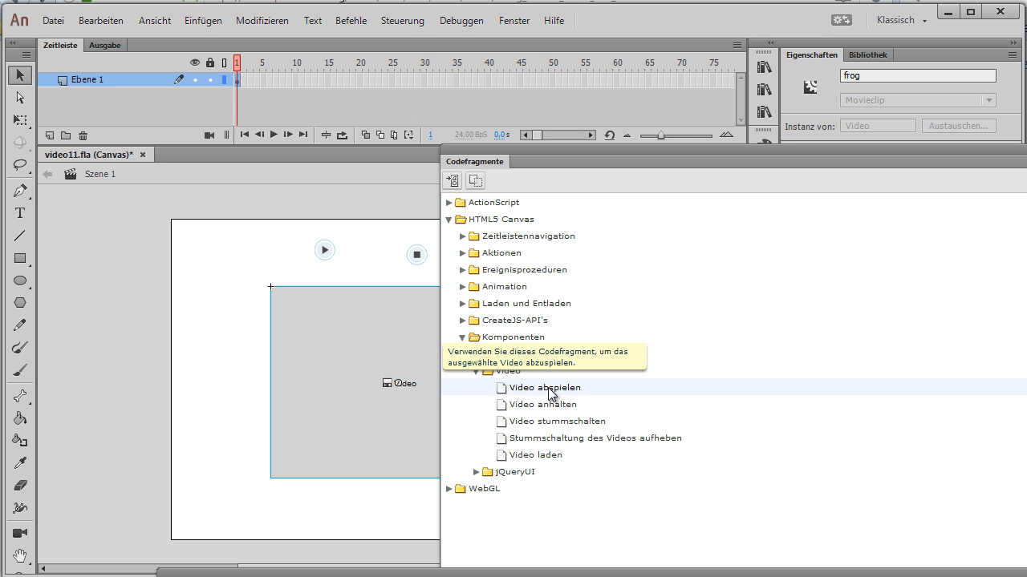
{"action": "double_click", "coordinate": [546, 388]}
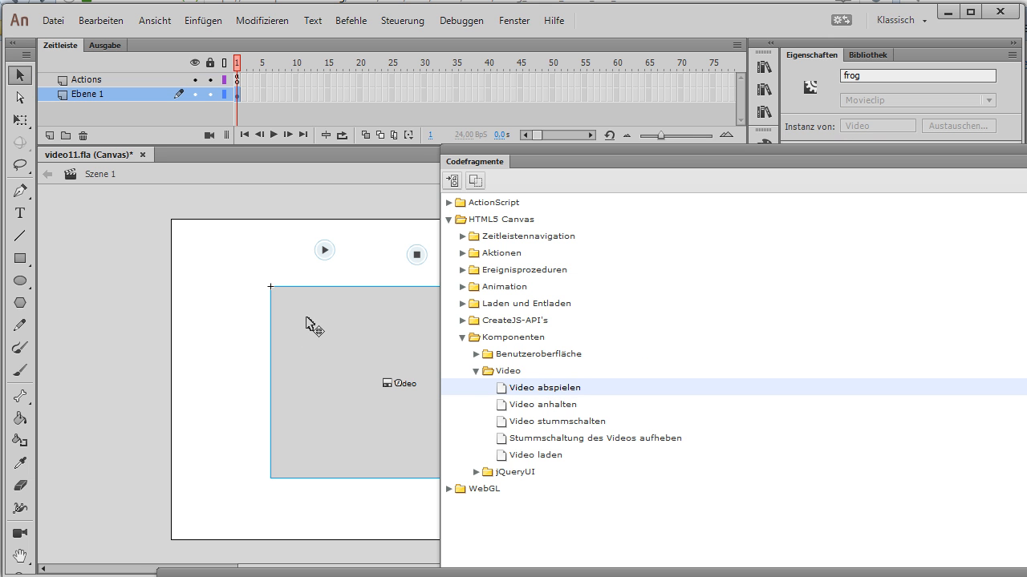
{"action": "mouse_move", "coordinate": [543, 404]}
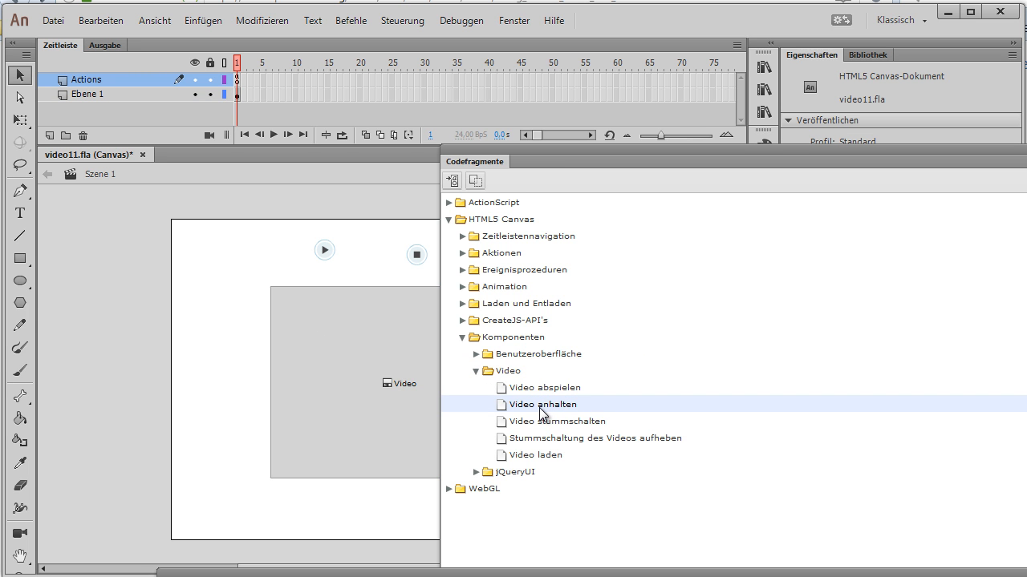
{"action": "mouse_move", "coordinate": [362, 251]}
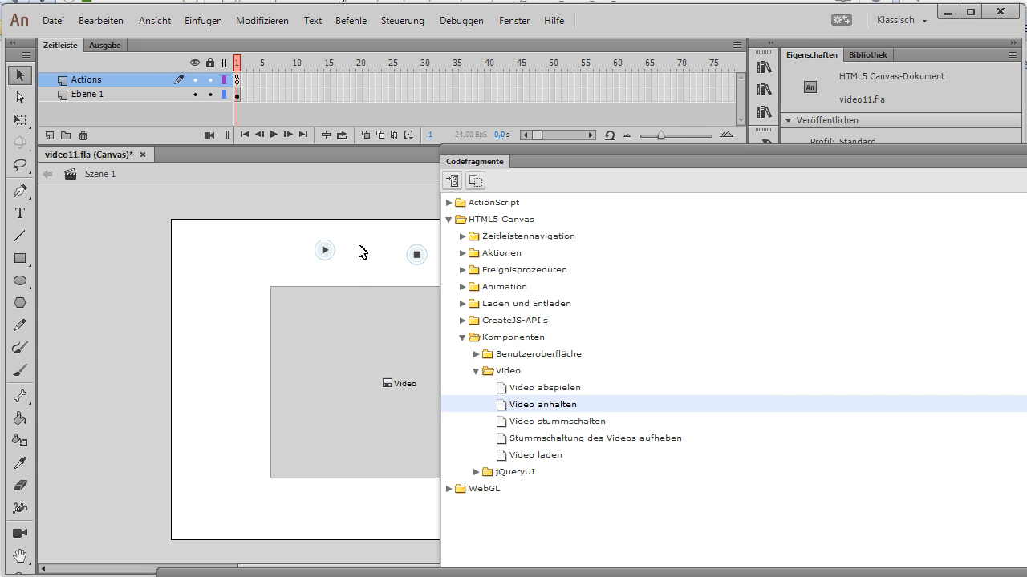
- Insert a Mouse-Click-Ereignis handler for play_btn from the Ereignisprozeduren snippets
{"action": "left_click", "coordinate": [324, 250]}
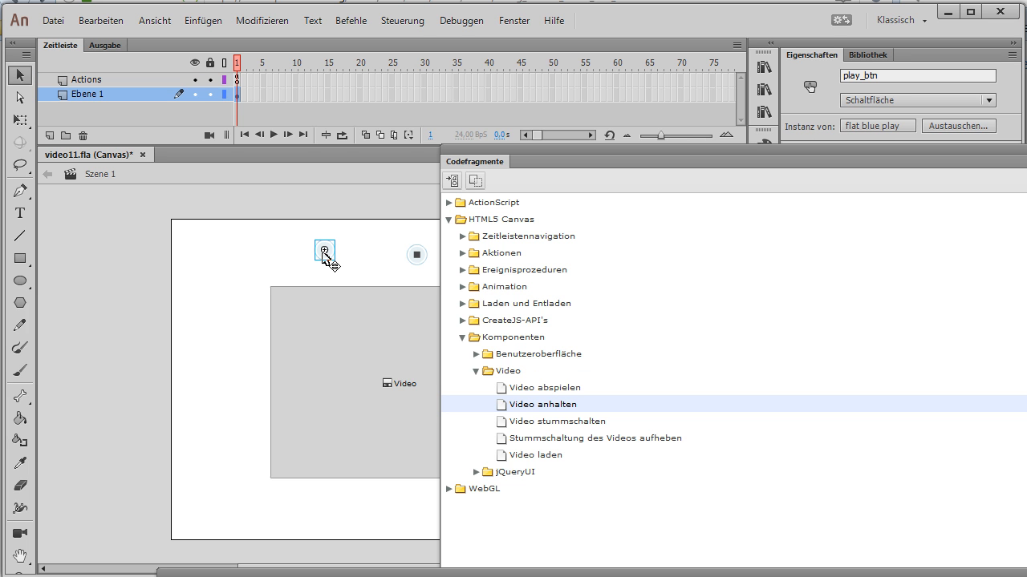
{"action": "mouse_move", "coordinate": [462, 279]}
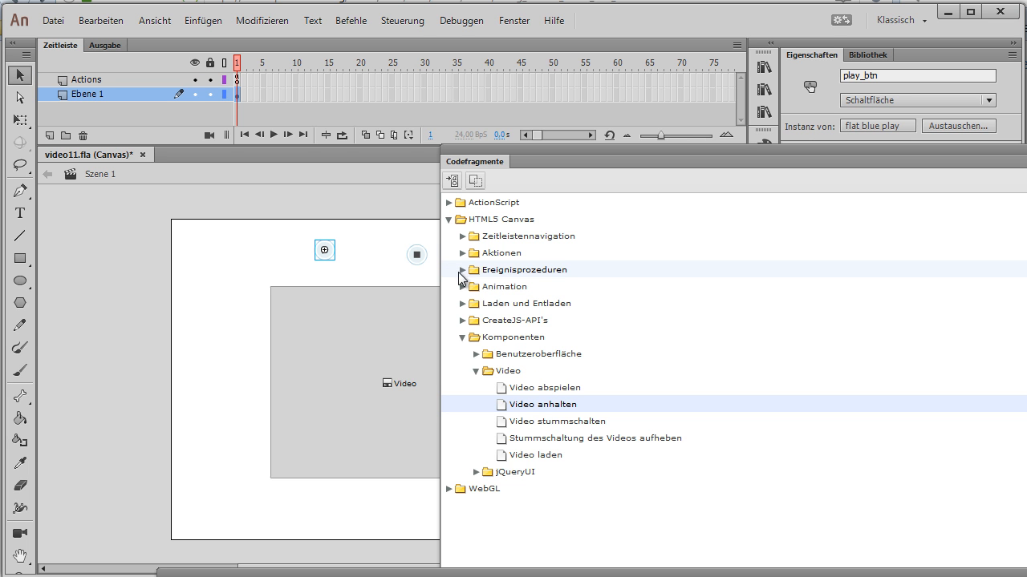
{"action": "left_click", "coordinate": [462, 269]}
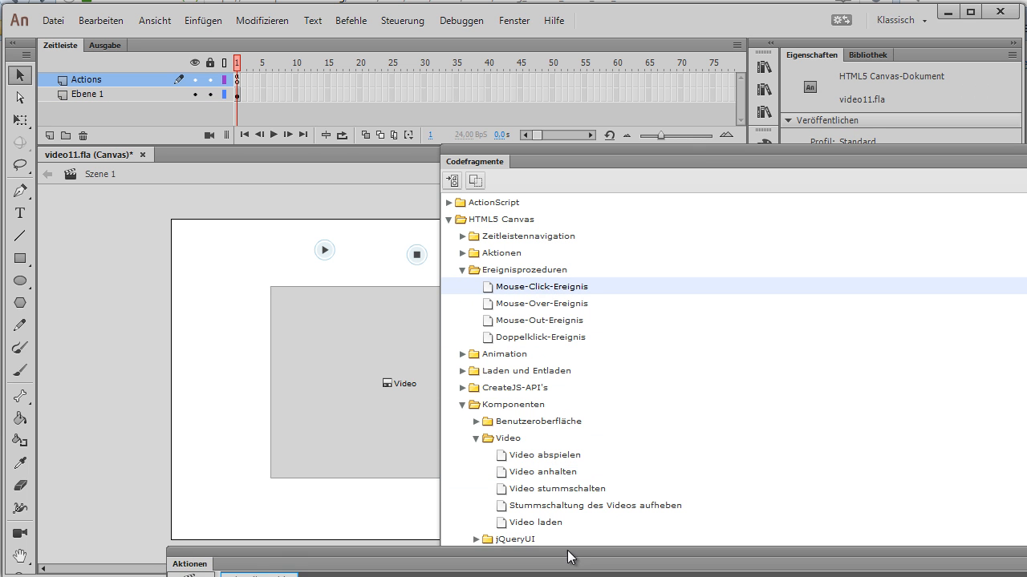
{"action": "double_click", "coordinate": [541, 287]}
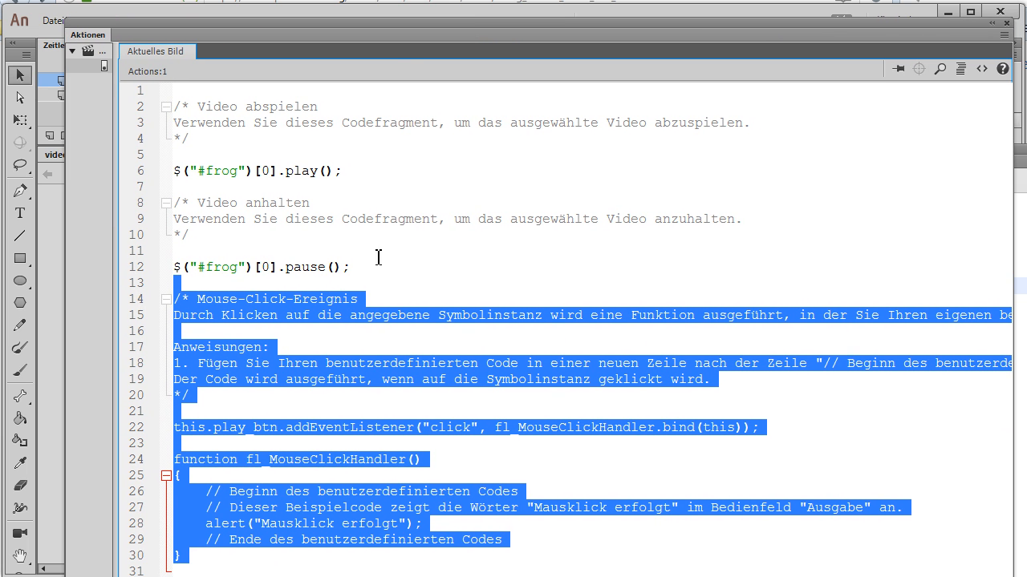
- Remove the sample alert from the click handler and move frog's play line into it
{"action": "left_click", "coordinate": [554, 118]}
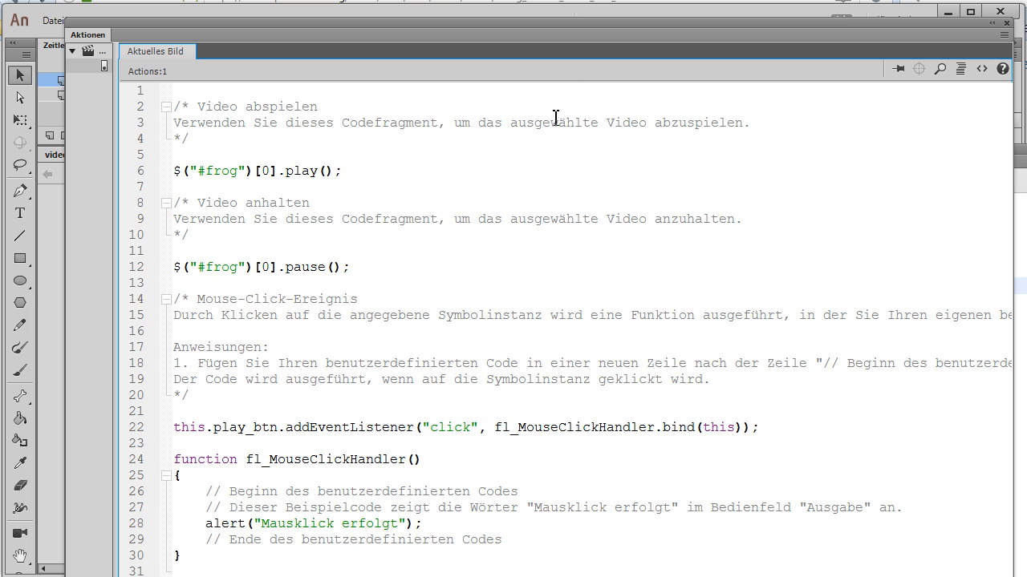
{"action": "left_click", "coordinate": [341, 171]}
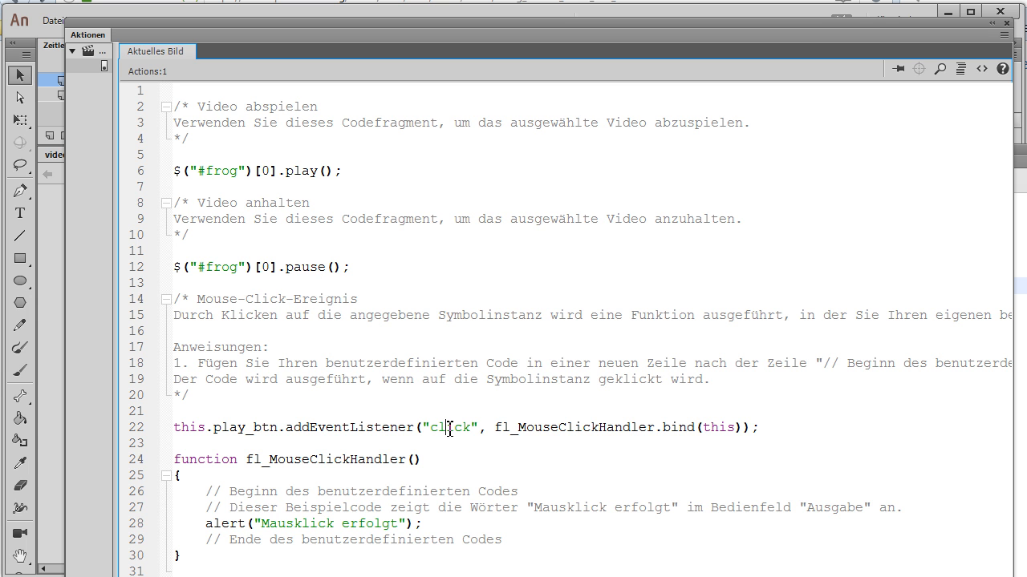
{"action": "double_click", "coordinate": [574, 427]}
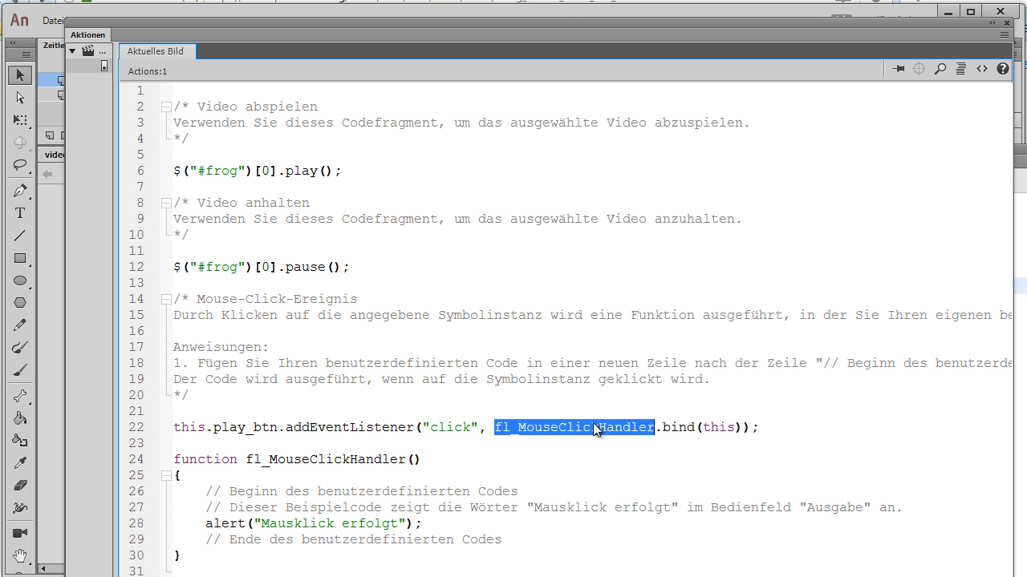
{"action": "left_click", "coordinate": [321, 460]}
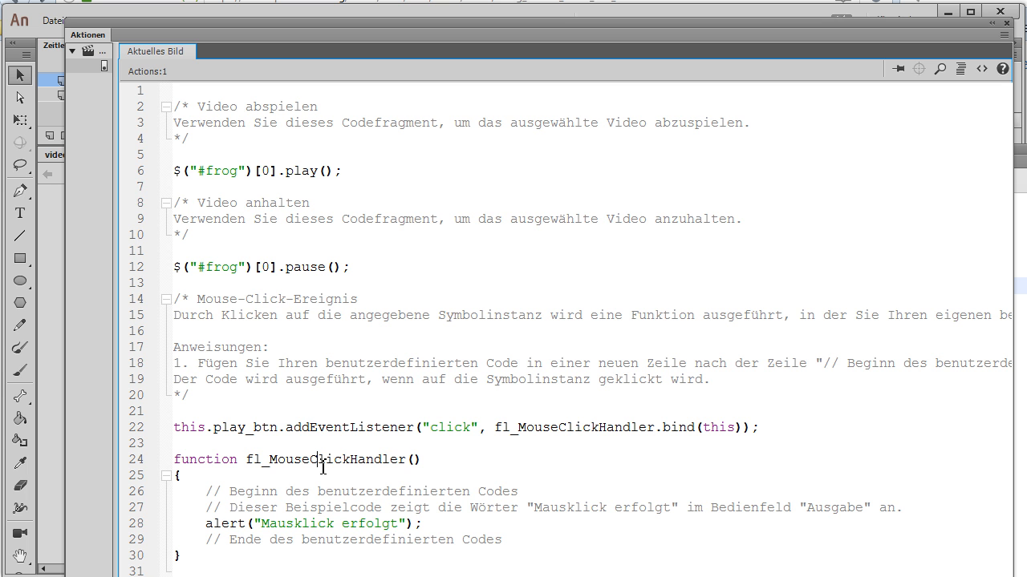
{"action": "double_click", "coordinate": [324, 460]}
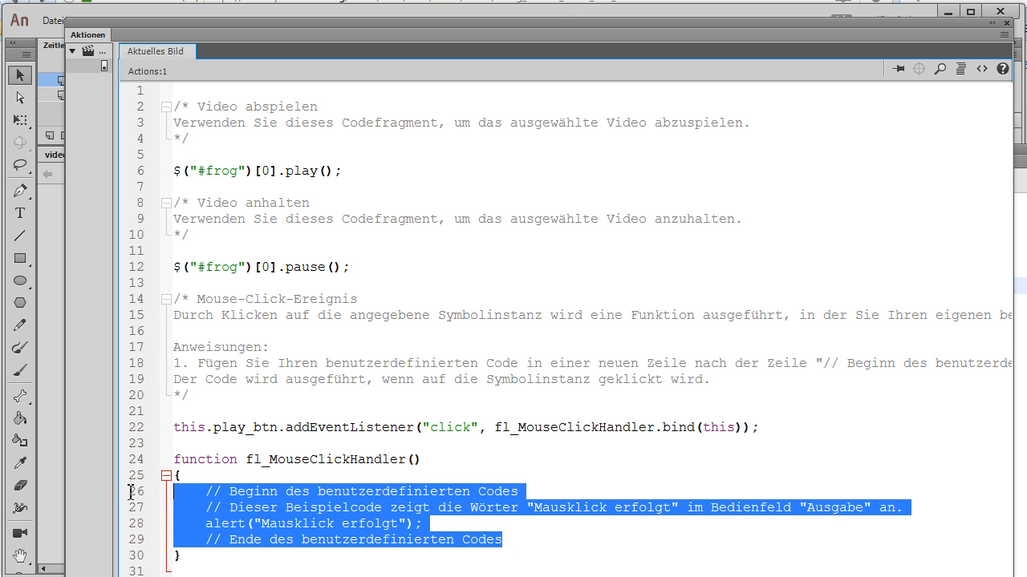
{"action": "key", "text": "Delete"}
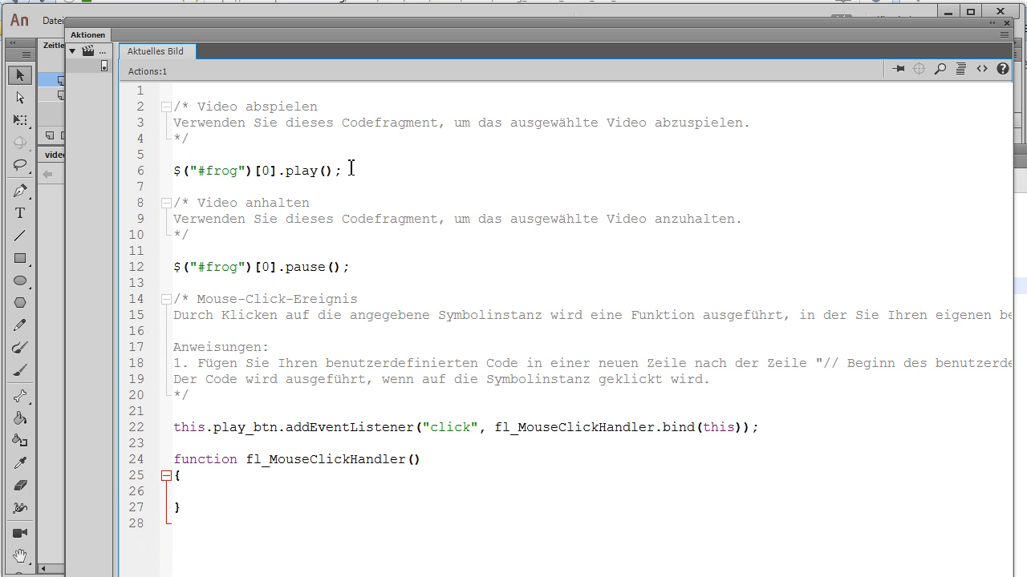
{"action": "triple_click", "coordinate": [257, 171]}
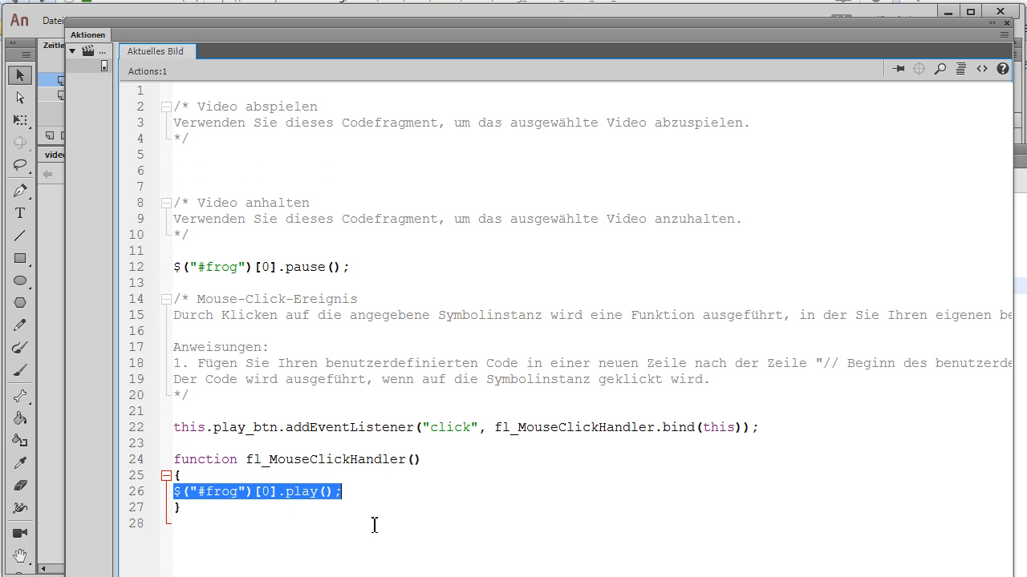
{"action": "mouse_move", "coordinate": [314, 460]}
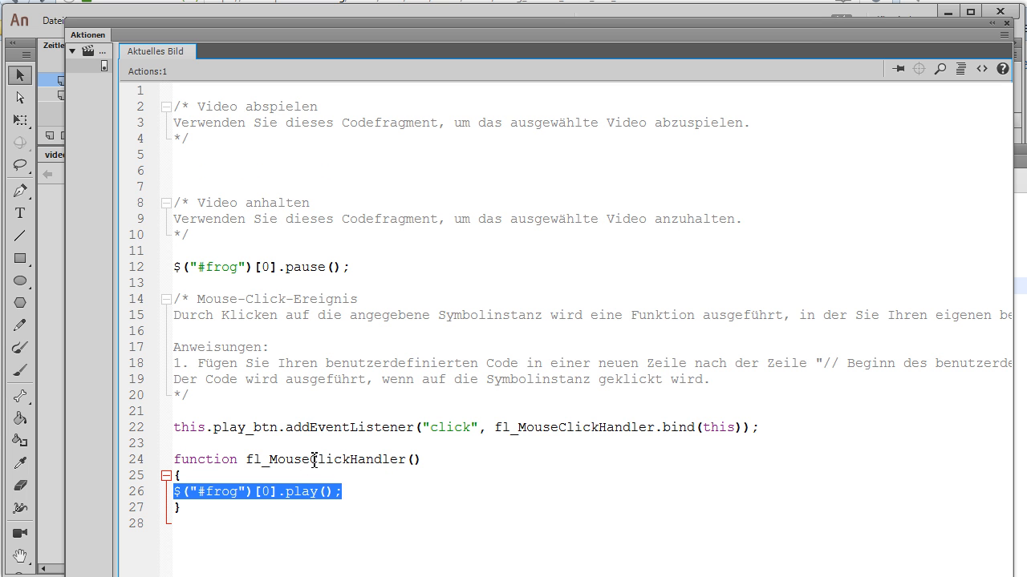
- Rename fl_MouseClickHandler to playVideo in the listener and the function definition
{"action": "double_click", "coordinate": [326, 460]}
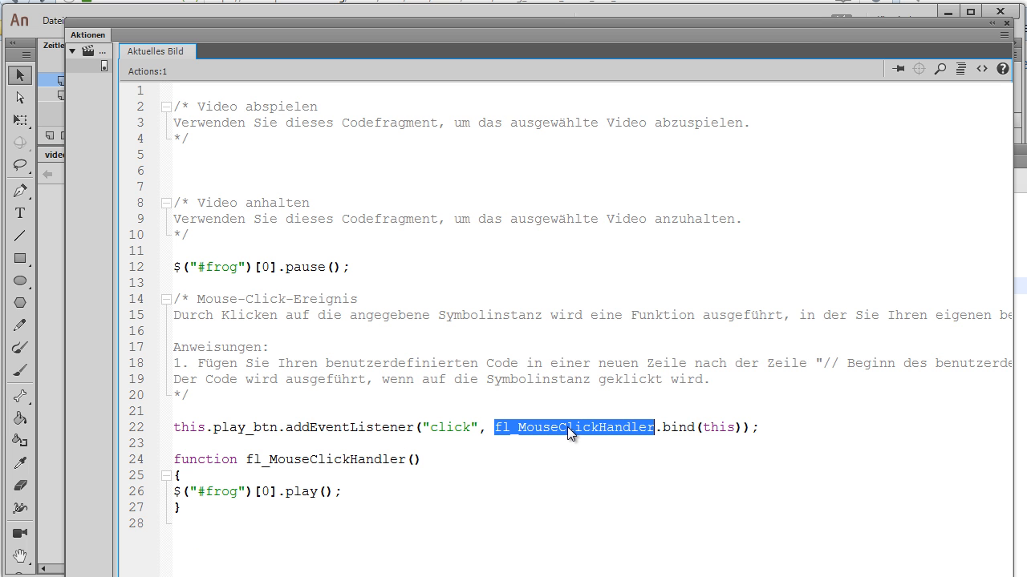
{"action": "type", "text": "playV"}
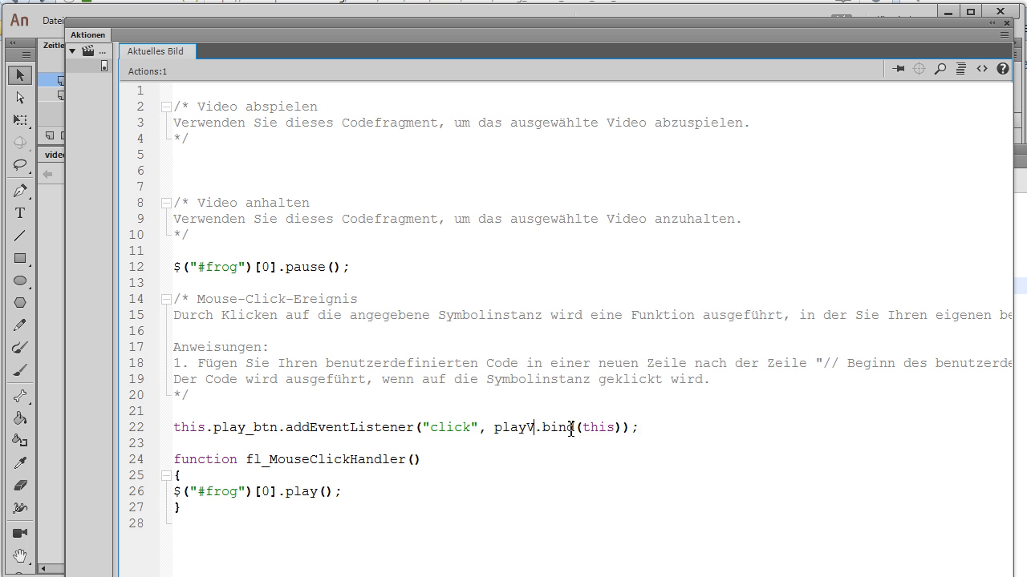
{"action": "type", "text": "ideo"}
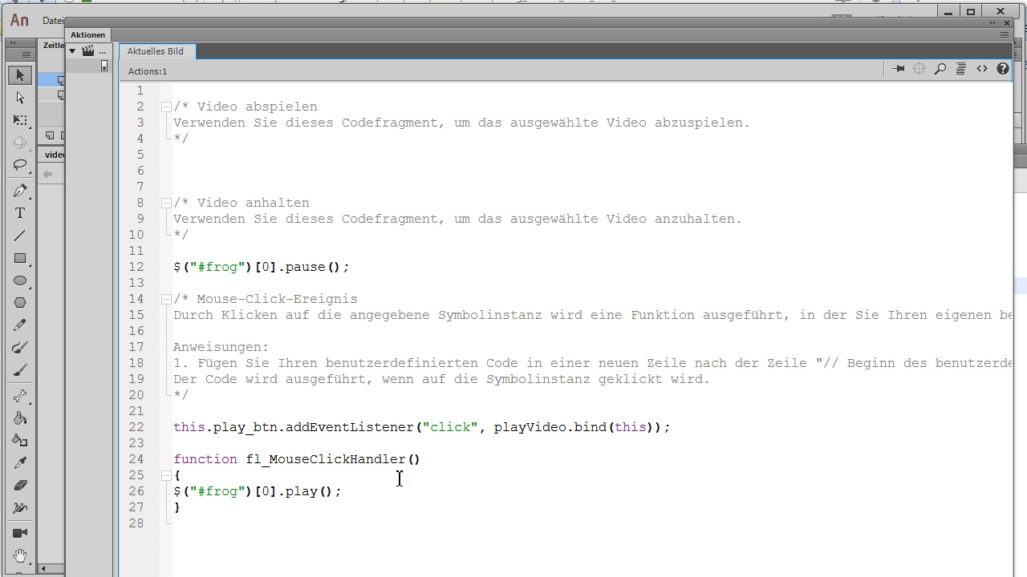
{"action": "double_click", "coordinate": [325, 459]}
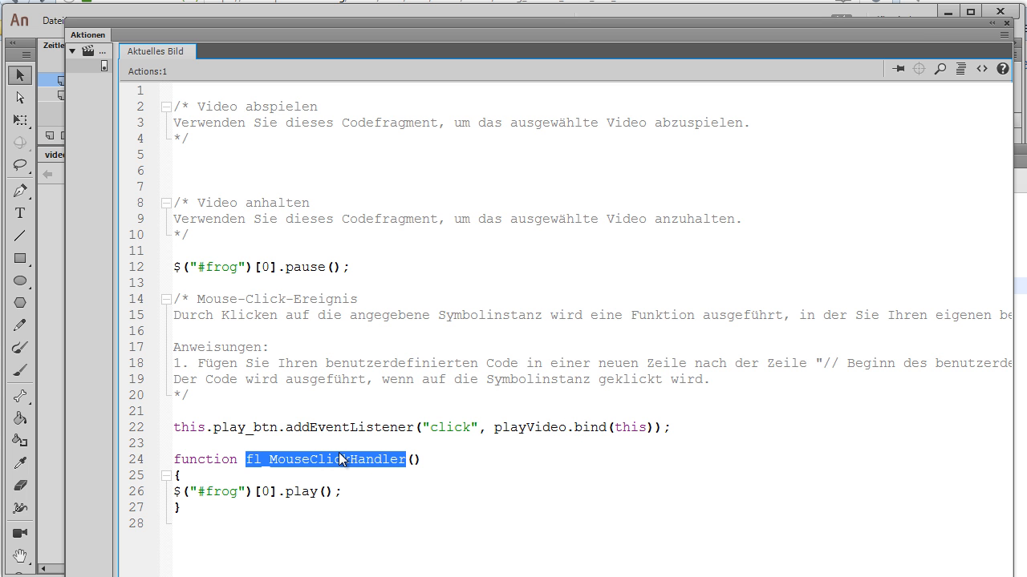
{"action": "type", "text": "playVideo("}
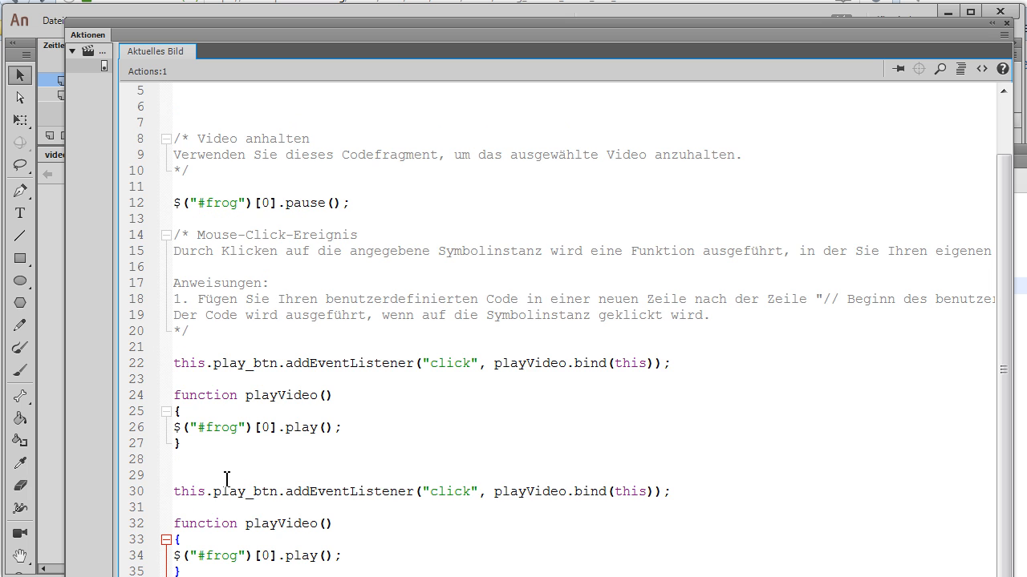
{"action": "mouse_move", "coordinate": [321, 501]}
{"action": "type", "text": "s"}
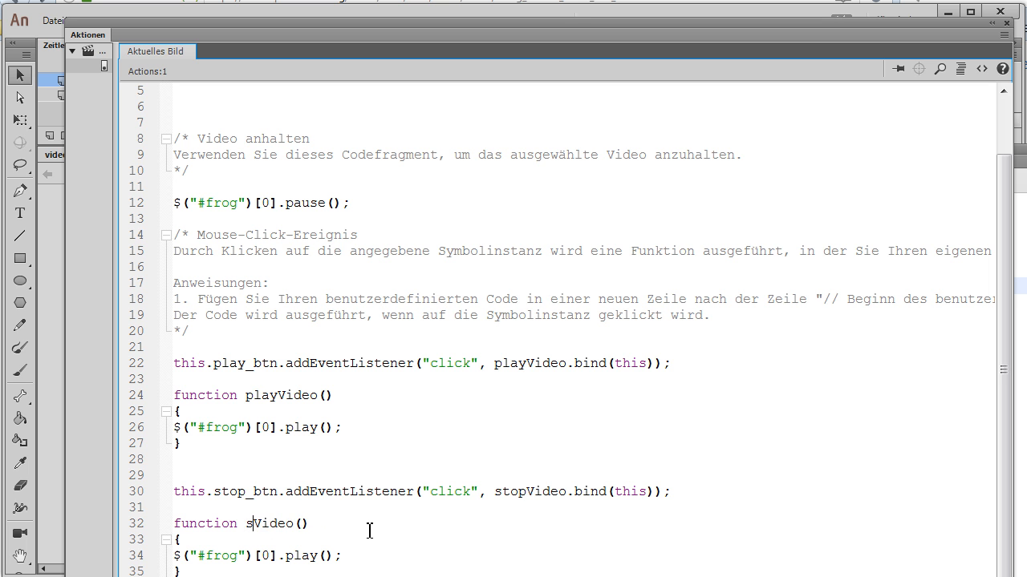
- Retarget the duplicated block to stop_btn with a stopVideo function and go to the first line
{"action": "type", "text": "top"}
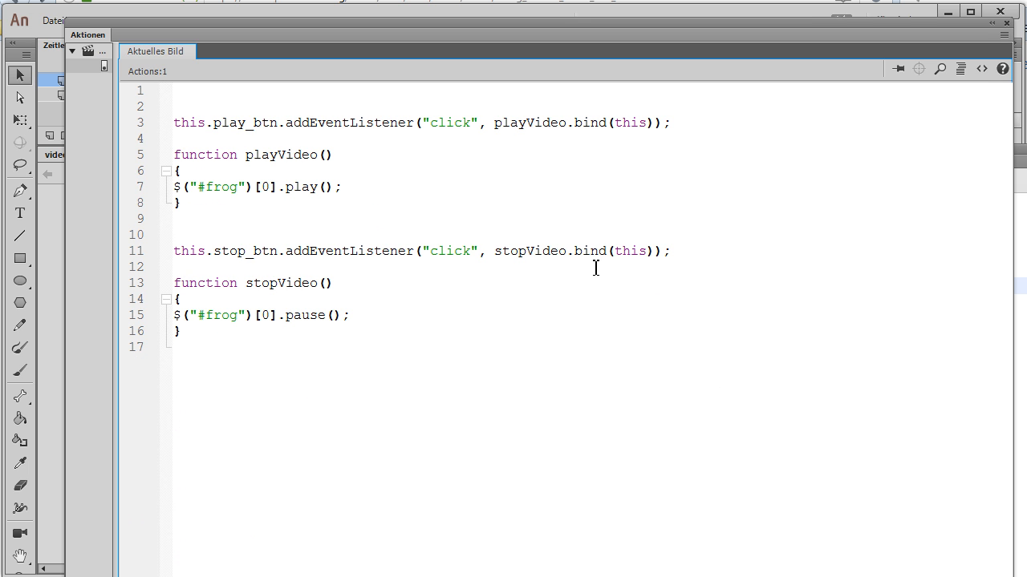
{"action": "left_click", "coordinate": [174, 89]}
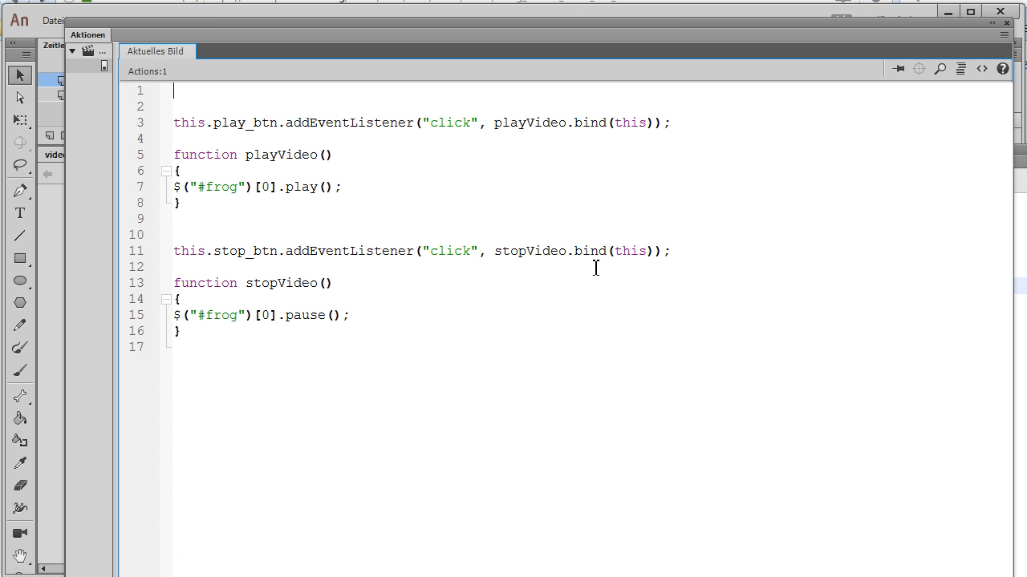
{"action": "mouse_move", "coordinate": [569, 32]}
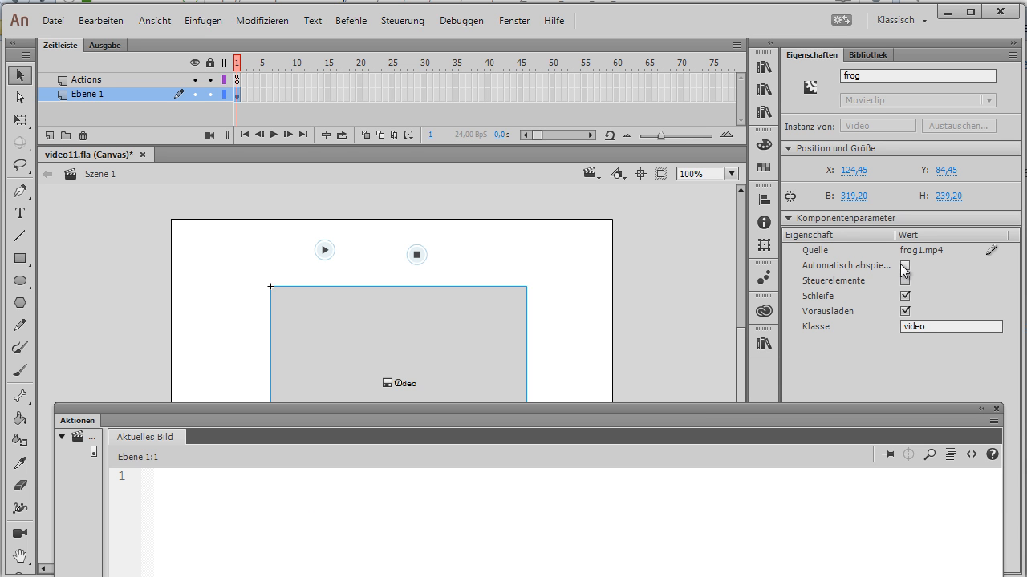
- Turn off the frog video's built-in Steuerelemente in Komponentenparameter
{"action": "left_click", "coordinate": [905, 265]}
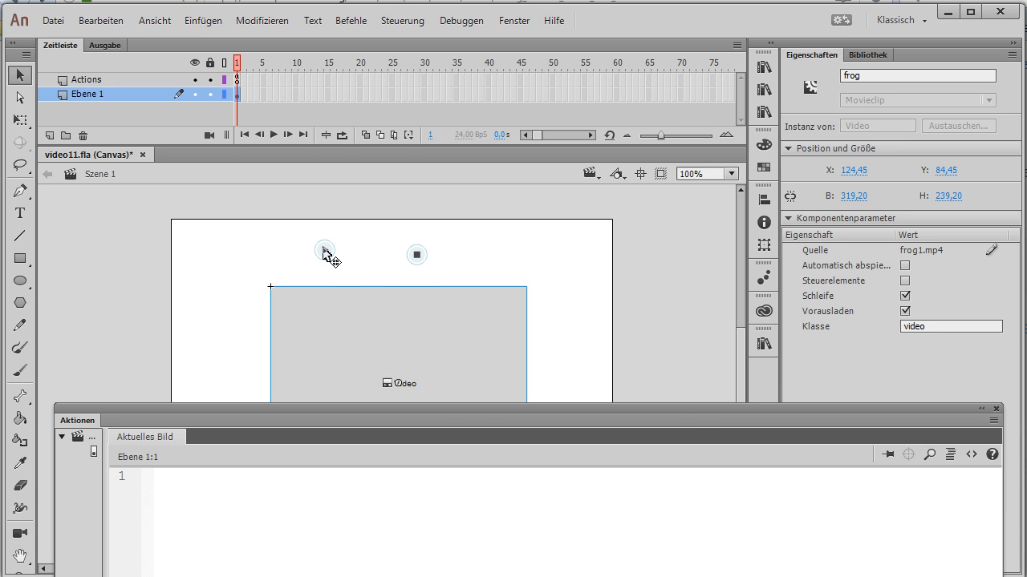
{"action": "mouse_move", "coordinate": [481, 192]}
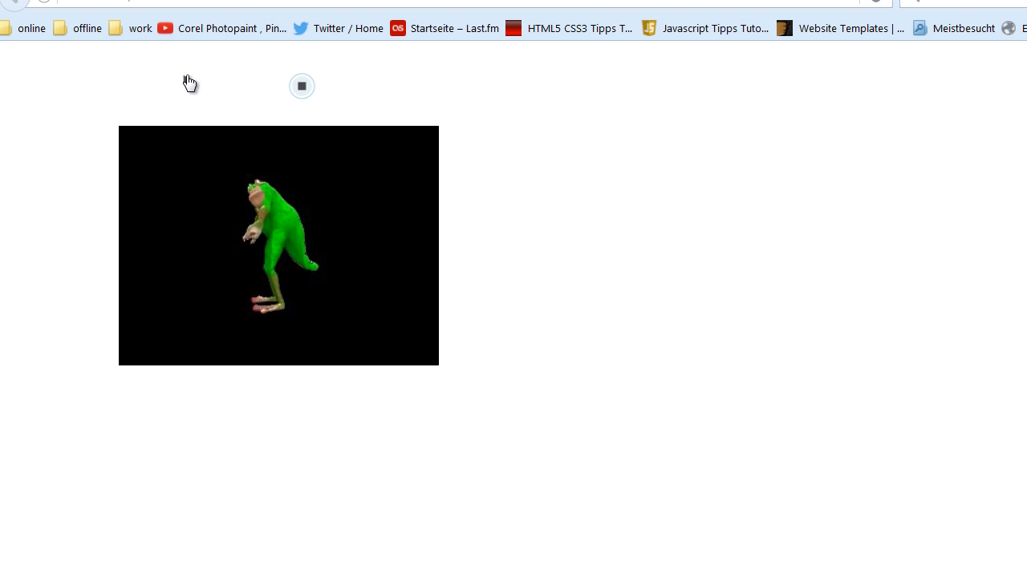
- Stop the frog video playing in the browser test page
{"action": "left_click", "coordinate": [302, 85]}
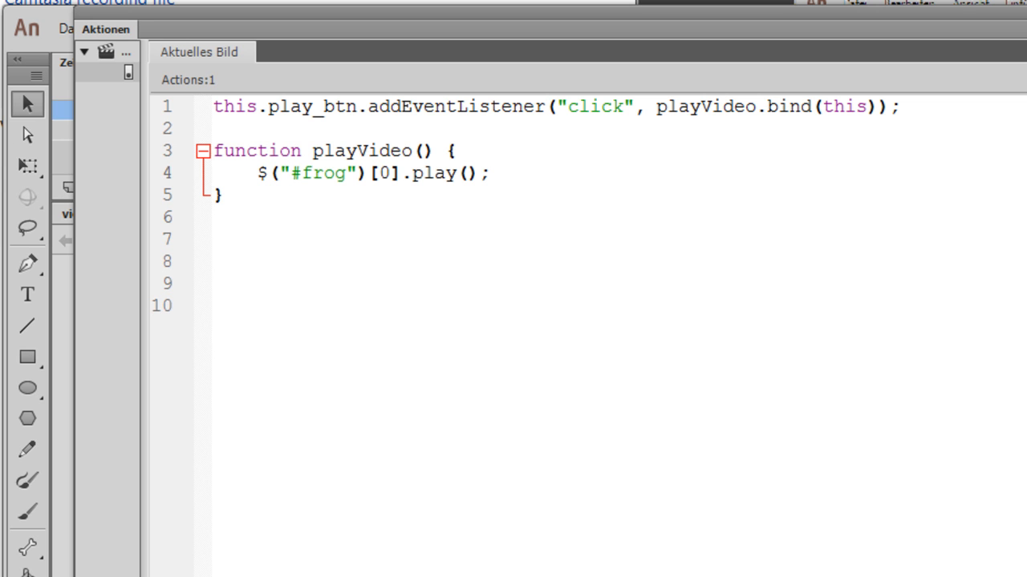
{"action": "mouse_move", "coordinate": [430, 245]}
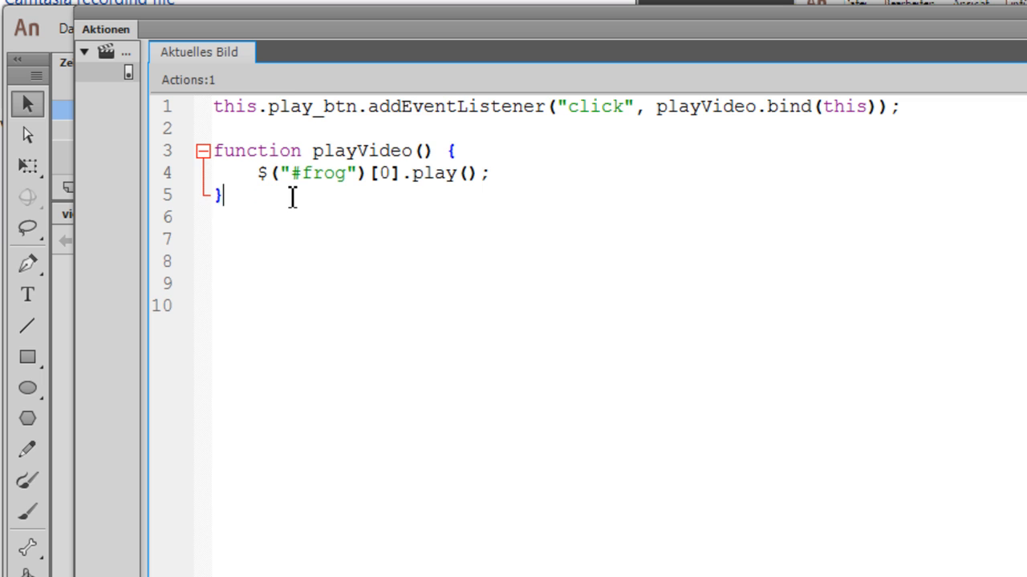
- Replace the currentTime placeholder with a new function stopVideo(){ declaration
{"action": "type", "text": "cur"}
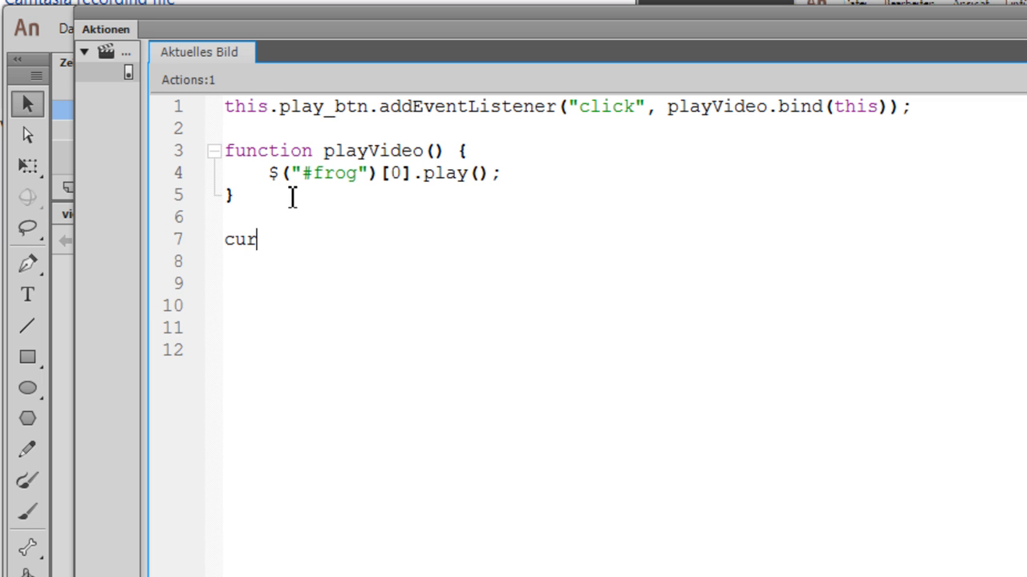
{"action": "type", "text": "rentTim"}
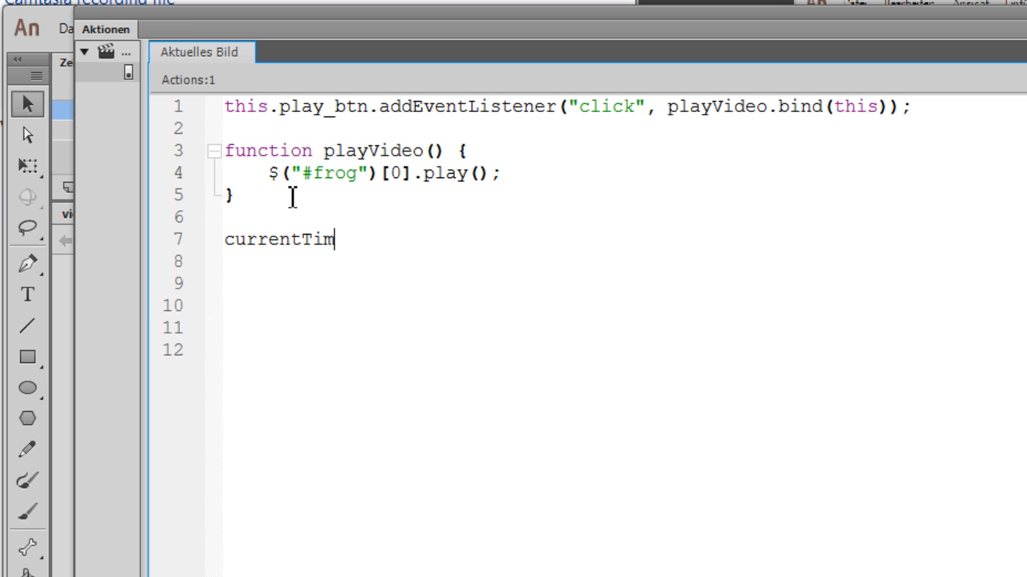
{"action": "type", "text": "e"}
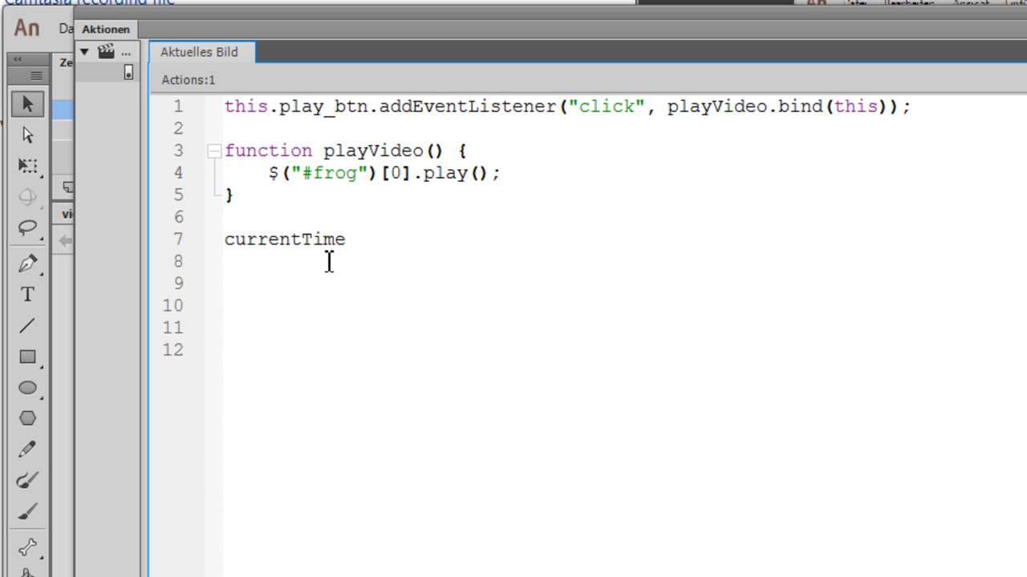
{"action": "left_click", "coordinate": [347, 239]}
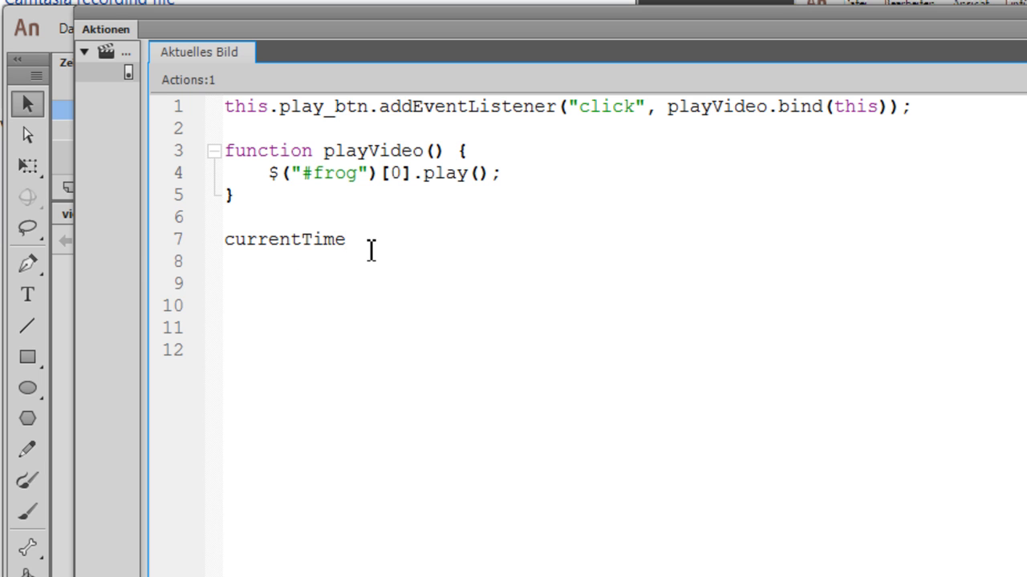
{"action": "key", "text": "Backspace"}
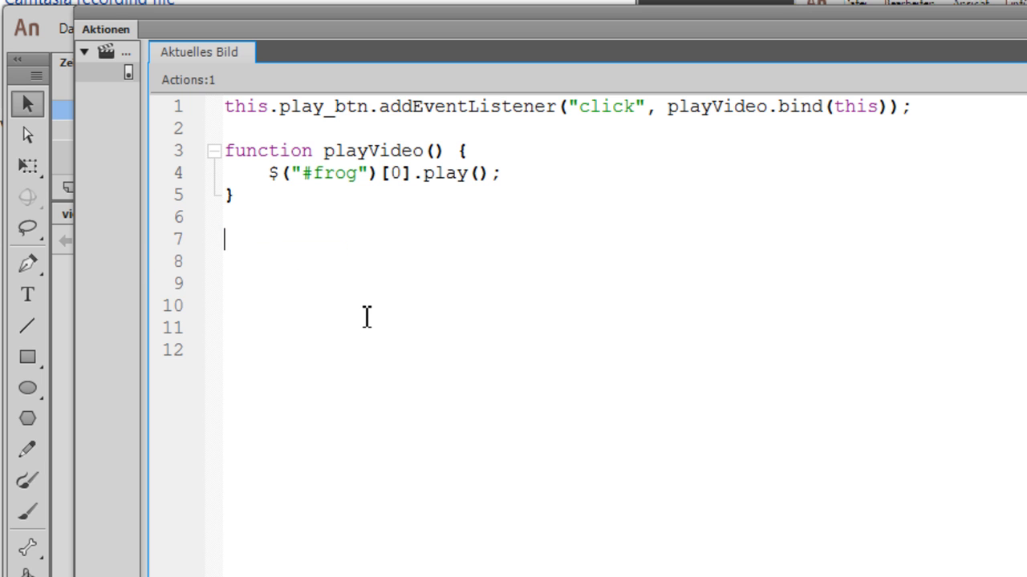
{"action": "type", "text": "func"}
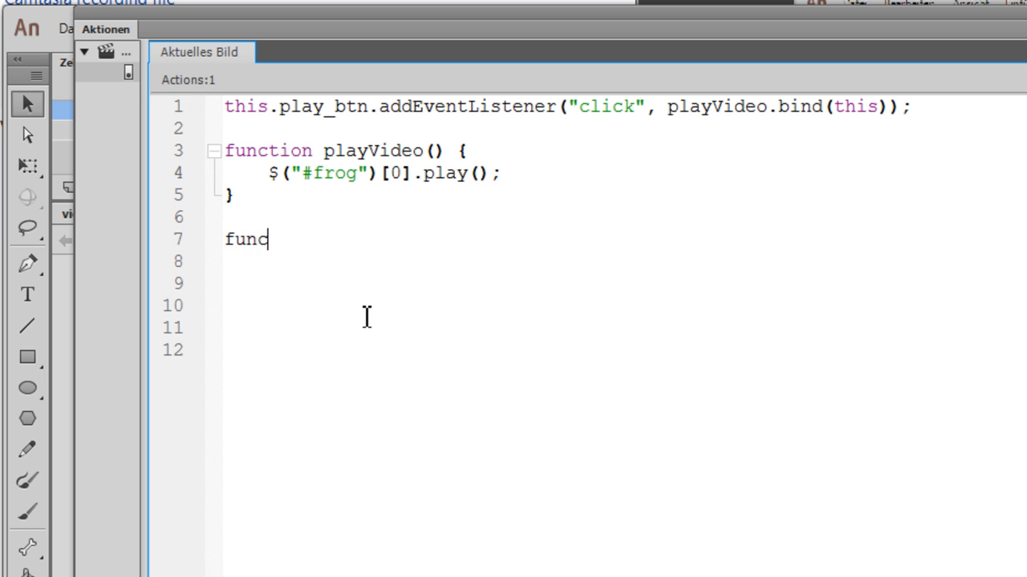
{"action": "type", "text": "tion stopV"}
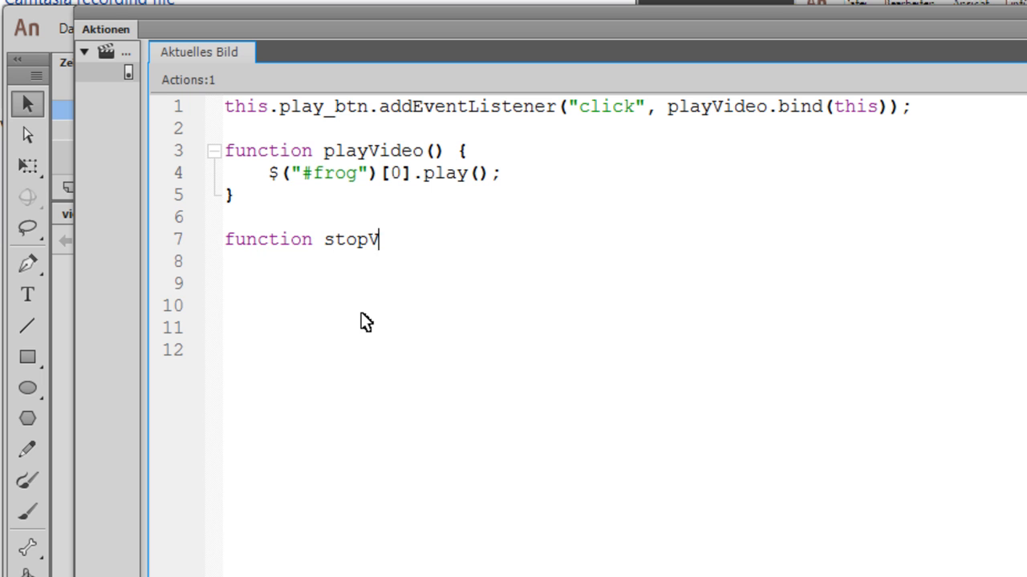
{"action": "type", "text": "ideo()"}
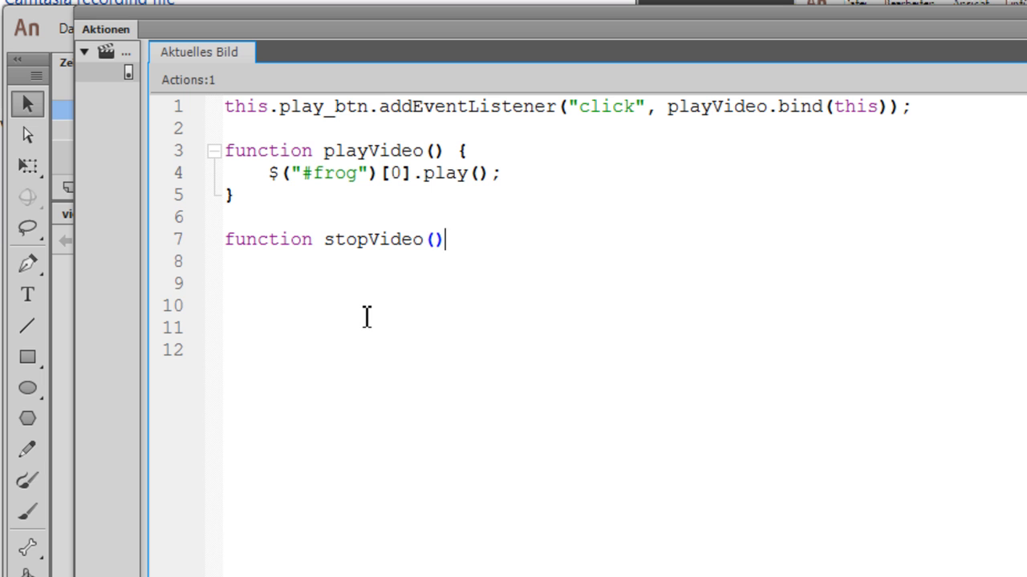
{"action": "type", "text": "{"}
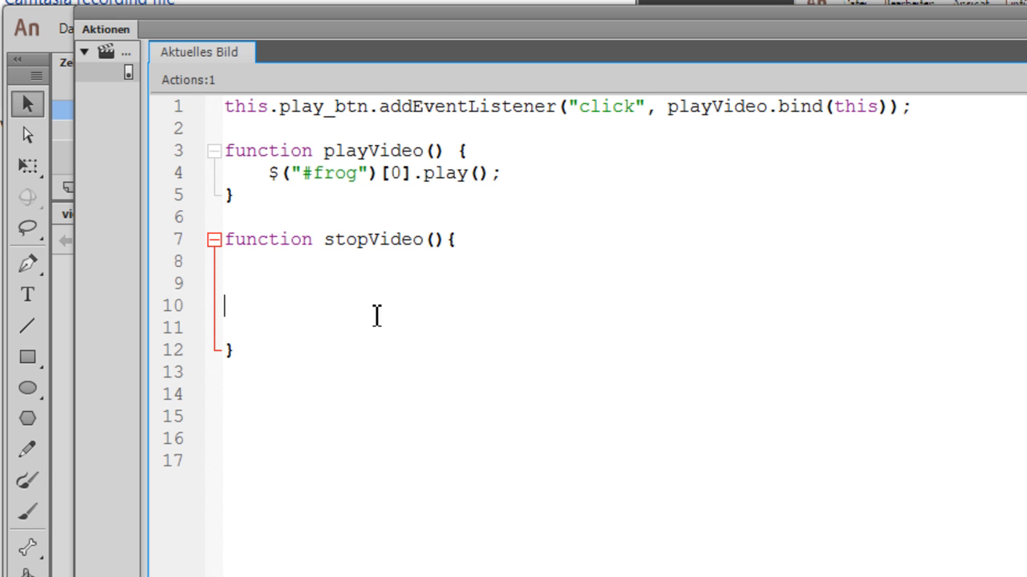
- Inside stopVideo, add an if-check that pauses $("#frog")[0] when currentTime > 4
{"action": "type", "text": "if(){"}
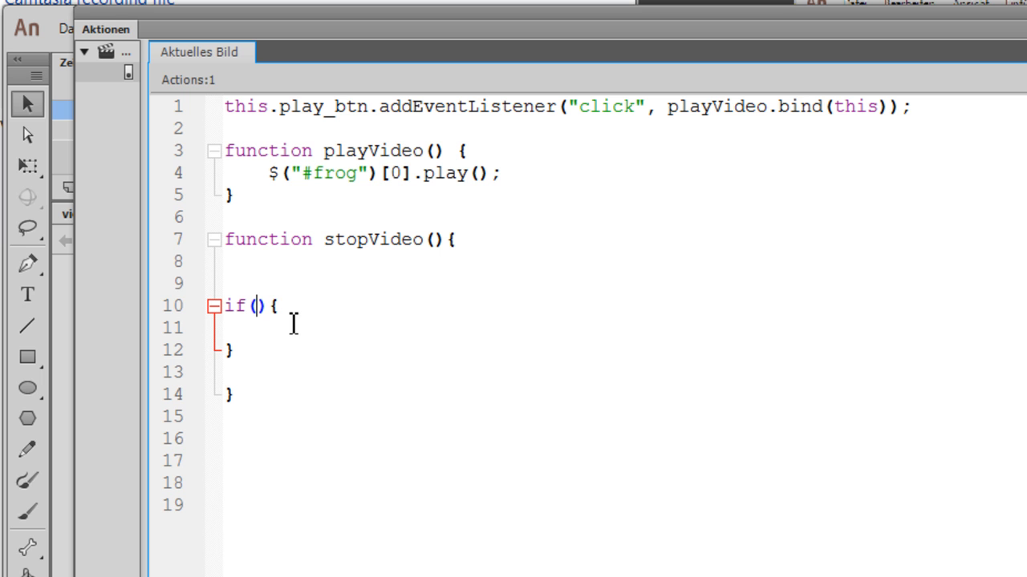
{"action": "double_click", "coordinate": [336, 173]}
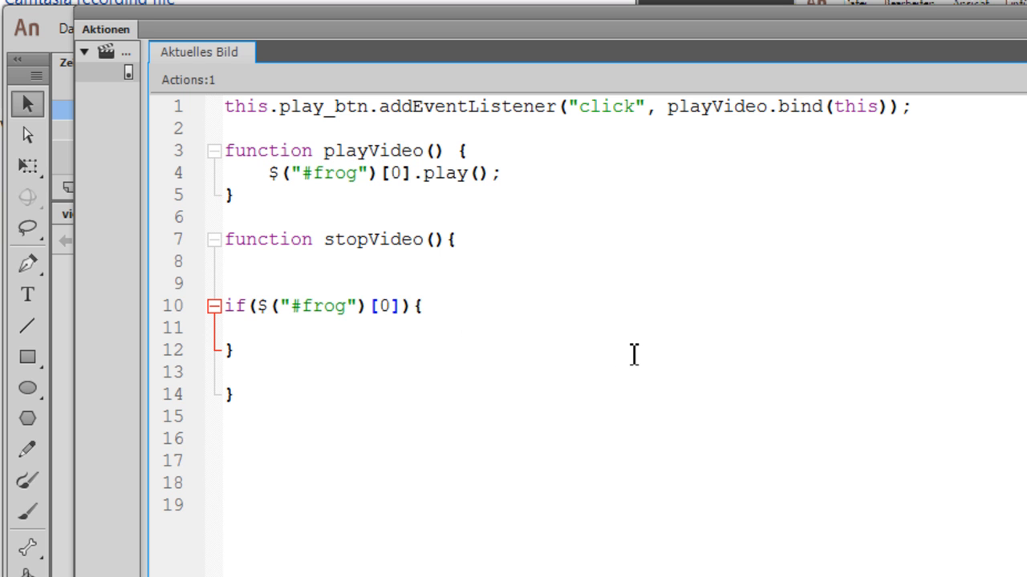
{"action": "type", "text": ".curre"}
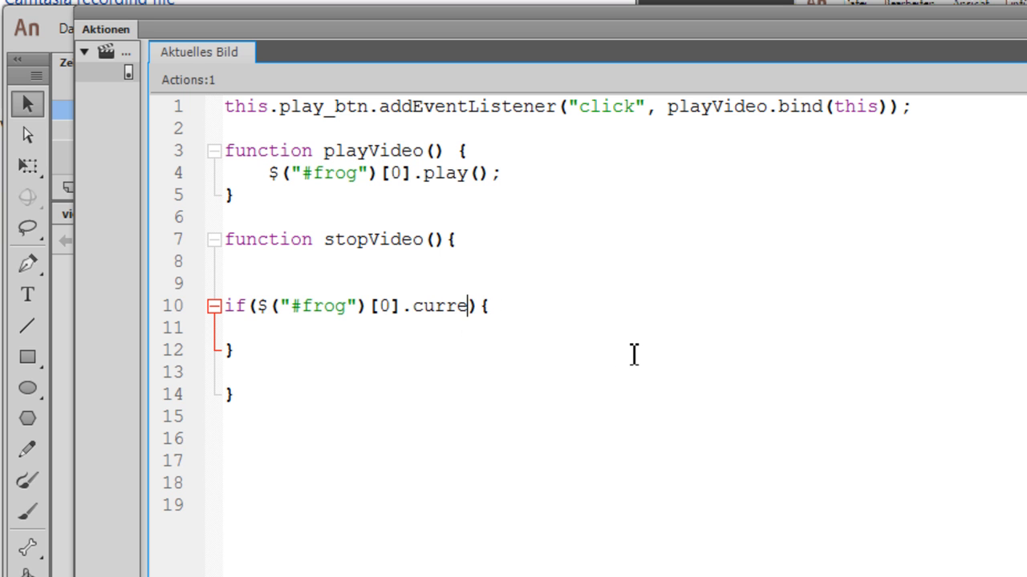
{"action": "type", "text": "ntTime"}
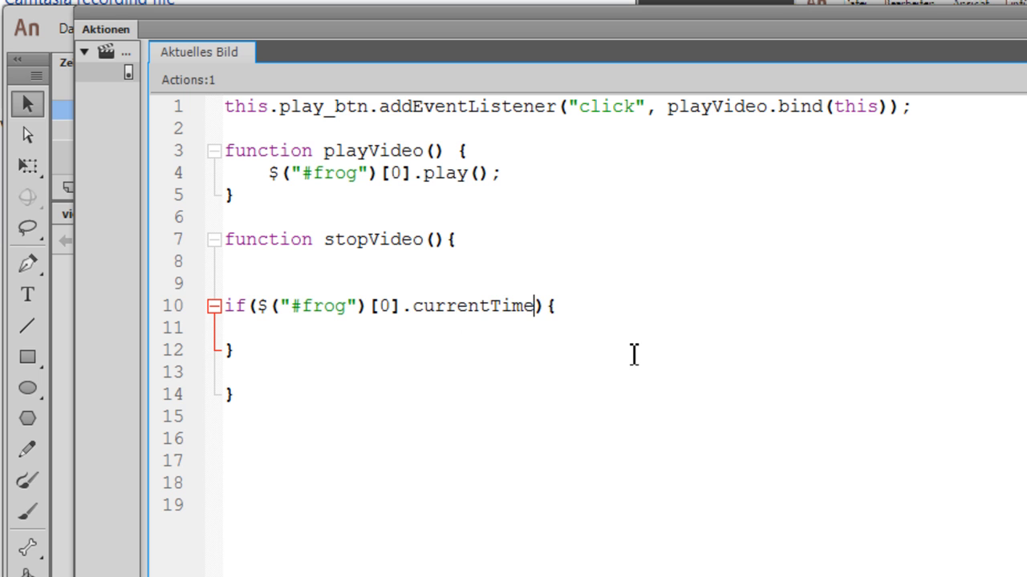
{"action": "type", "text": ">"}
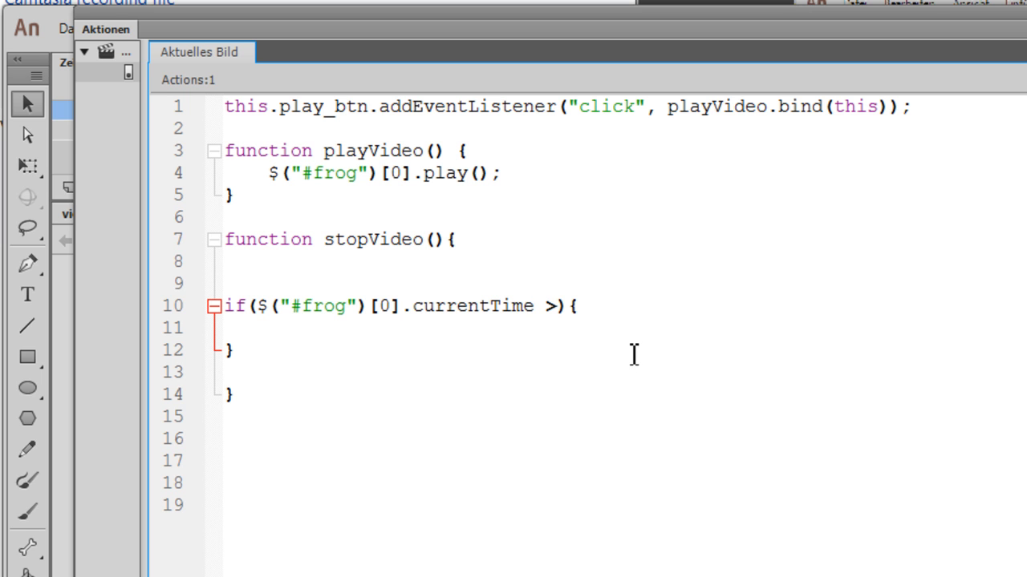
{"action": "type", "text": "4"}
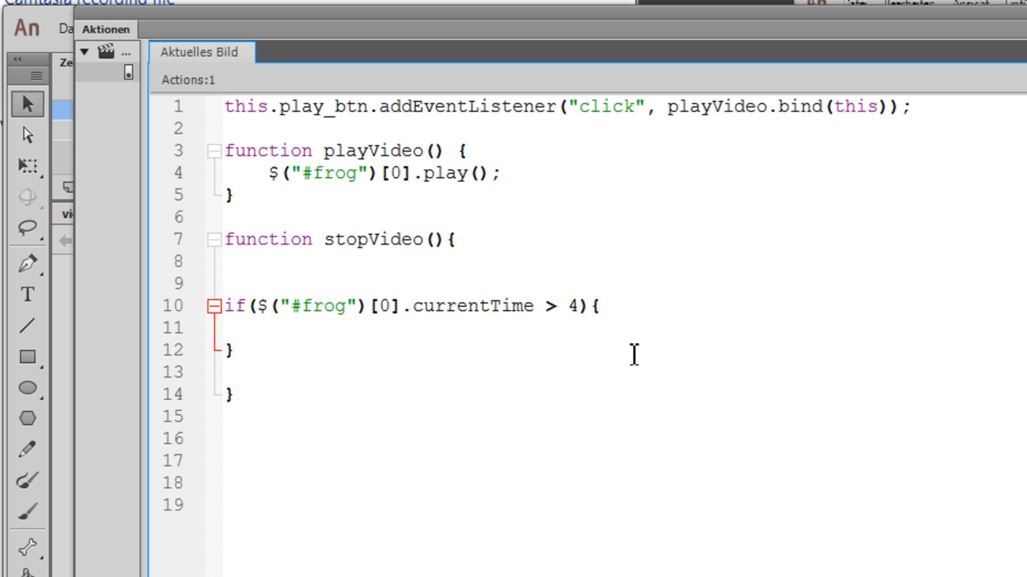
{"action": "double_click", "coordinate": [465, 173]}
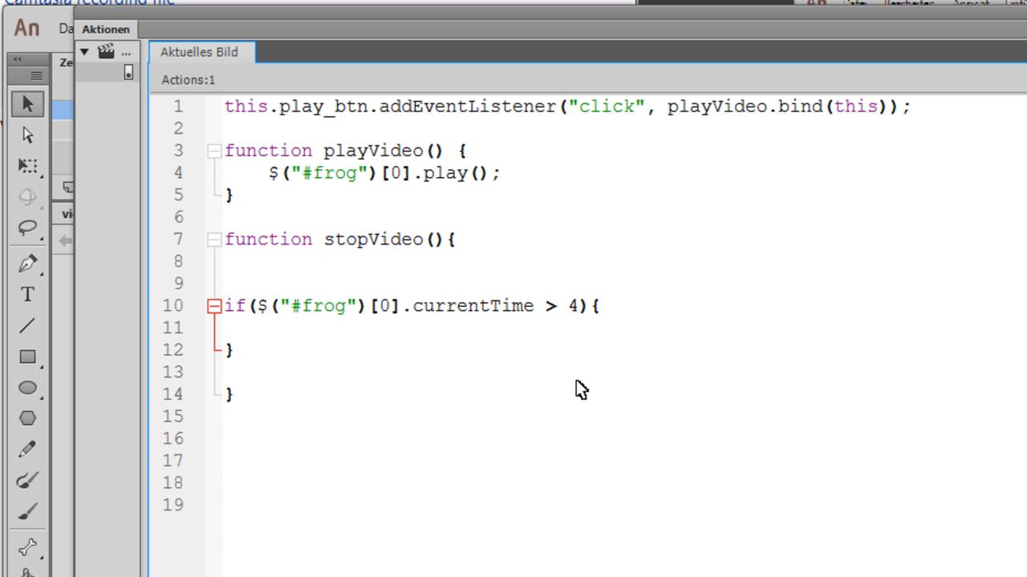
{"action": "type", "text": "$(\"#frog\")[0].play();"}
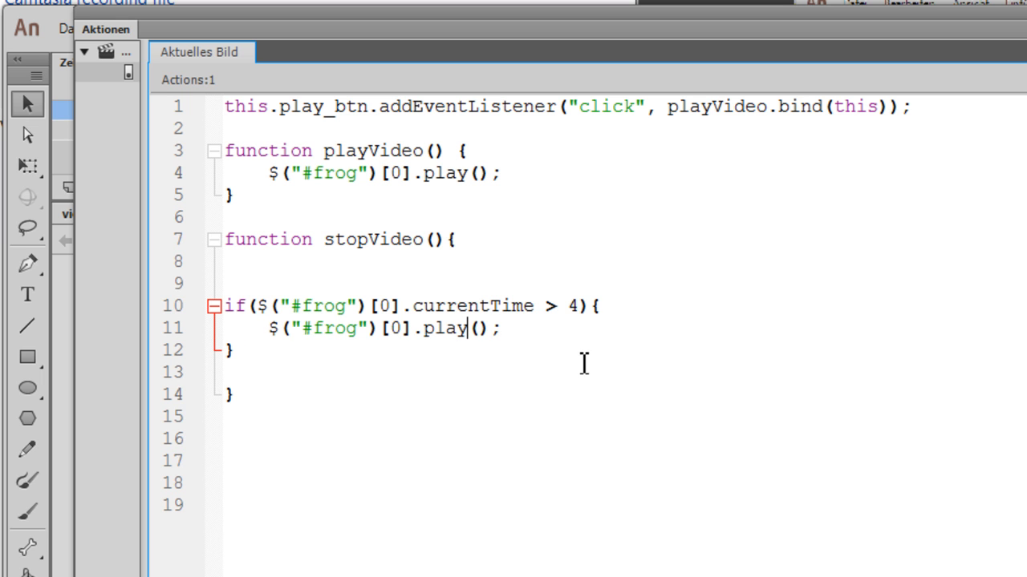
{"action": "type", "text": "pau"}
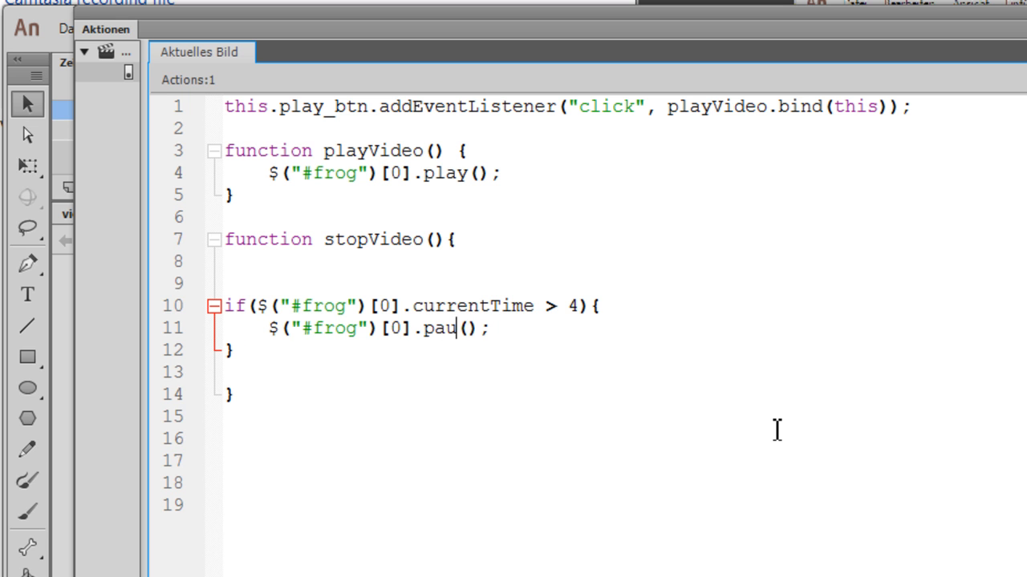
{"action": "type", "text": "se"}
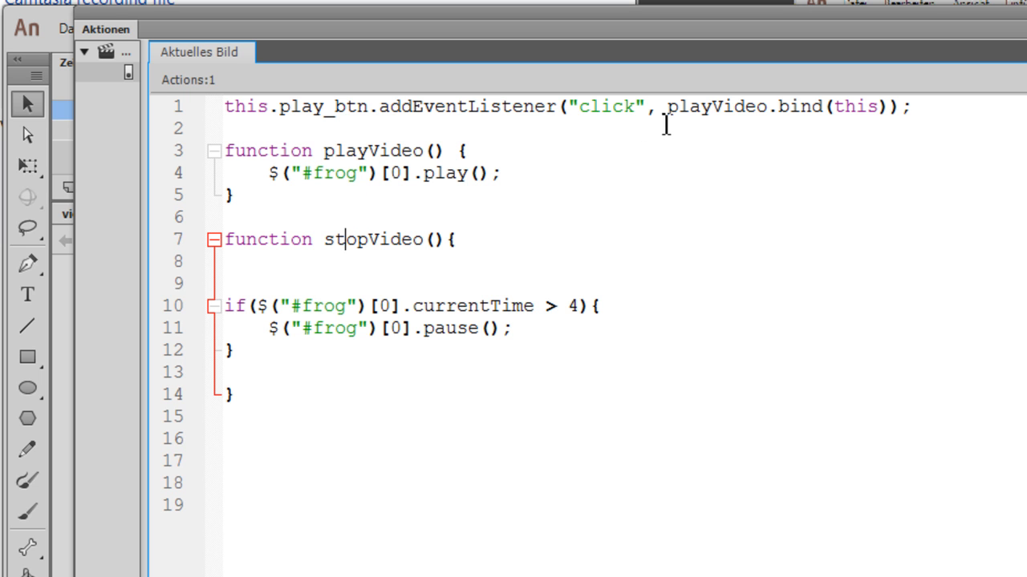
- Paste the copied event listener line on a new line inside playVideo after play()
{"action": "left_click", "coordinate": [919, 106]}
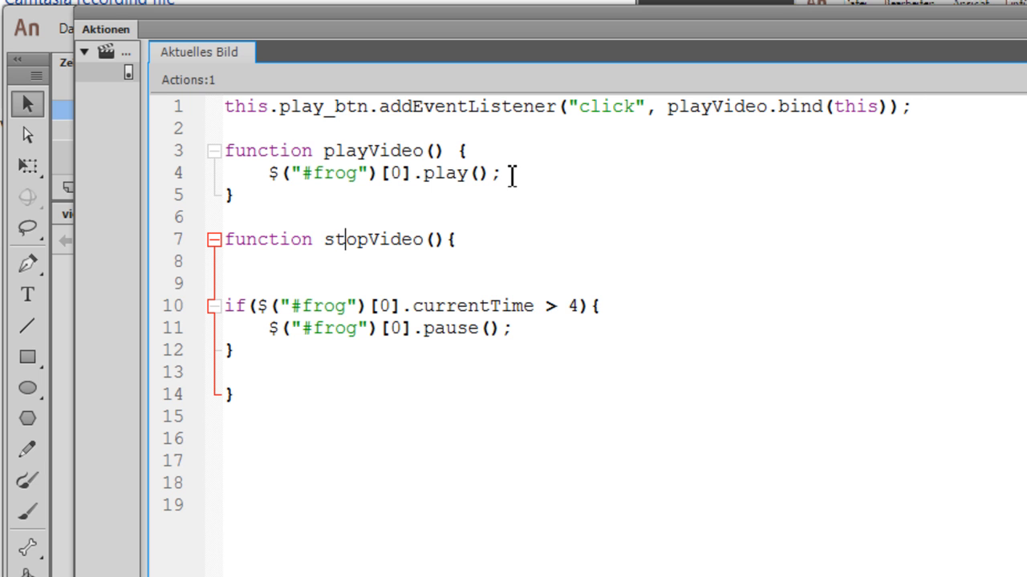
{"action": "key", "text": "Return"}
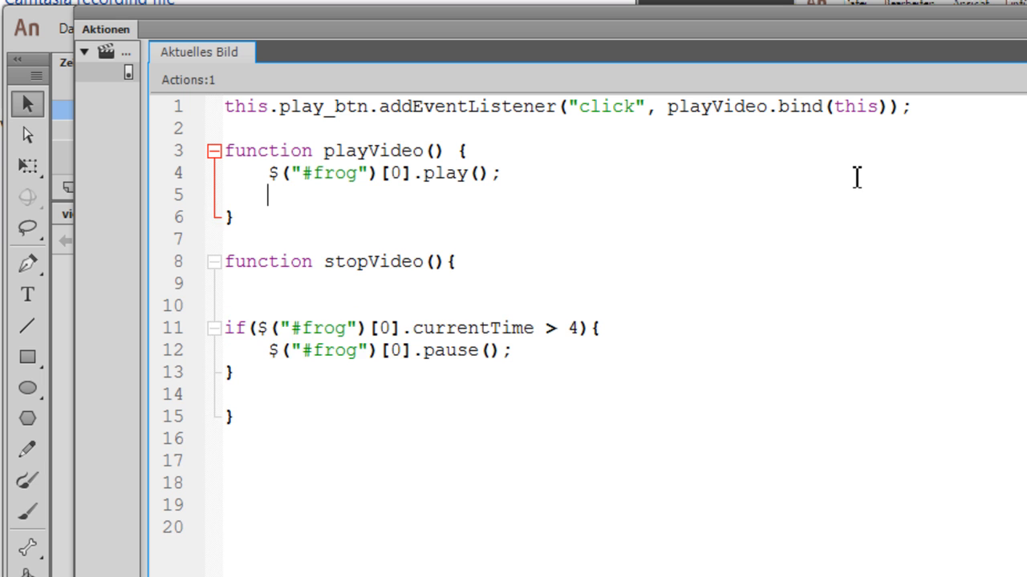
{"action": "key", "text": "Return"}
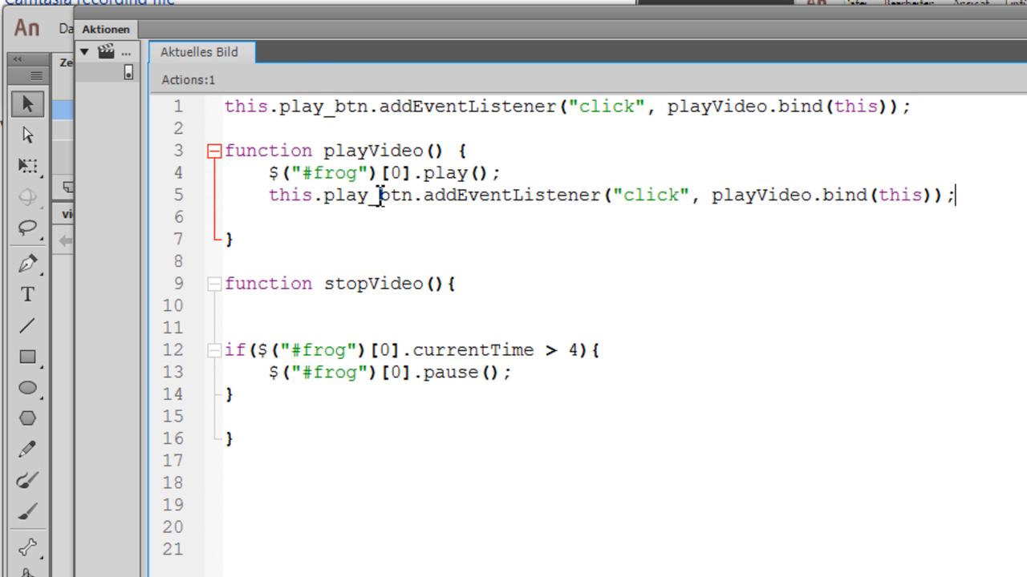
- Retarget the listener to $("#frog")[0] with event timeupdate and handler stopVideo
{"action": "double_click", "coordinate": [337, 173]}
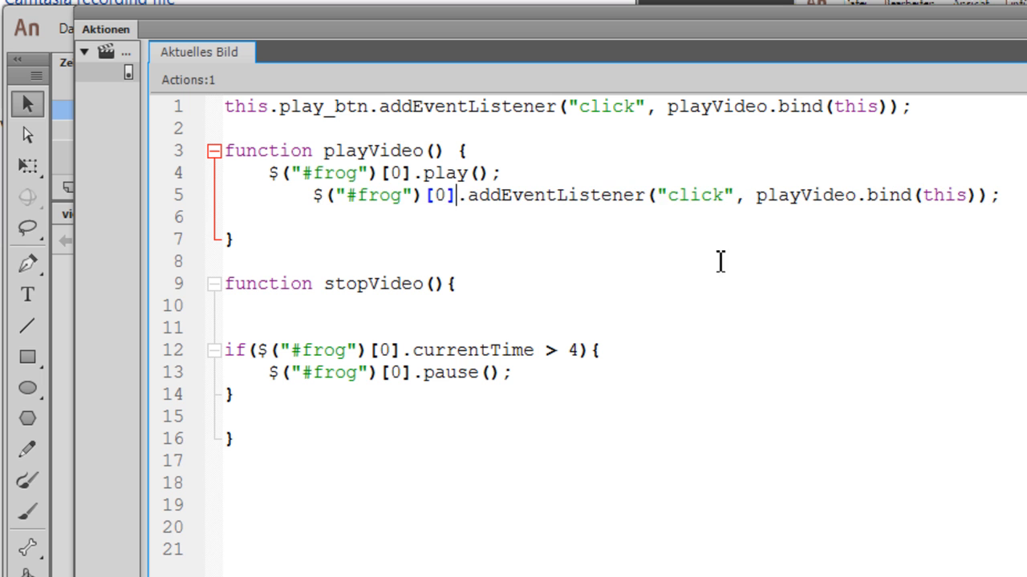
{"action": "double_click", "coordinate": [693, 195]}
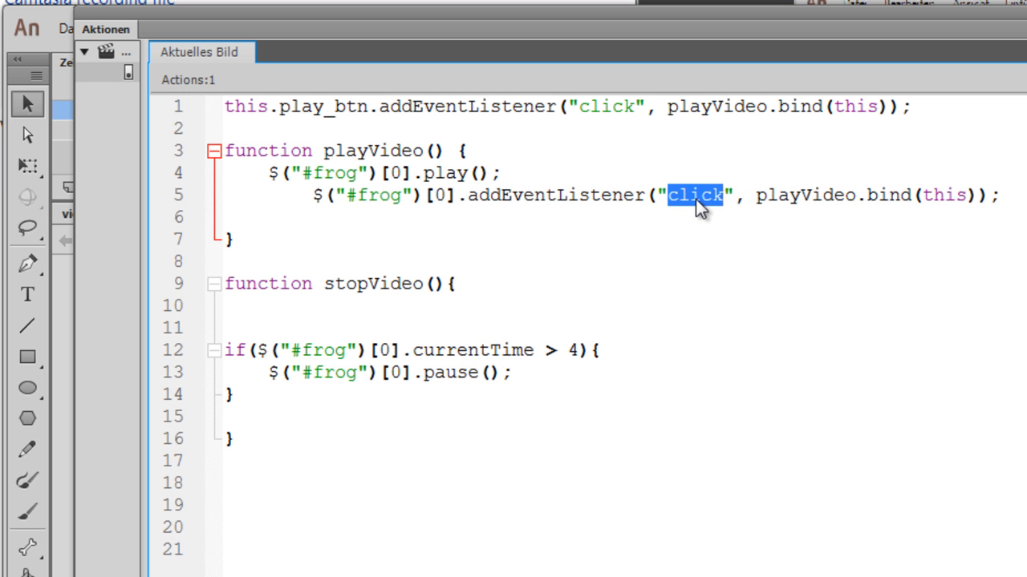
{"action": "type", "text": "timeupdate"}
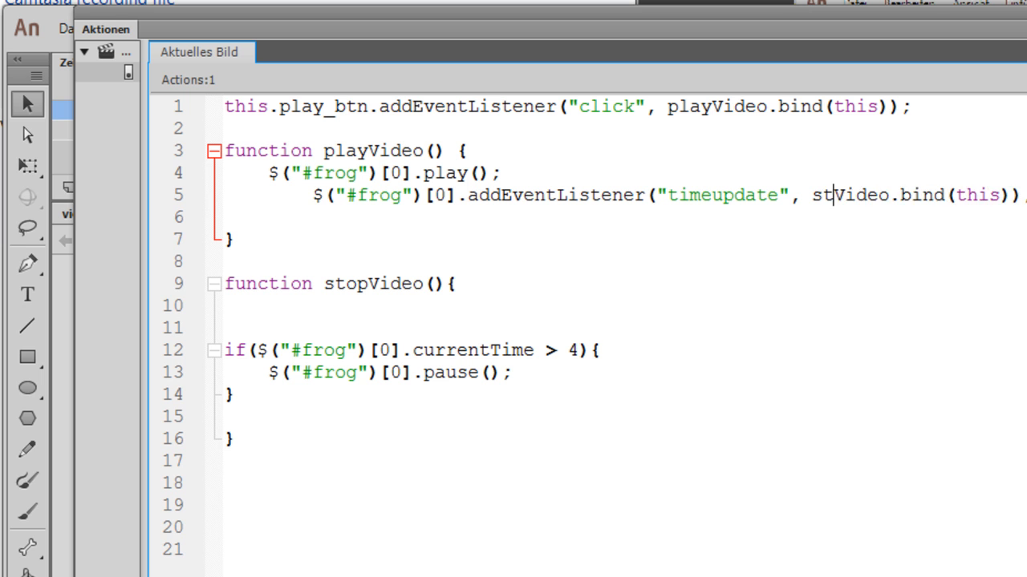
{"action": "type", "text": "op"}
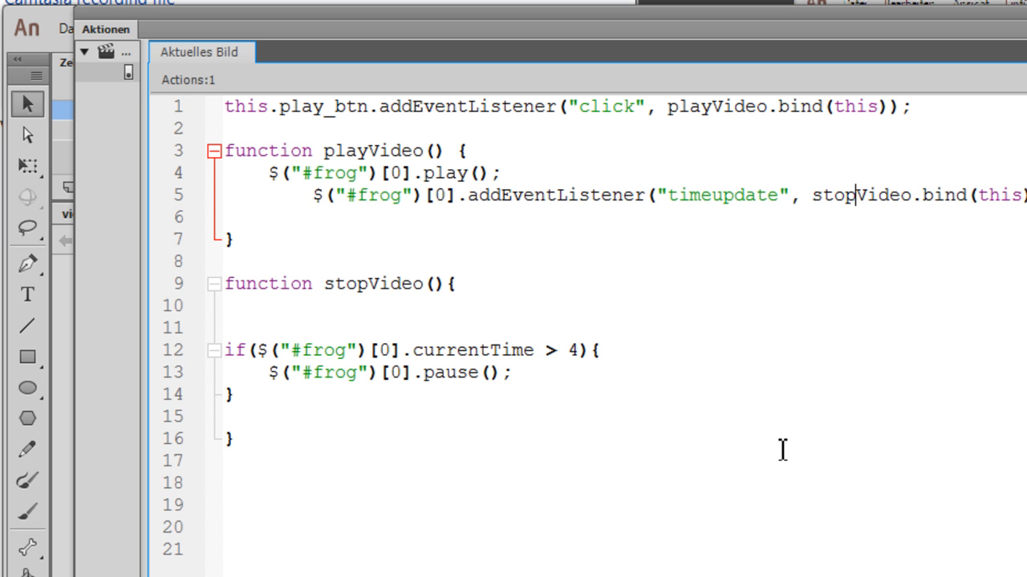
{"action": "mouse_move", "coordinate": [861, 174]}
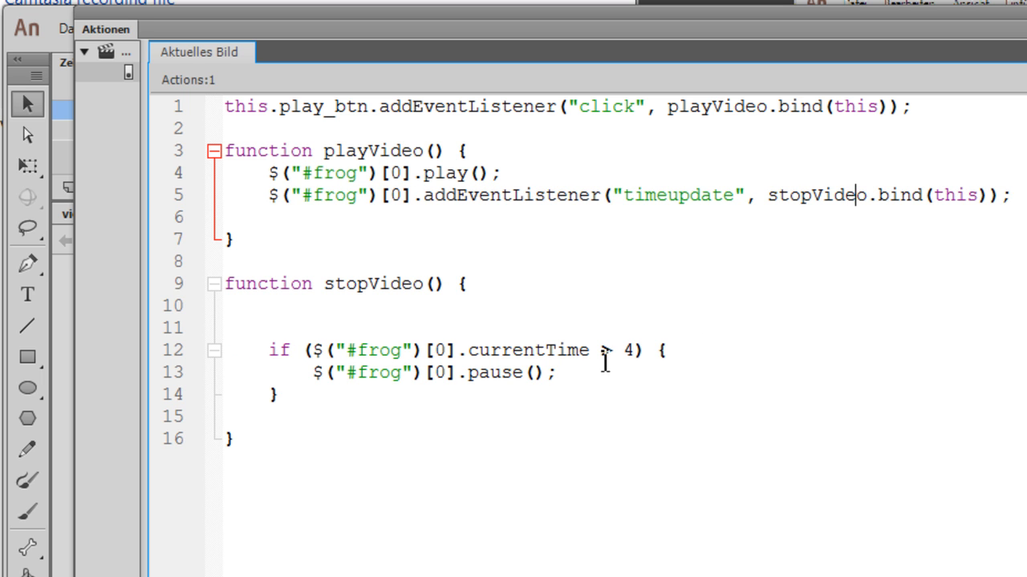
{"action": "mouse_move", "coordinate": [393, 305]}
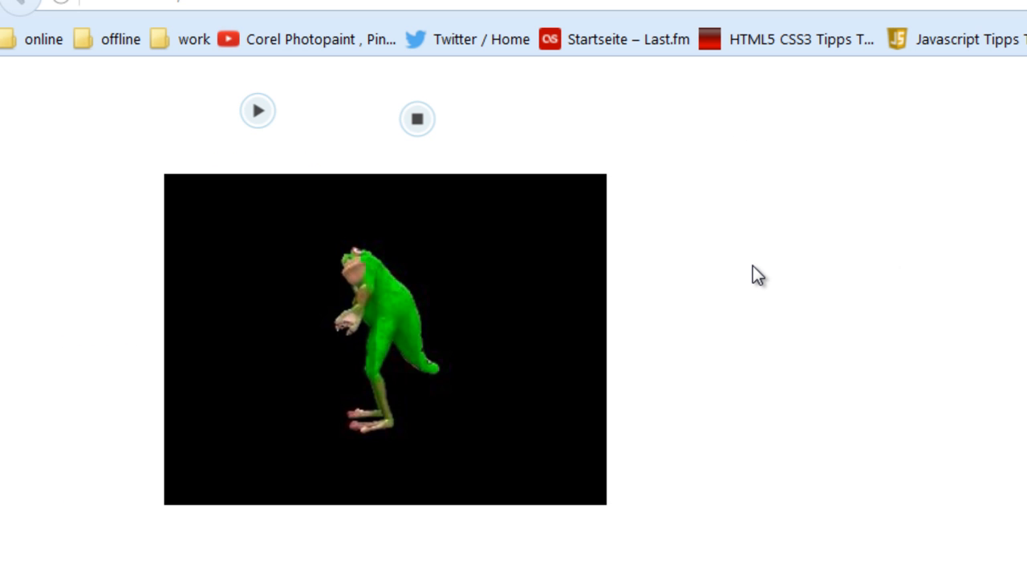
{"action": "mouse_move", "coordinate": [268, 111]}
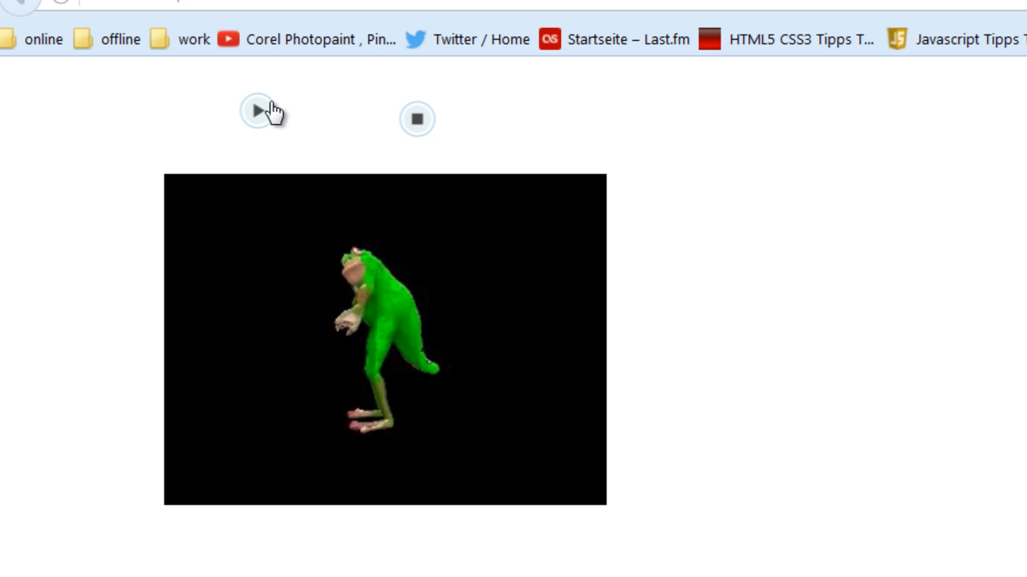
{"action": "mouse_move", "coordinate": [50, 146]}
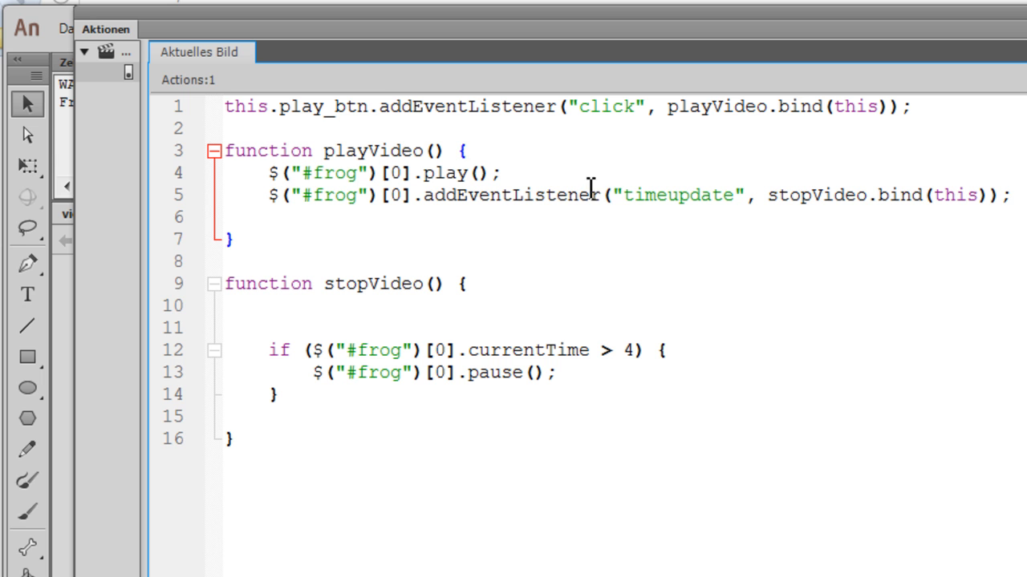
- Add $("#frog")[0].currentTime = 25; in playVideo and raise the stopVideo threshold to 40
{"action": "key", "text": "Return"}
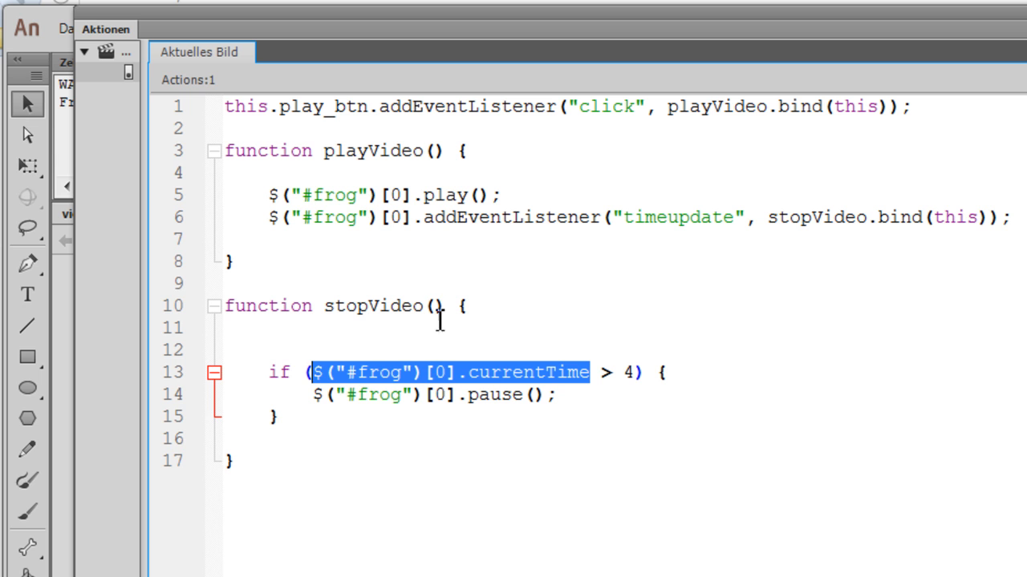
{"action": "mouse_move", "coordinate": [315, 181]}
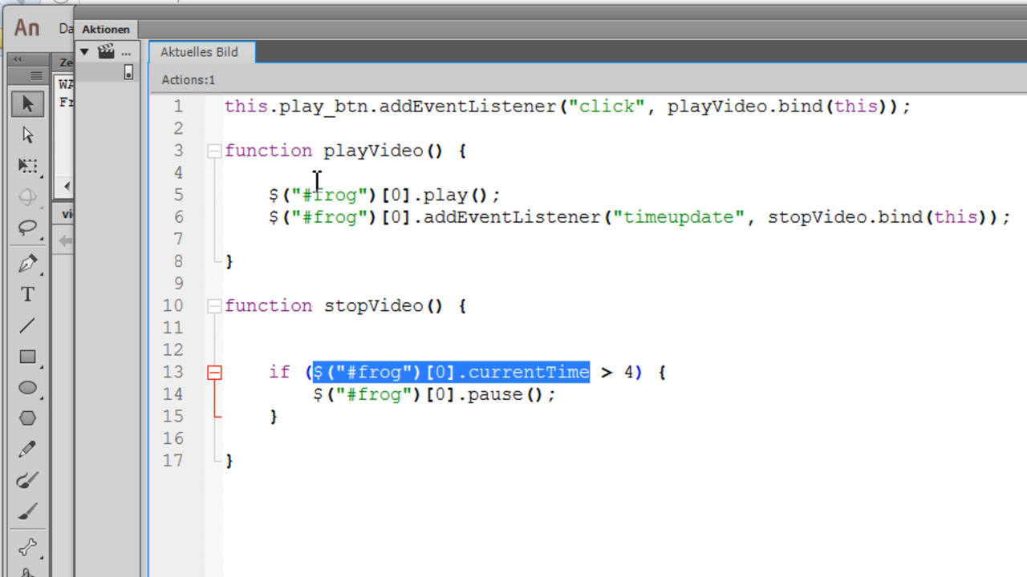
{"action": "type", "text": "$(\"#frog\")[0].currentTime ="}
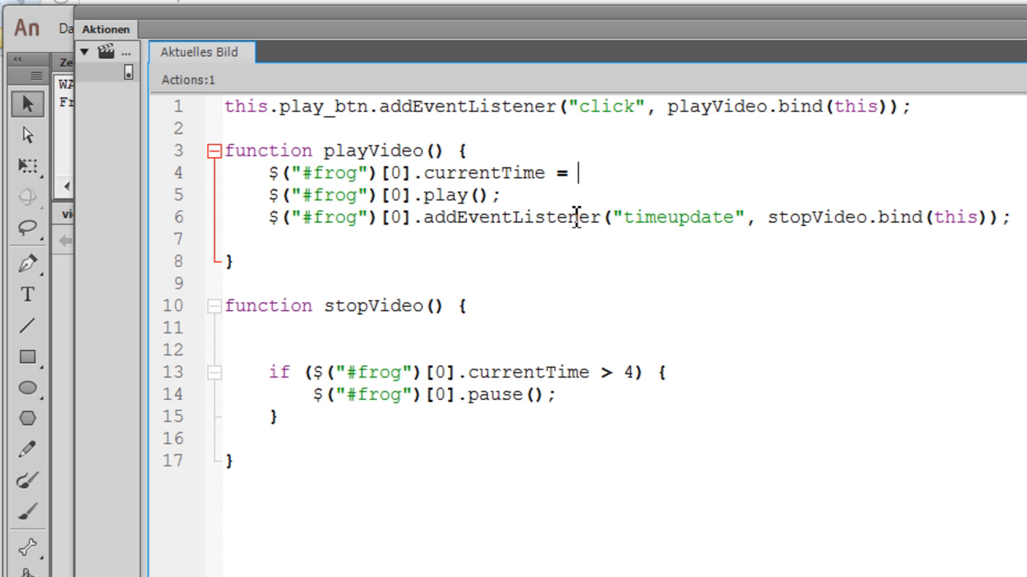
{"action": "type", "text": "25"}
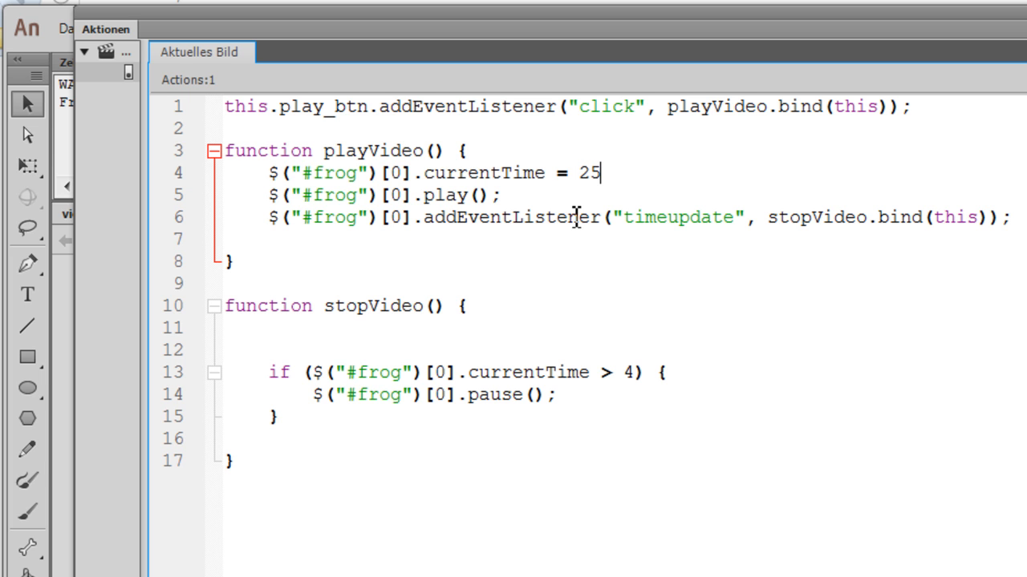
{"action": "type", "text": ";"}
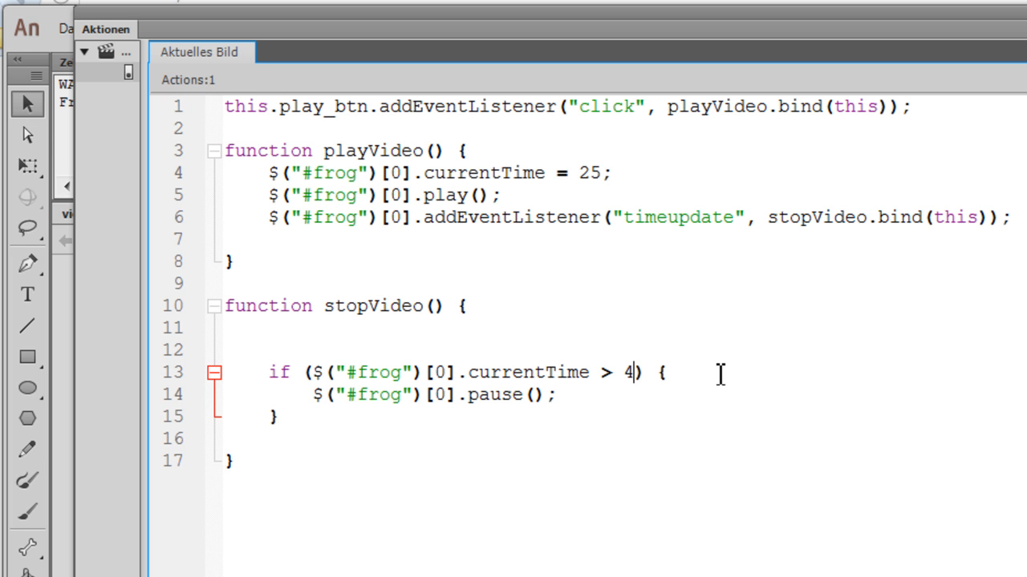
{"action": "type", "text": "0"}
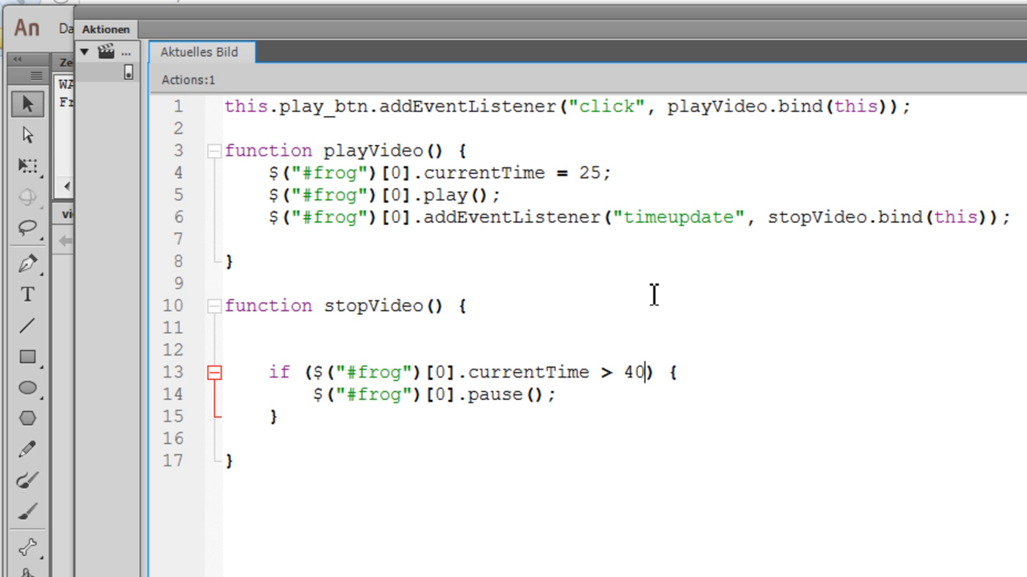
{"action": "mouse_move", "coordinate": [653, 300]}
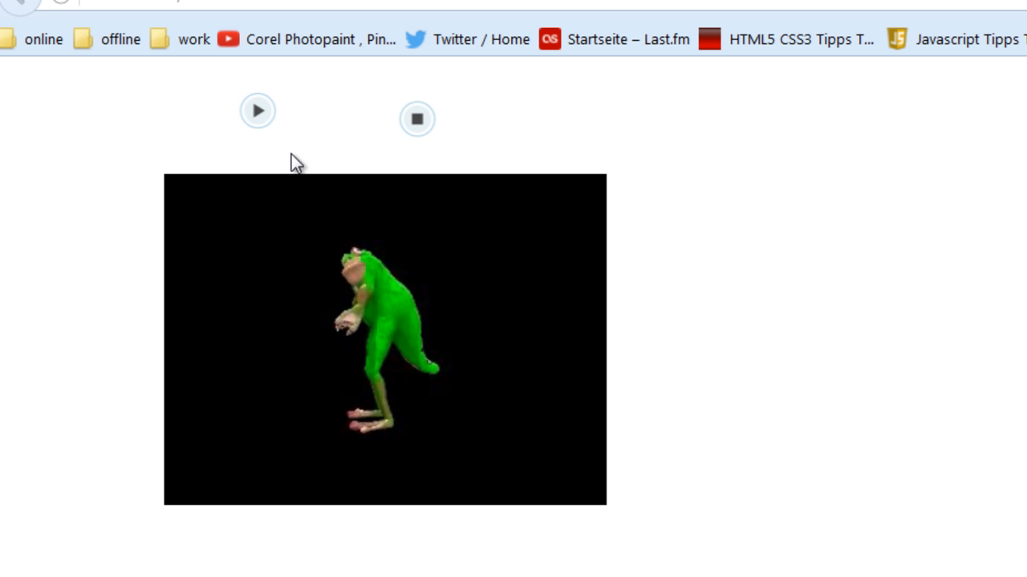
- Start the frog video from the play button in the browser preview
{"action": "left_click", "coordinate": [257, 111]}
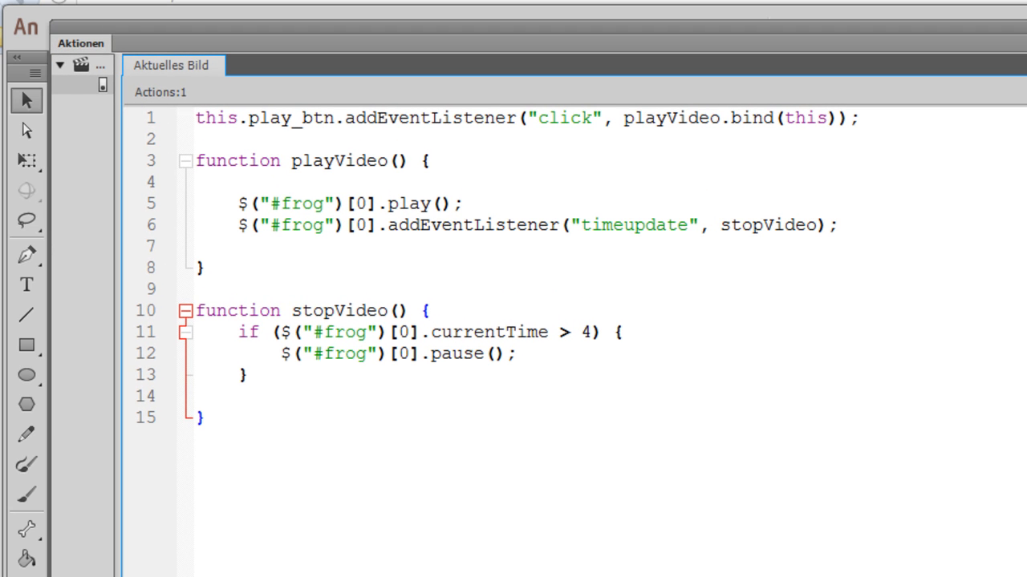
- Add $("#frog")[0].style.display = "none"; after the pause() line in stopVideo
{"action": "left_click", "coordinate": [430, 310]}
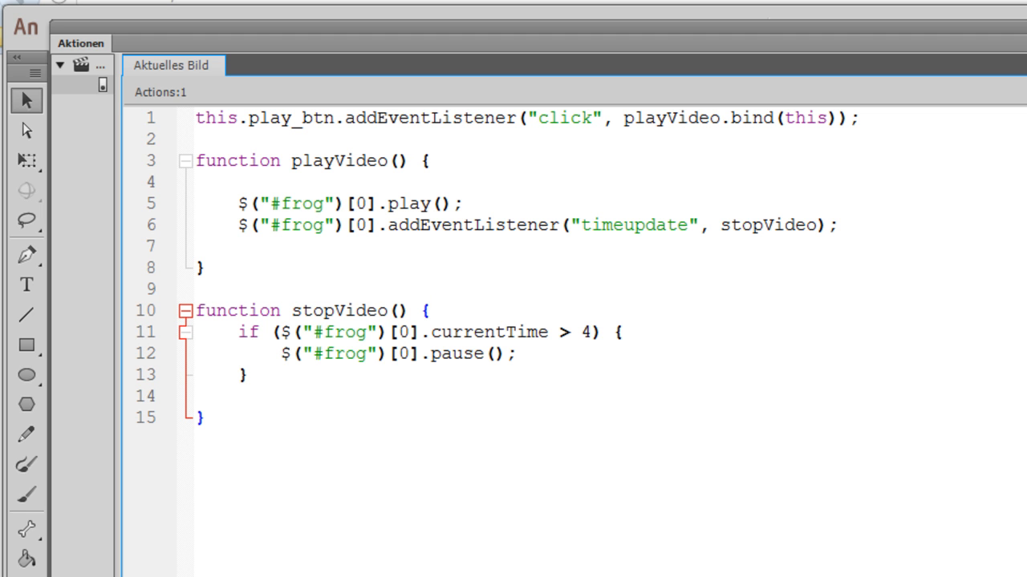
{"action": "left_click", "coordinate": [429, 310]}
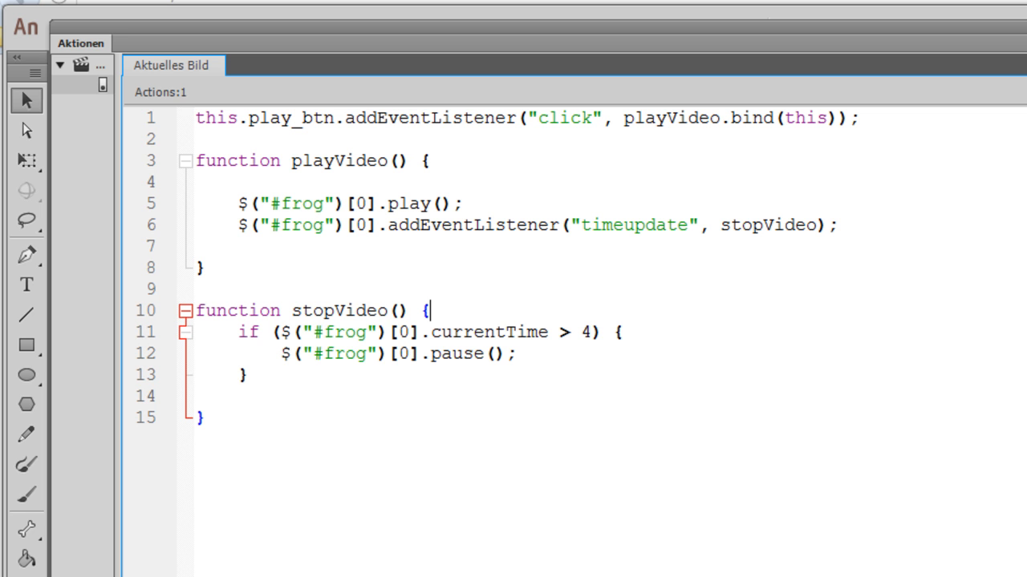
{"action": "mouse_move", "coordinate": [628, 352]}
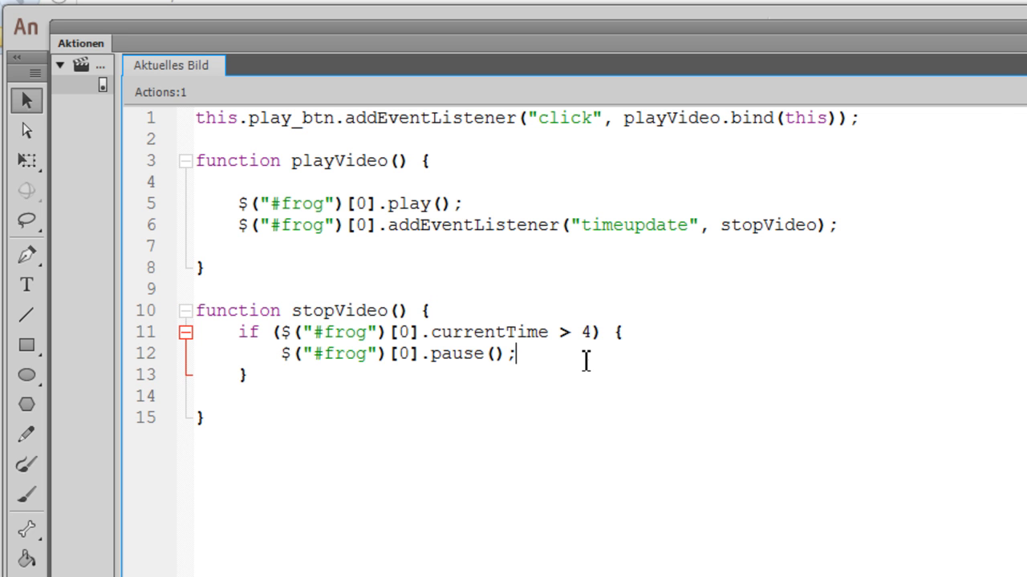
{"action": "type", "text": "$(\"#frog\")[0].style.display = \"none\";"}
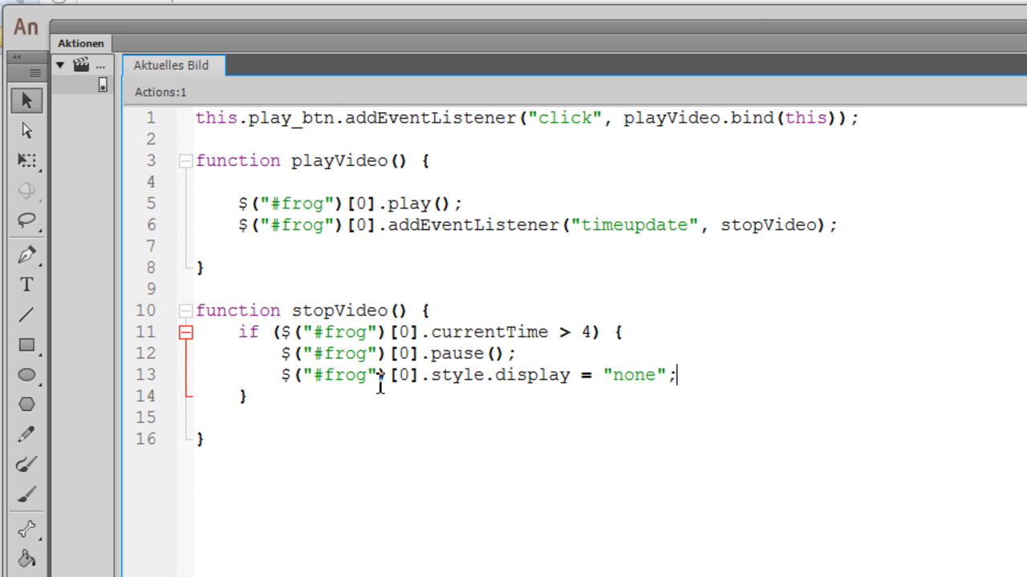
{"action": "mouse_move", "coordinate": [453, 381]}
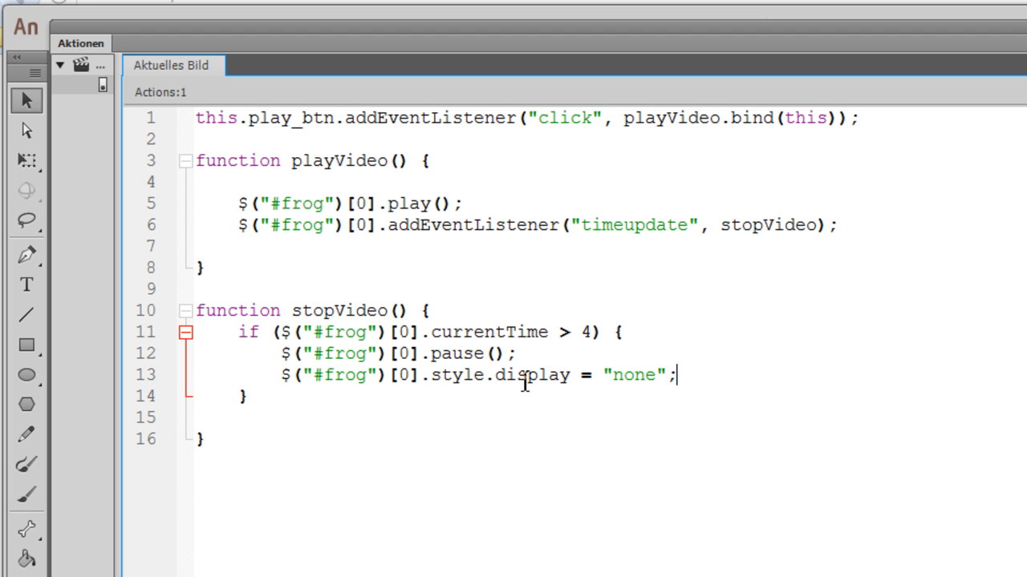
{"action": "mouse_move", "coordinate": [645, 377]}
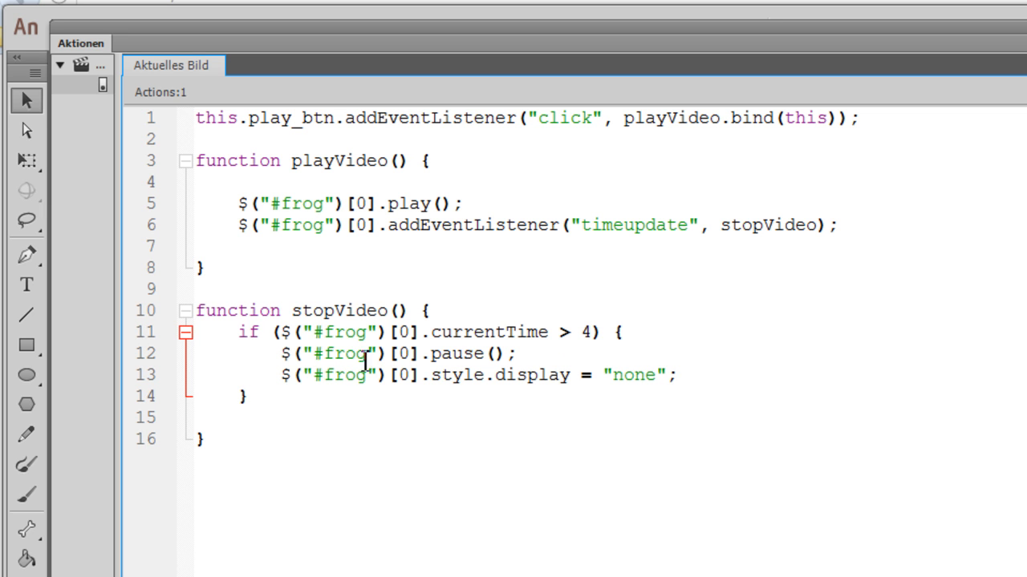
- Try the display value block, then restore it to "none" so the video hides
{"action": "double_click", "coordinate": [634, 374]}
{"action": "type", "text": "bl"}
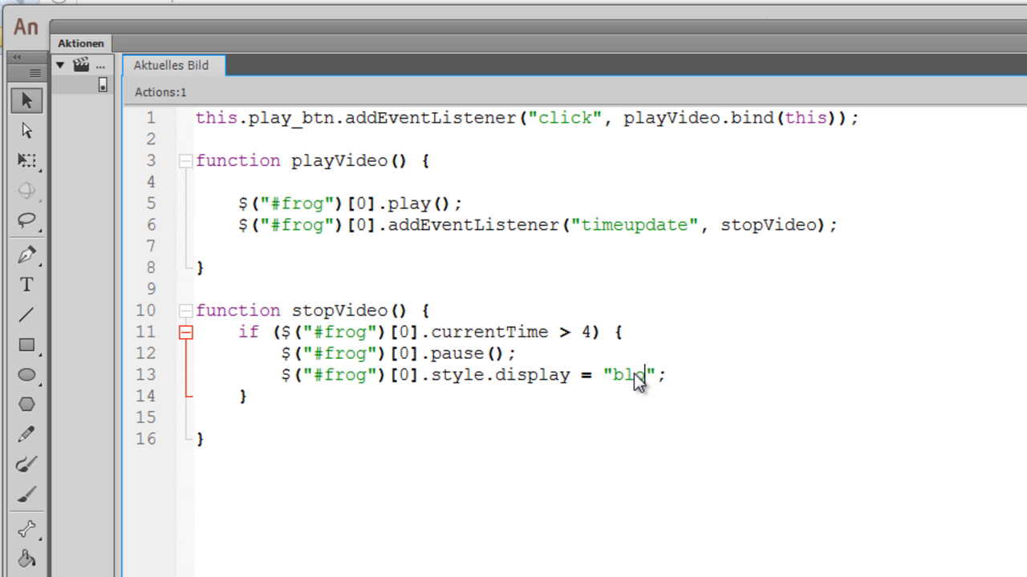
{"action": "type", "text": "ock"}
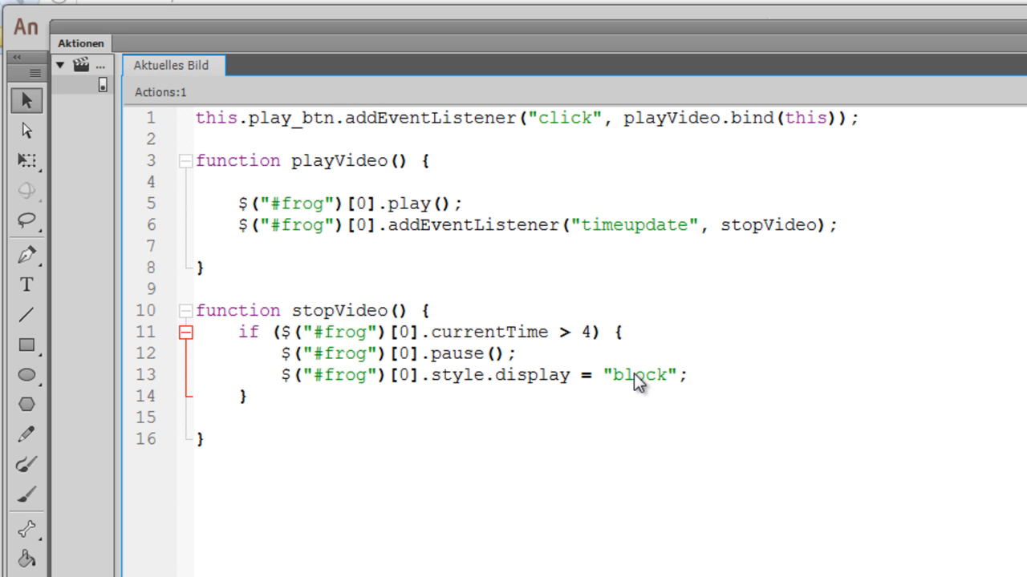
{"action": "key", "text": "Backspace"}
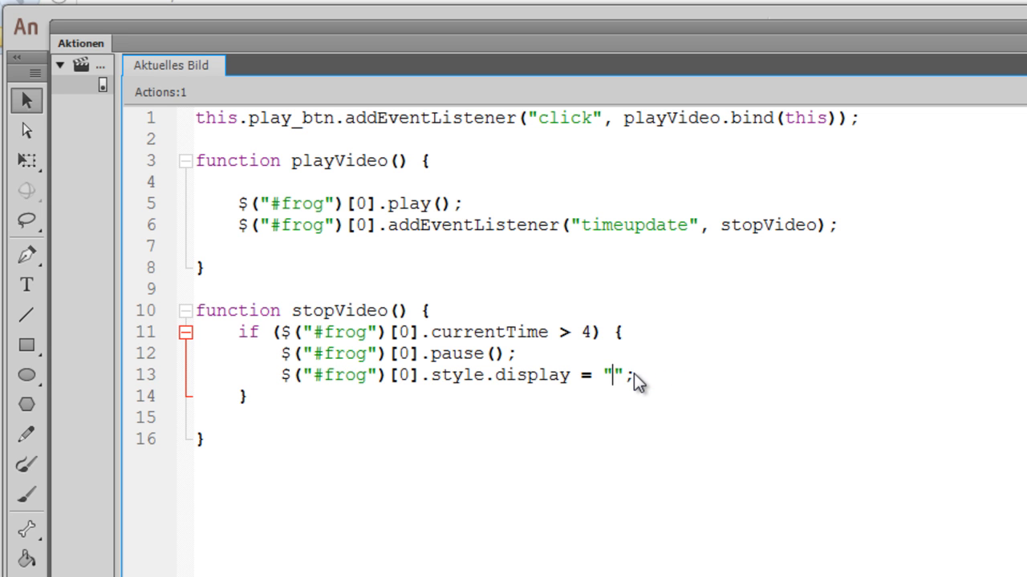
{"action": "type", "text": "non"}
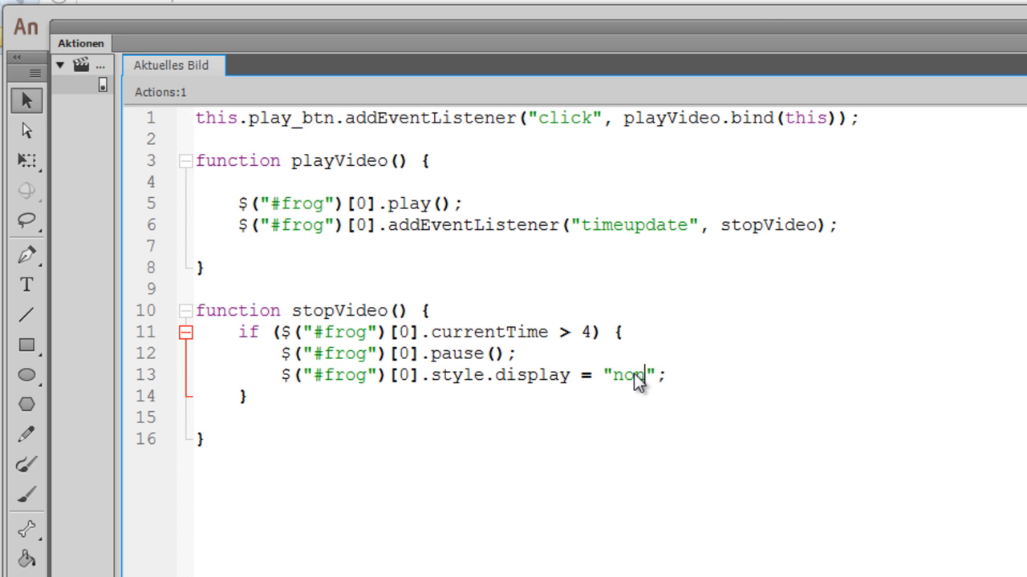
{"action": "type", "text": "ne"}
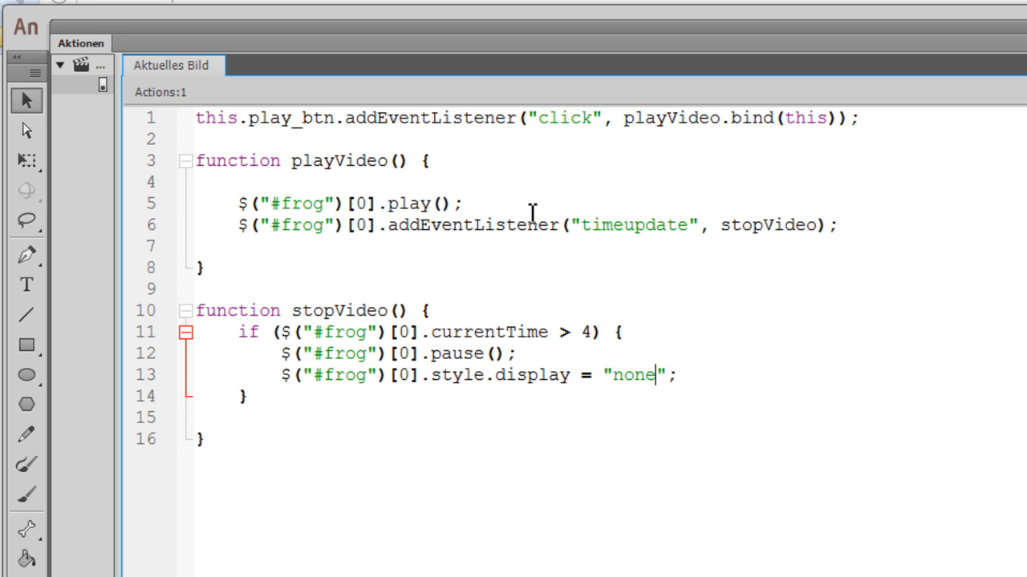